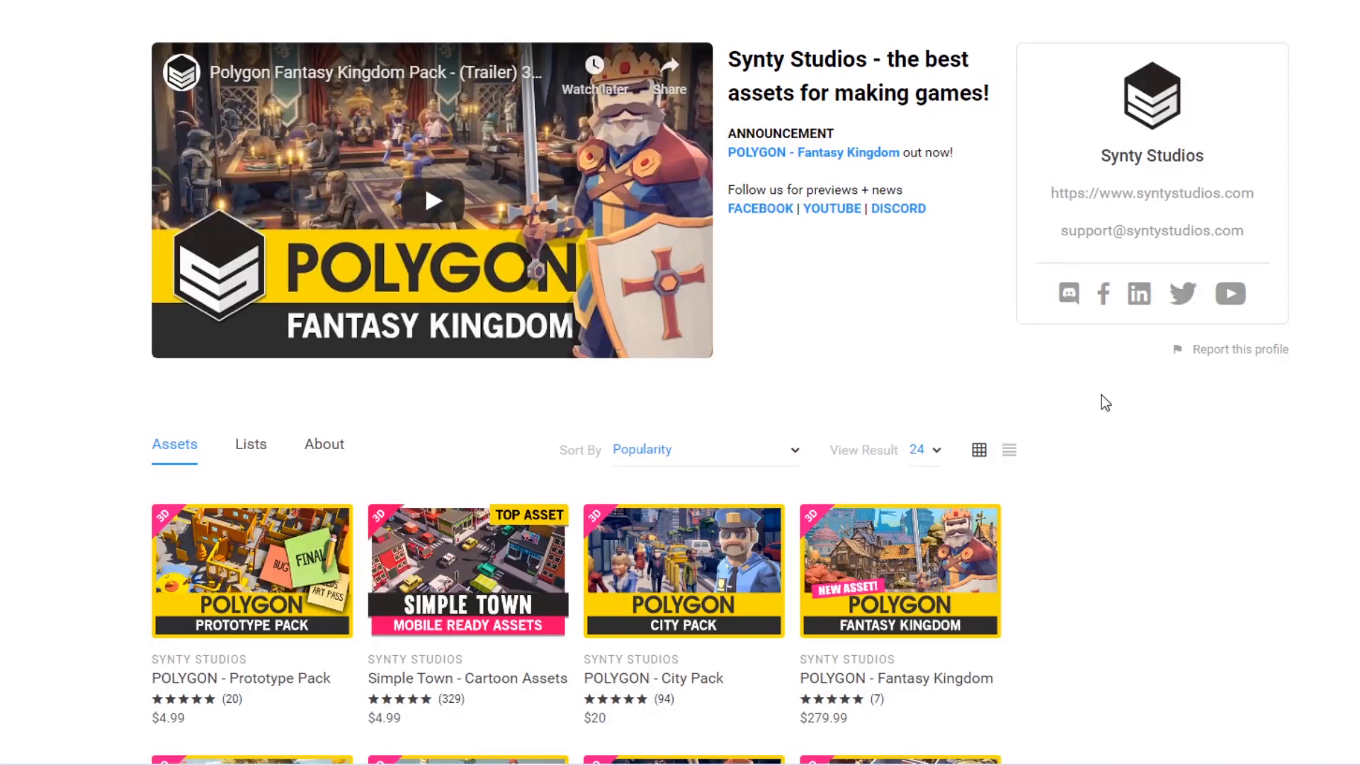
Step: Browse the preview galleries of the POLYGON Heist Pack and POLYGON - Starter Pack
scroll(down, 3)
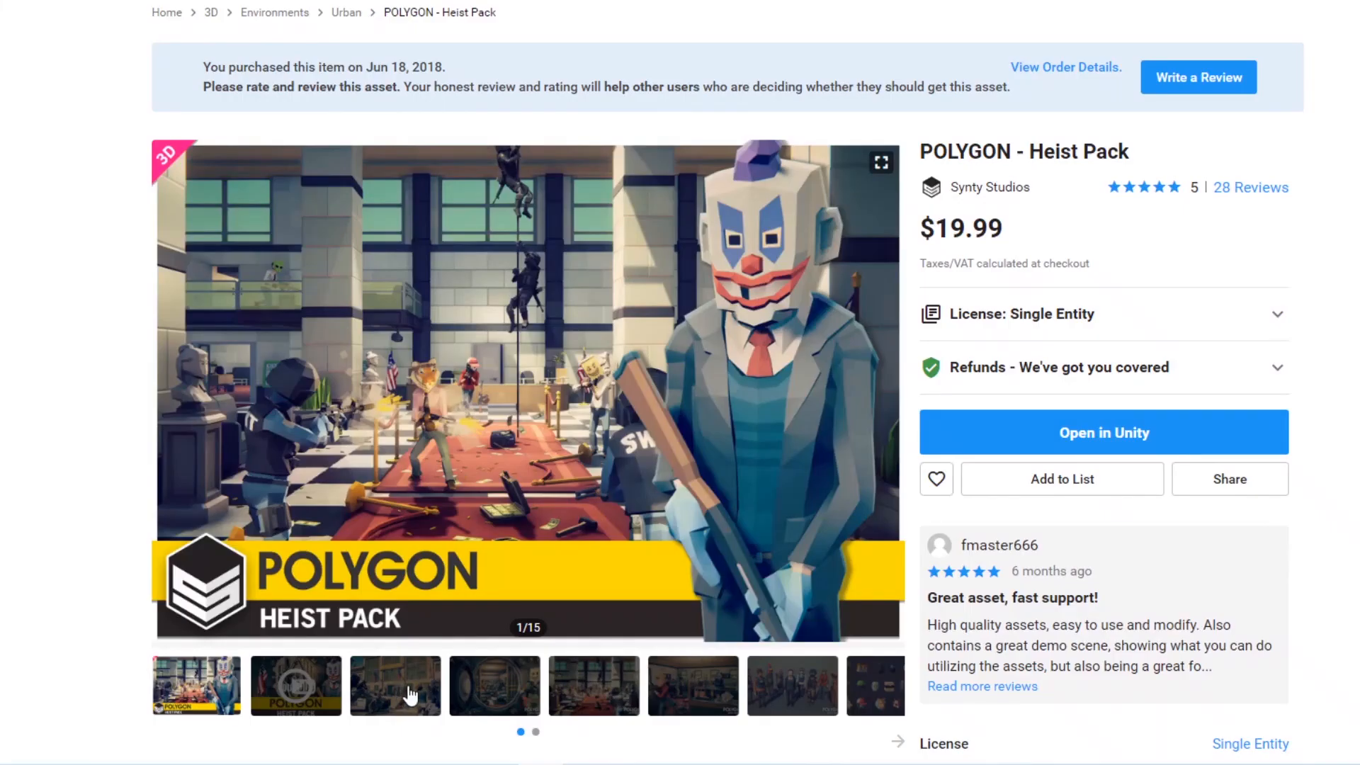
mouse_move(395, 694)
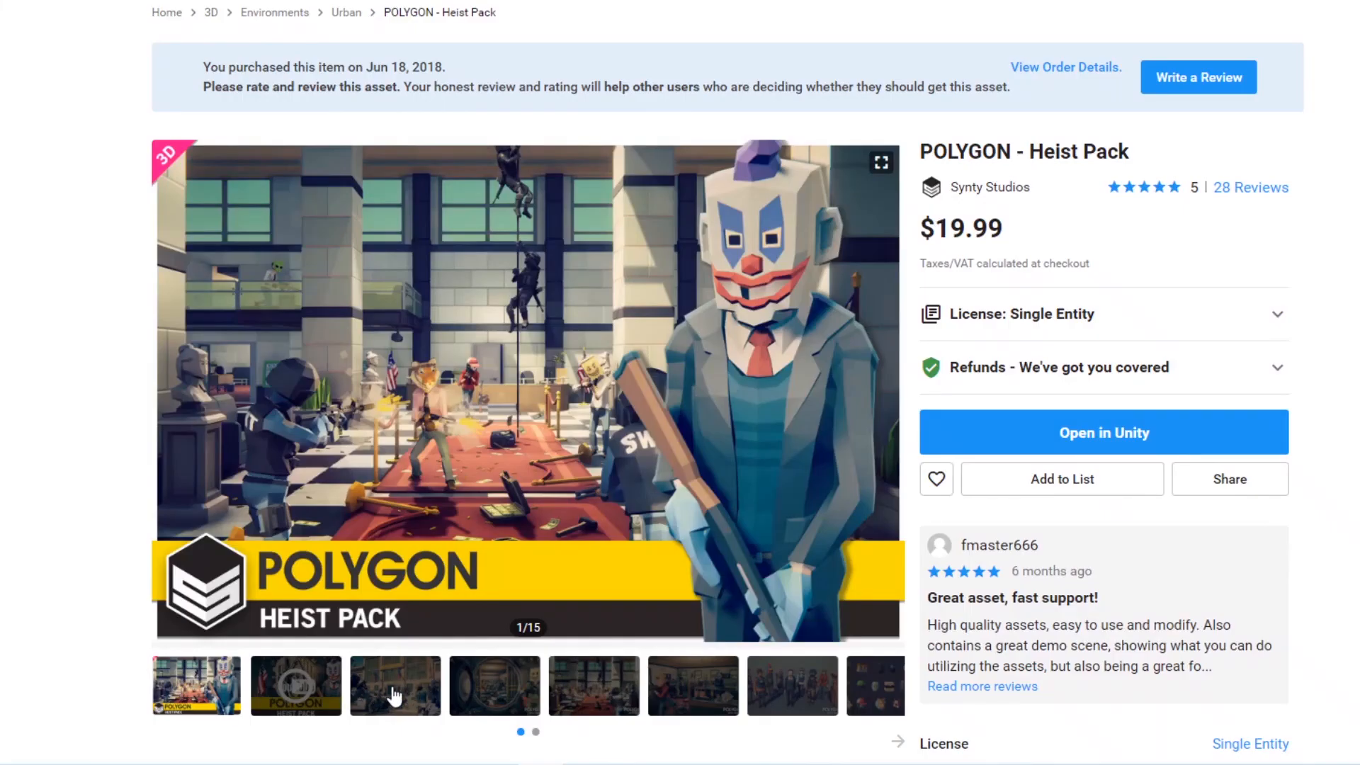
click(395, 685)
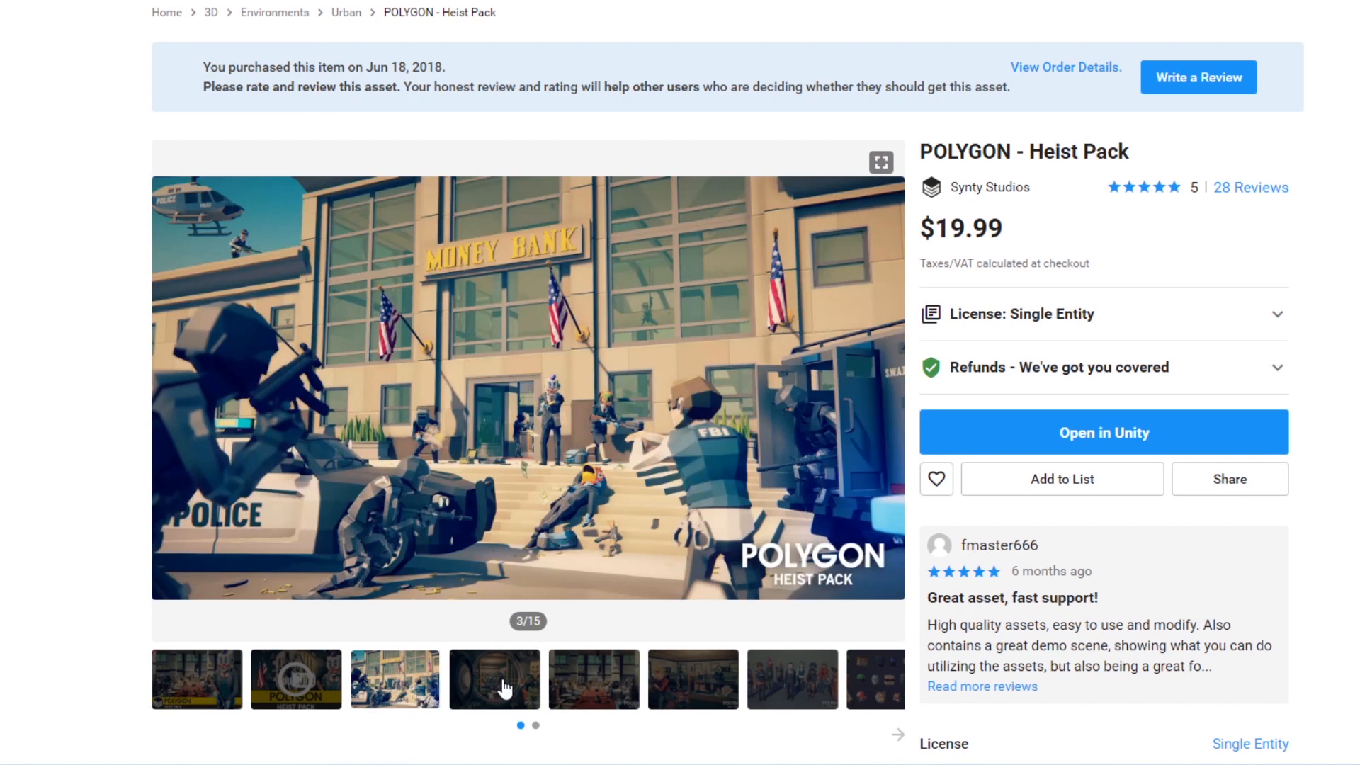
click(594, 679)
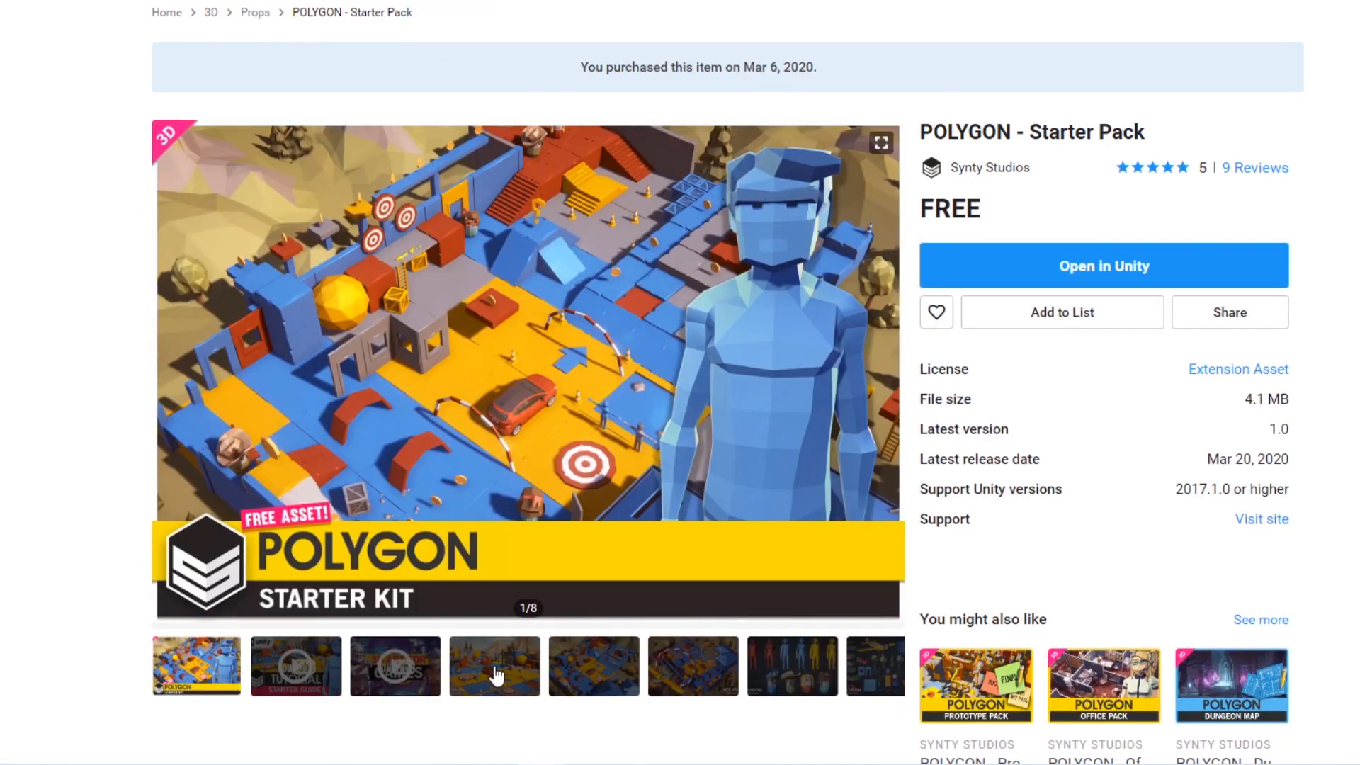
click(493, 665)
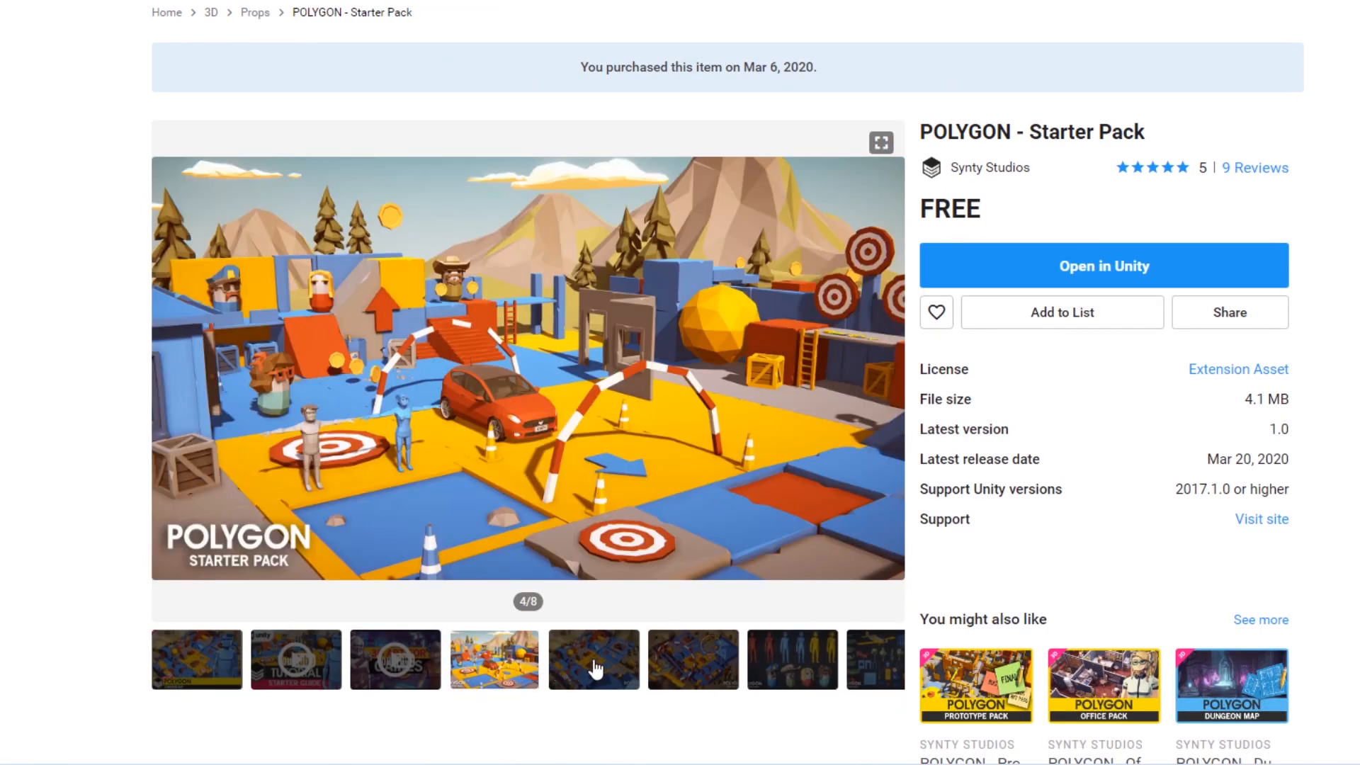
click(691, 659)
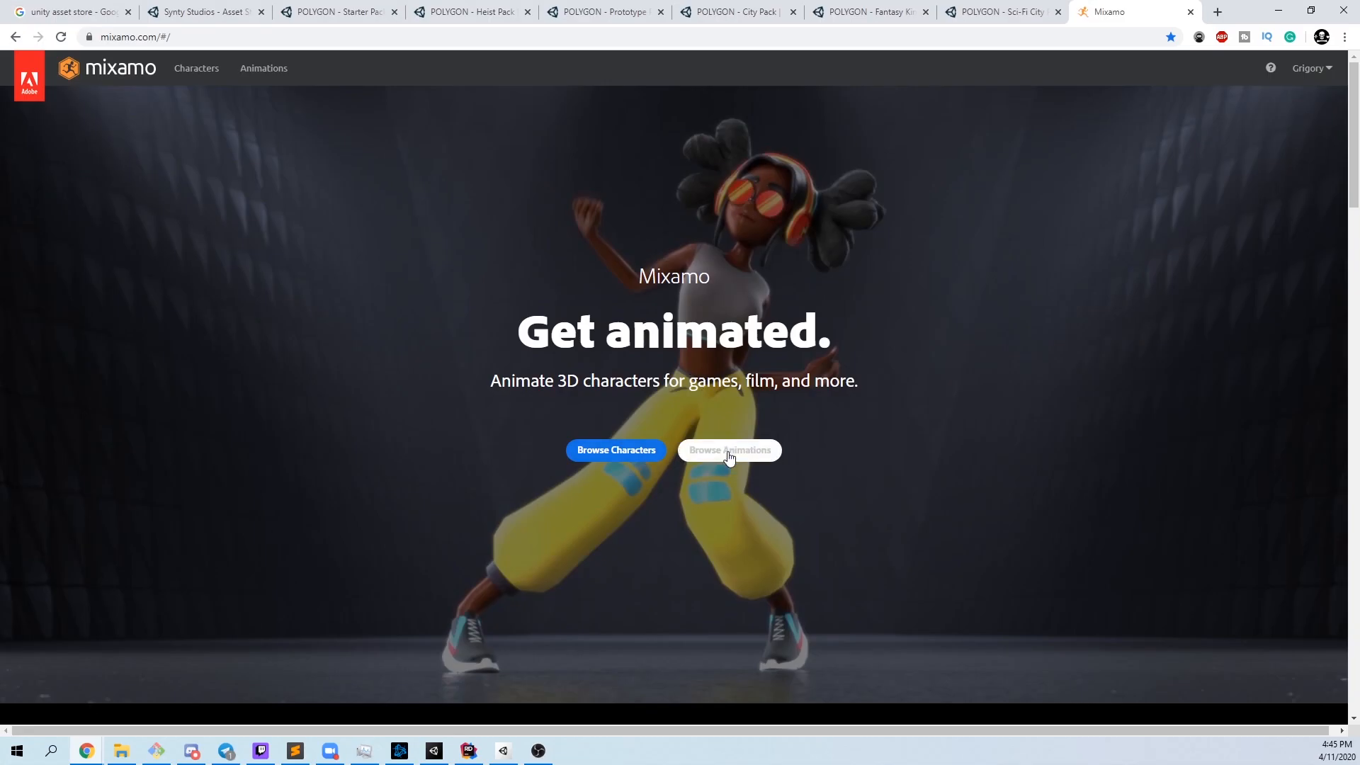
Step: Download Mixamo's Running animation in place as an FBX
click(729, 450)
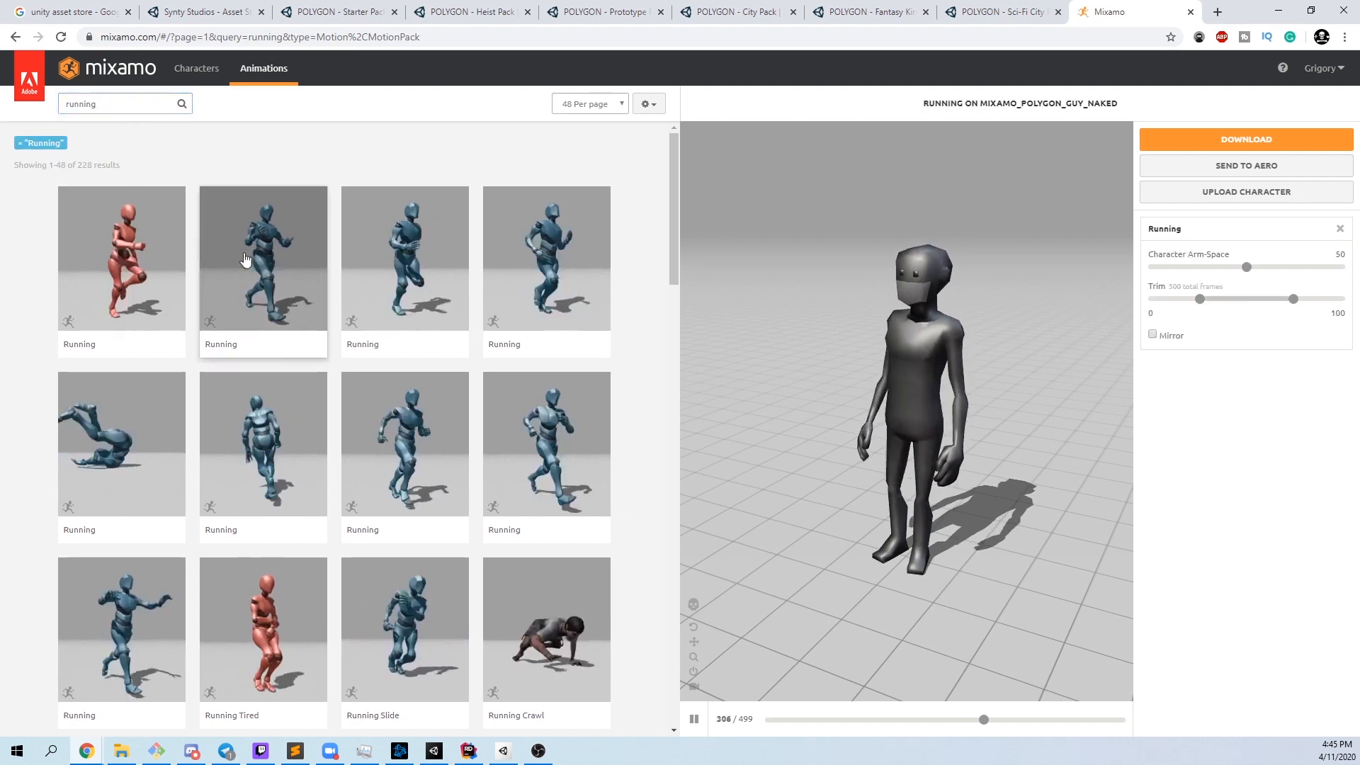
click(120, 258)
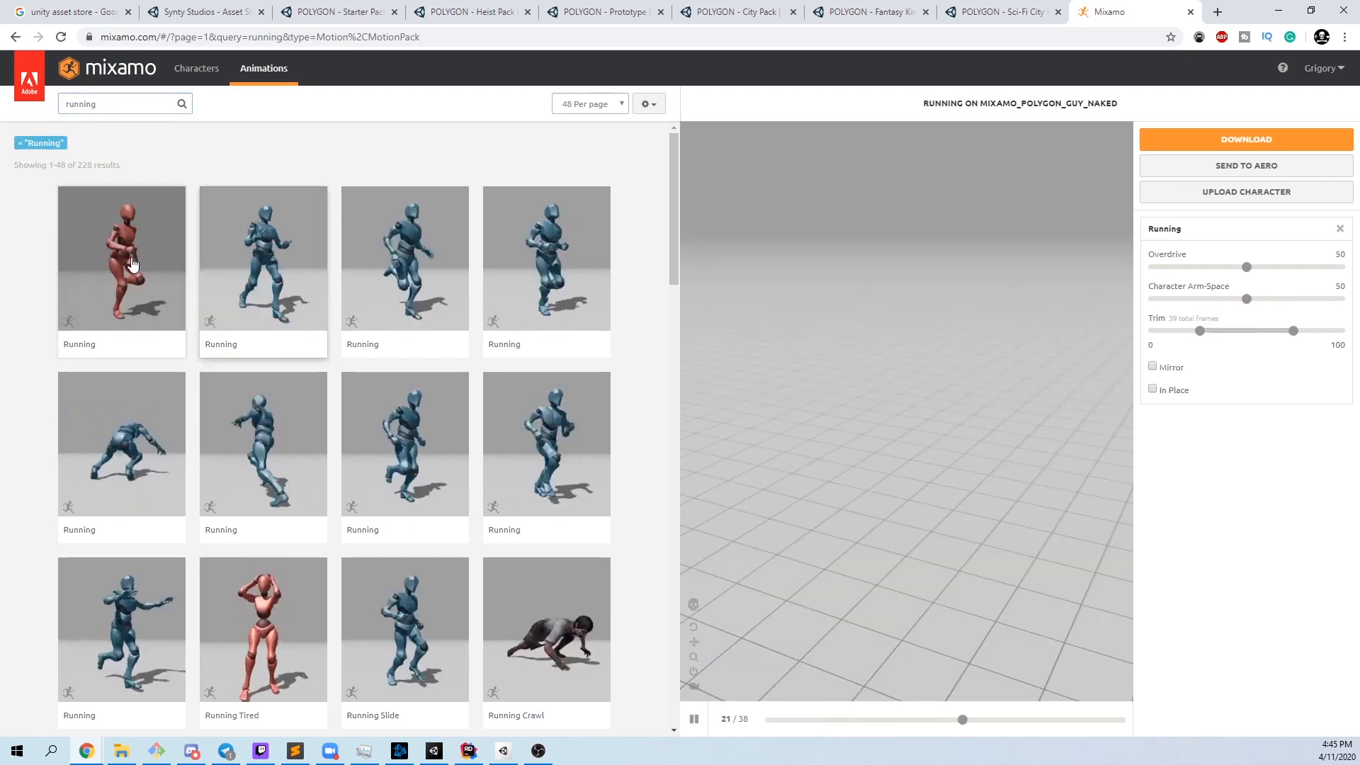
click(121, 258)
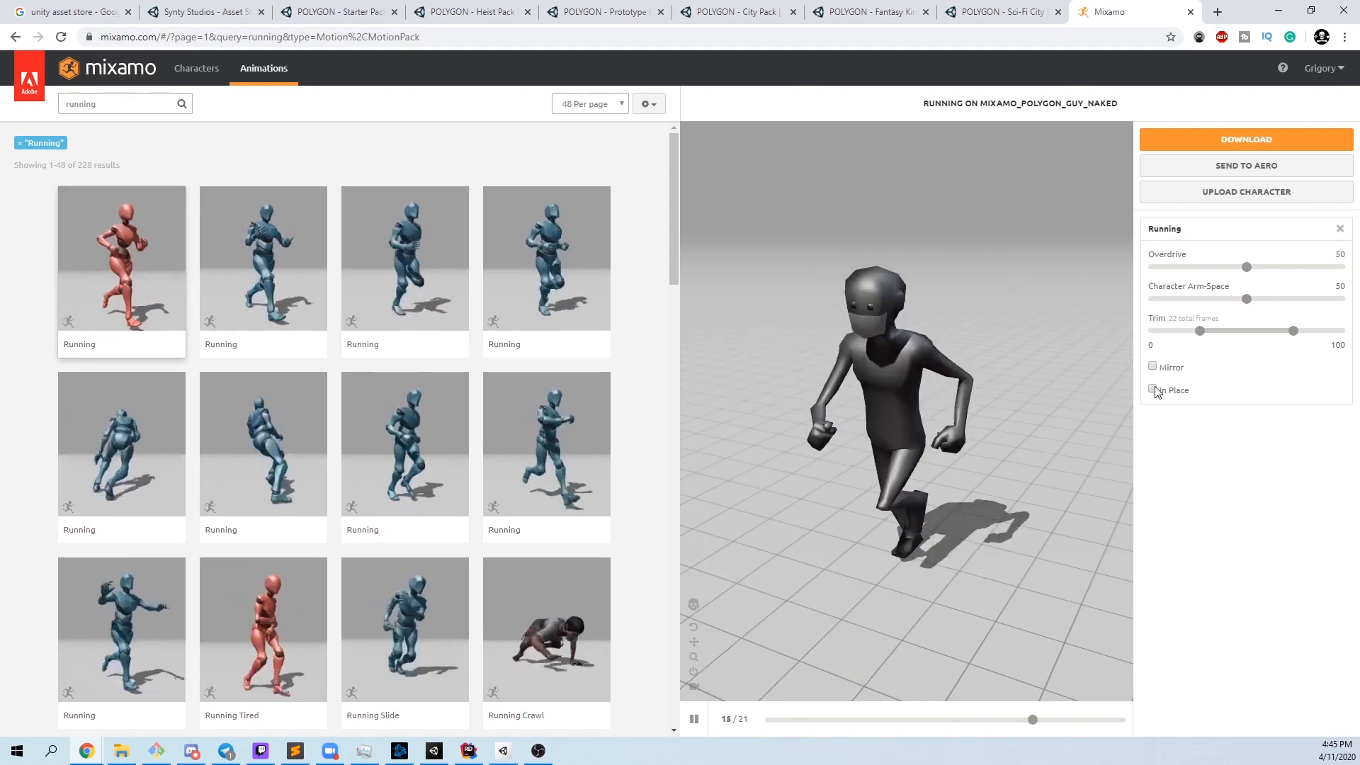
click(1152, 389)
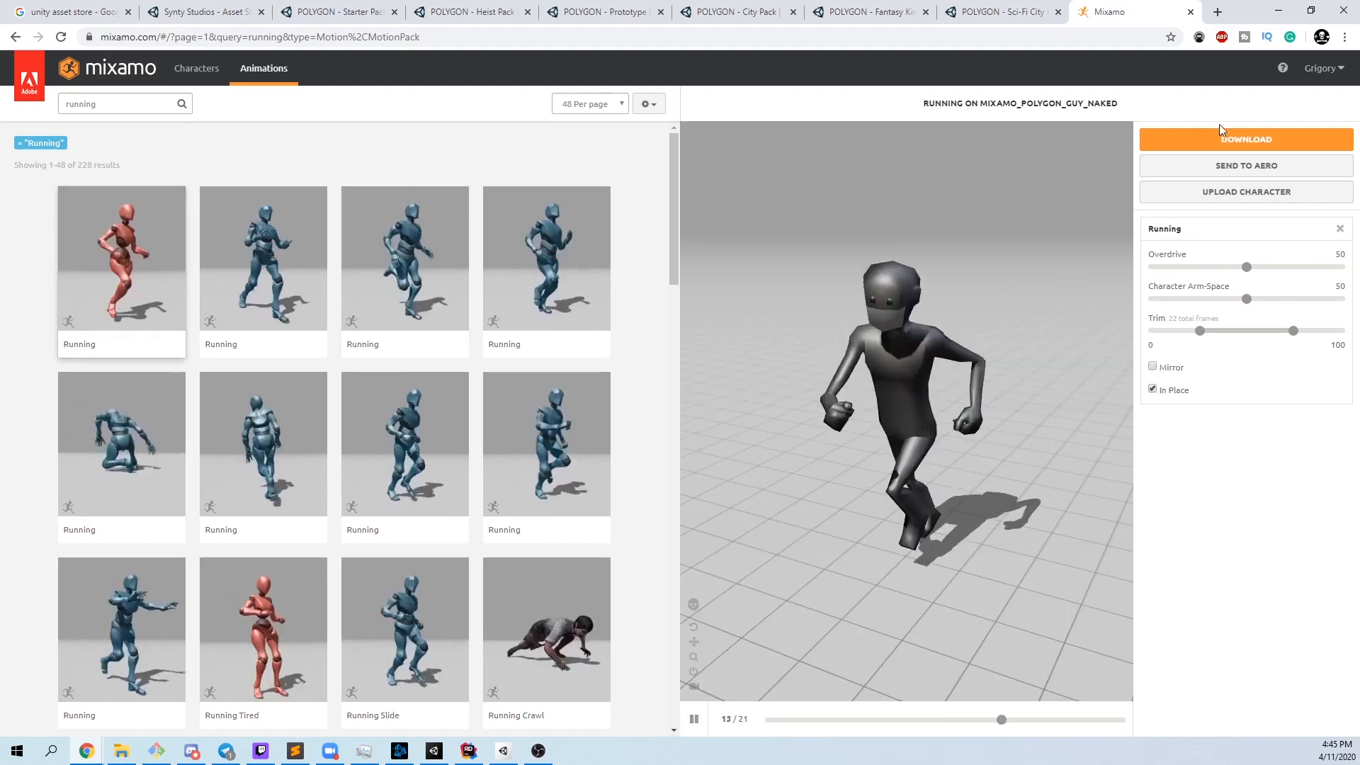
click(1245, 139)
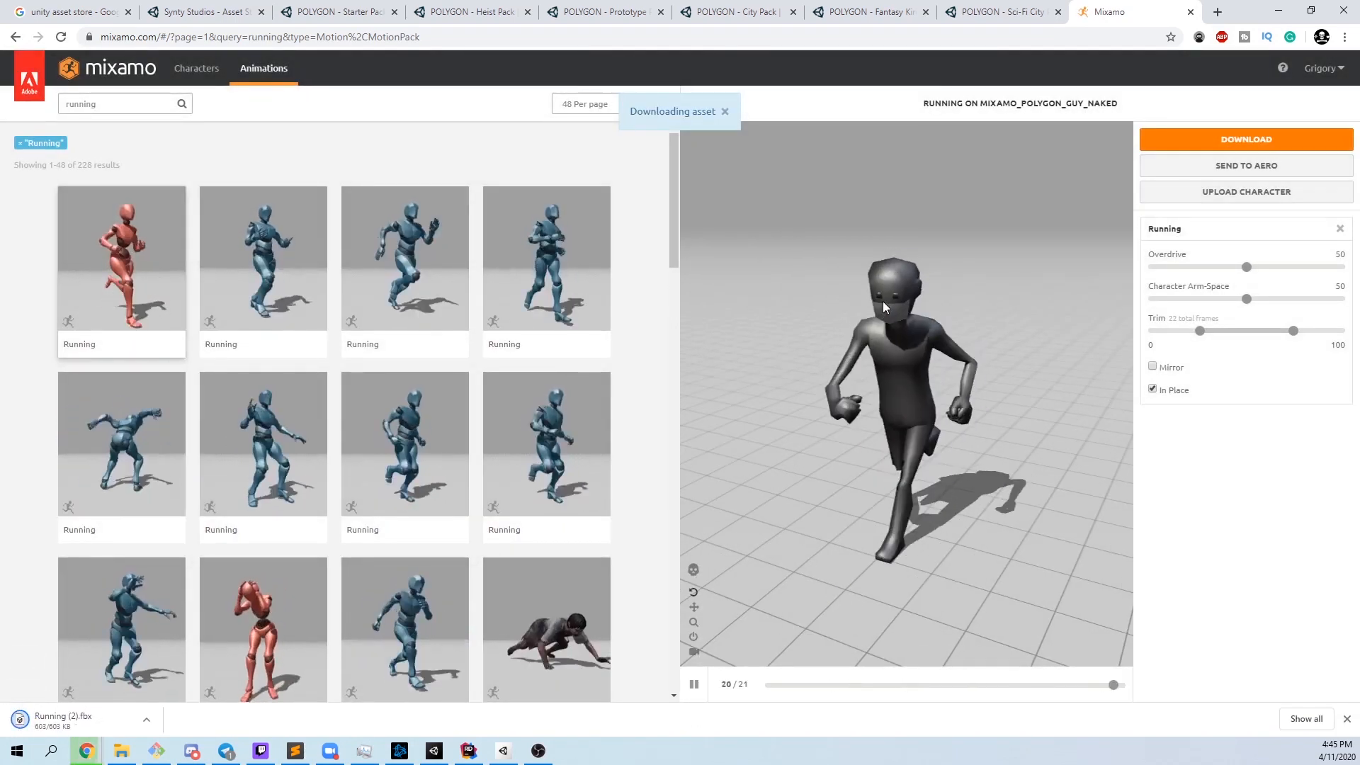
Step: Download the Idle animation as FBX with skin at 30 fps
text(idle)
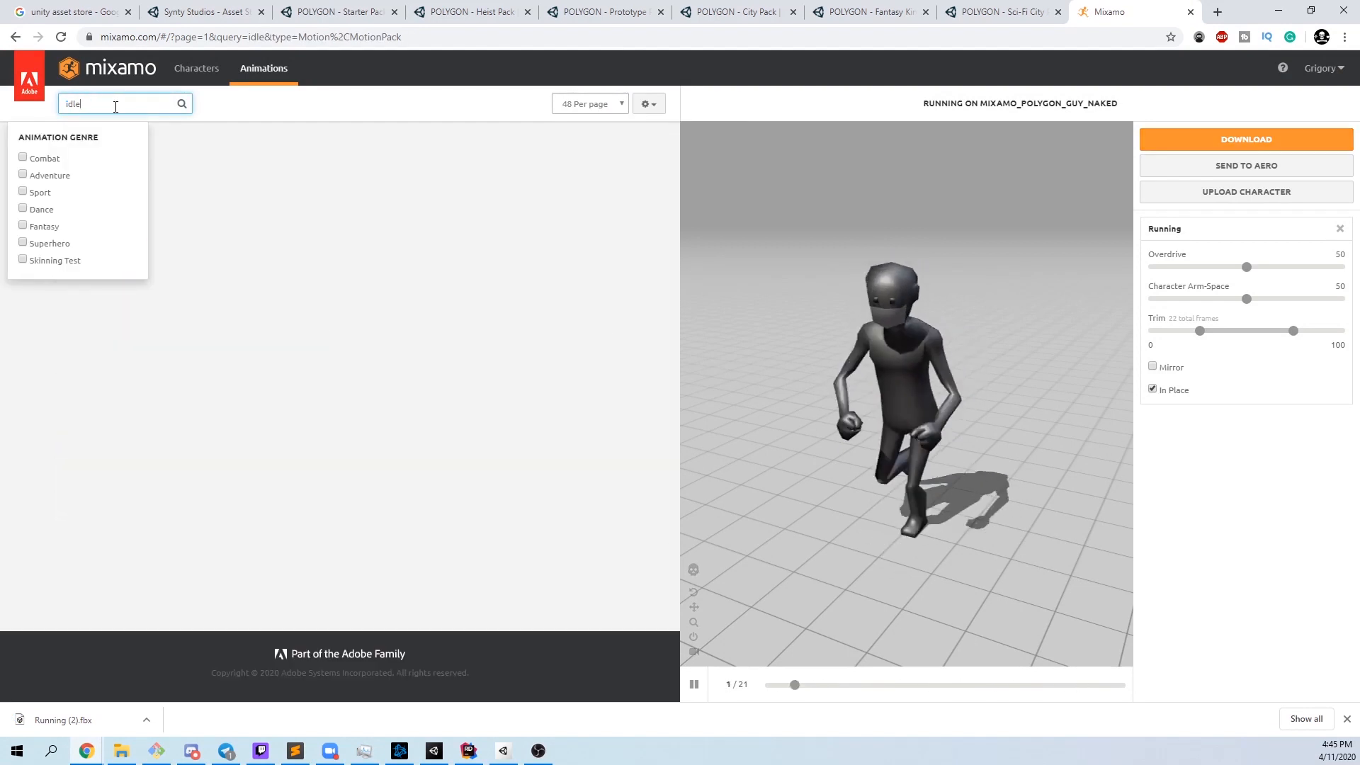
click(1245, 139)
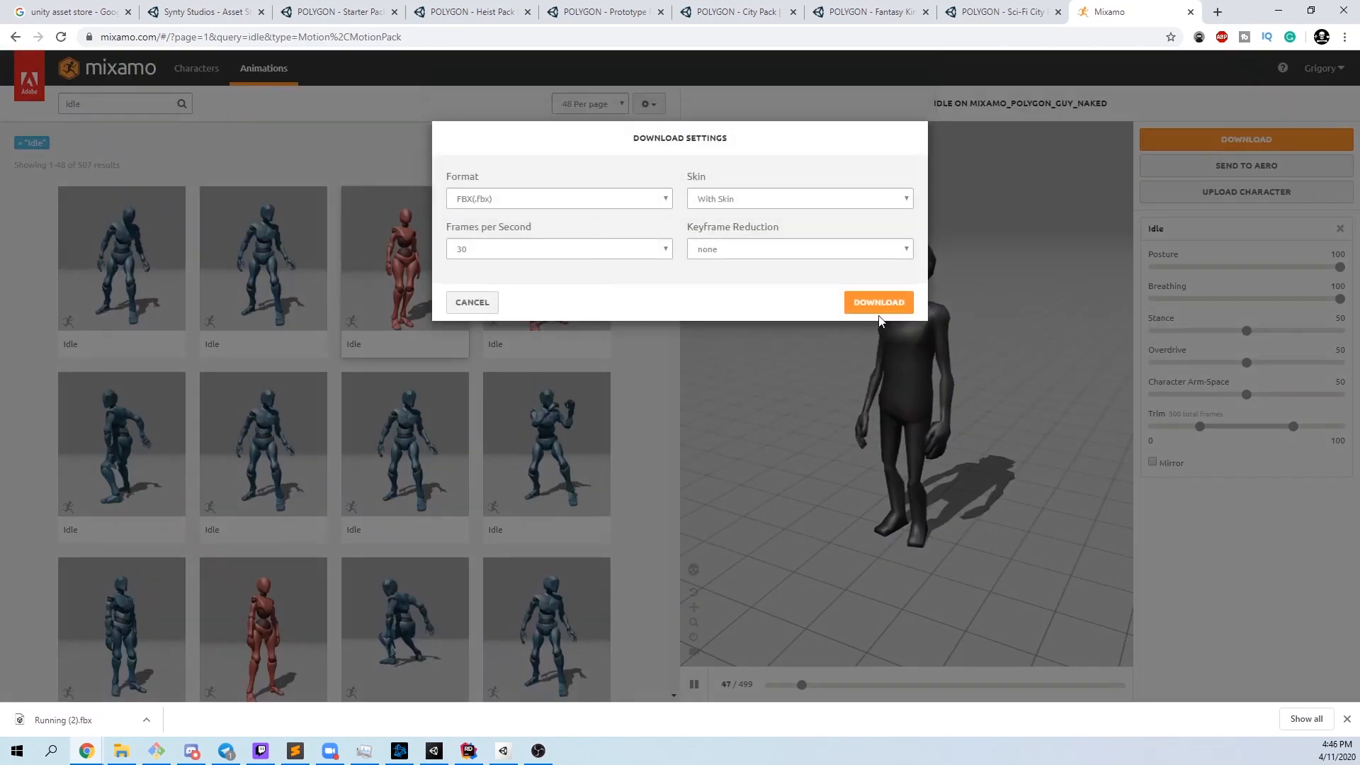
click(878, 302)
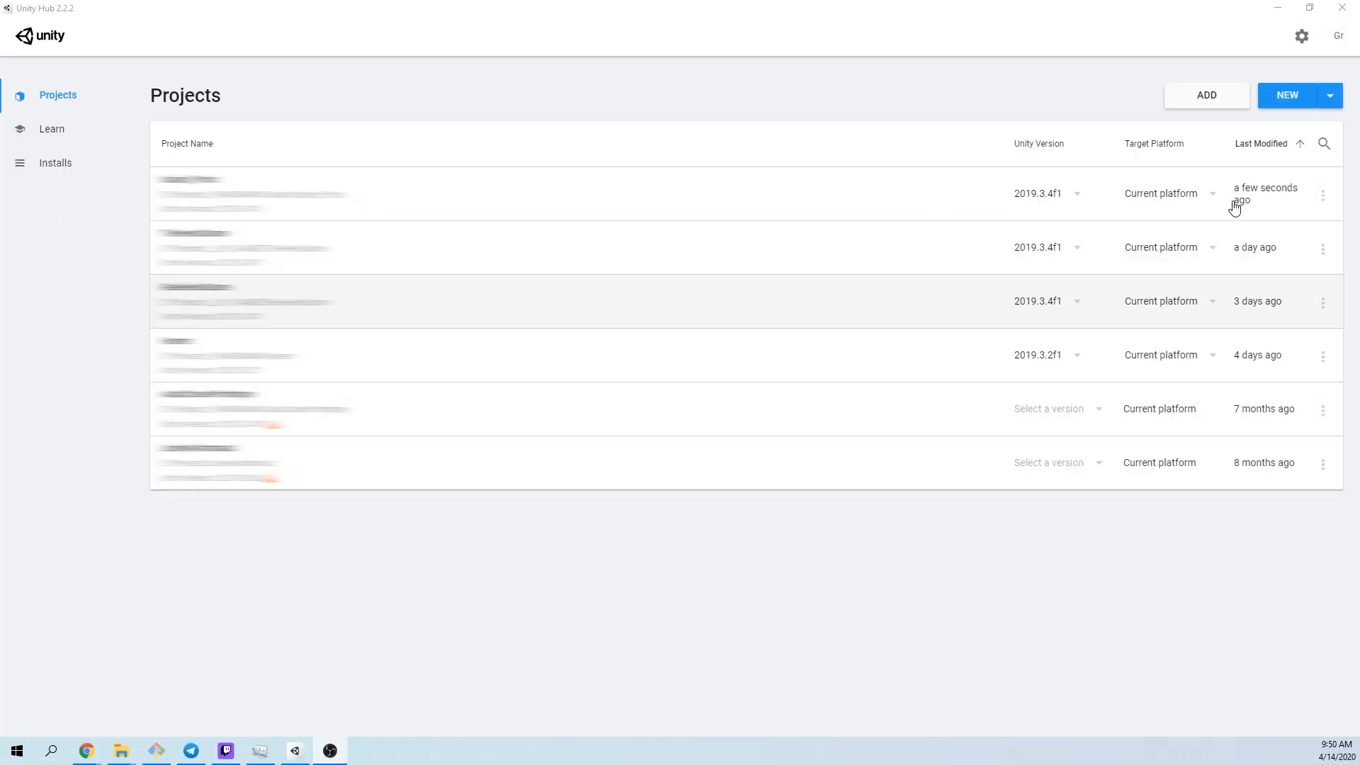
Step: Set up a new 3D project named TheHeistHame in D:\Projects\__MY_GAMES
click(1285, 94)
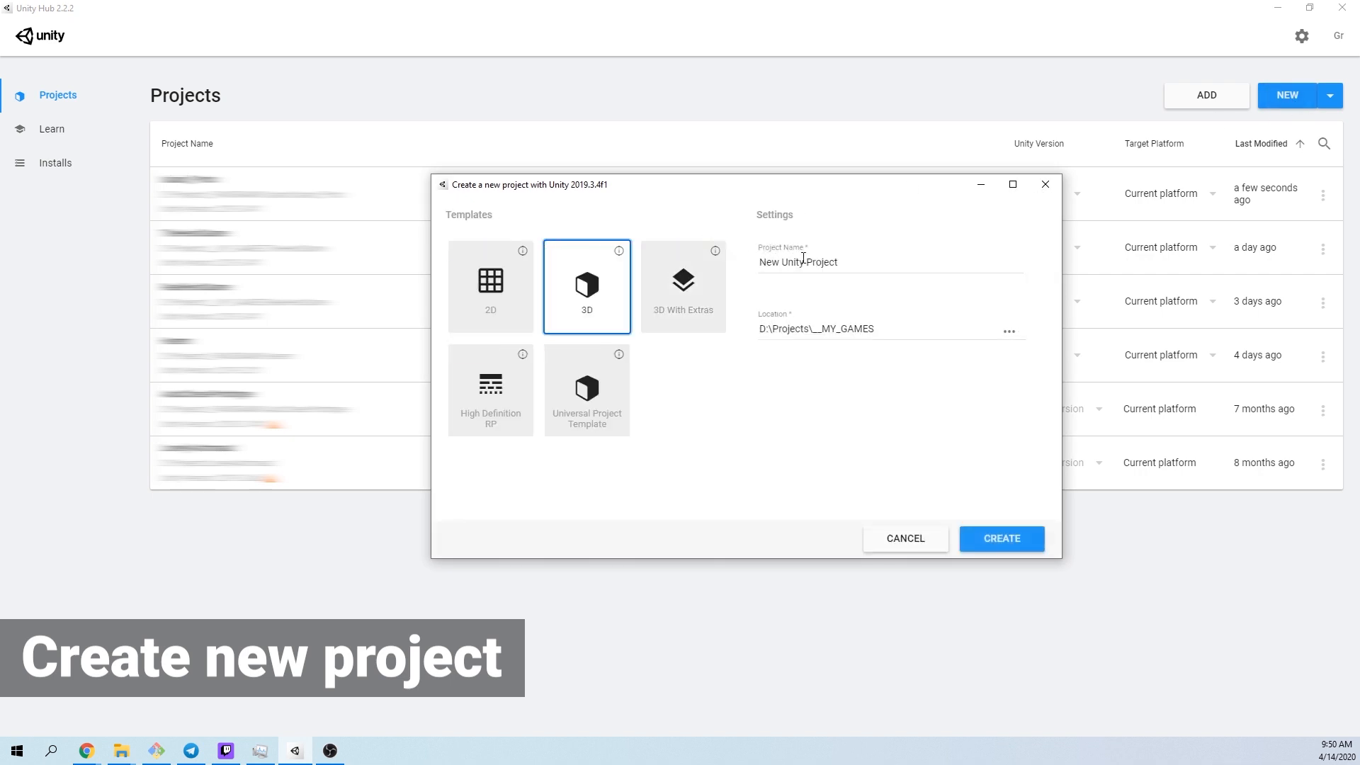
triple_click(797, 262)
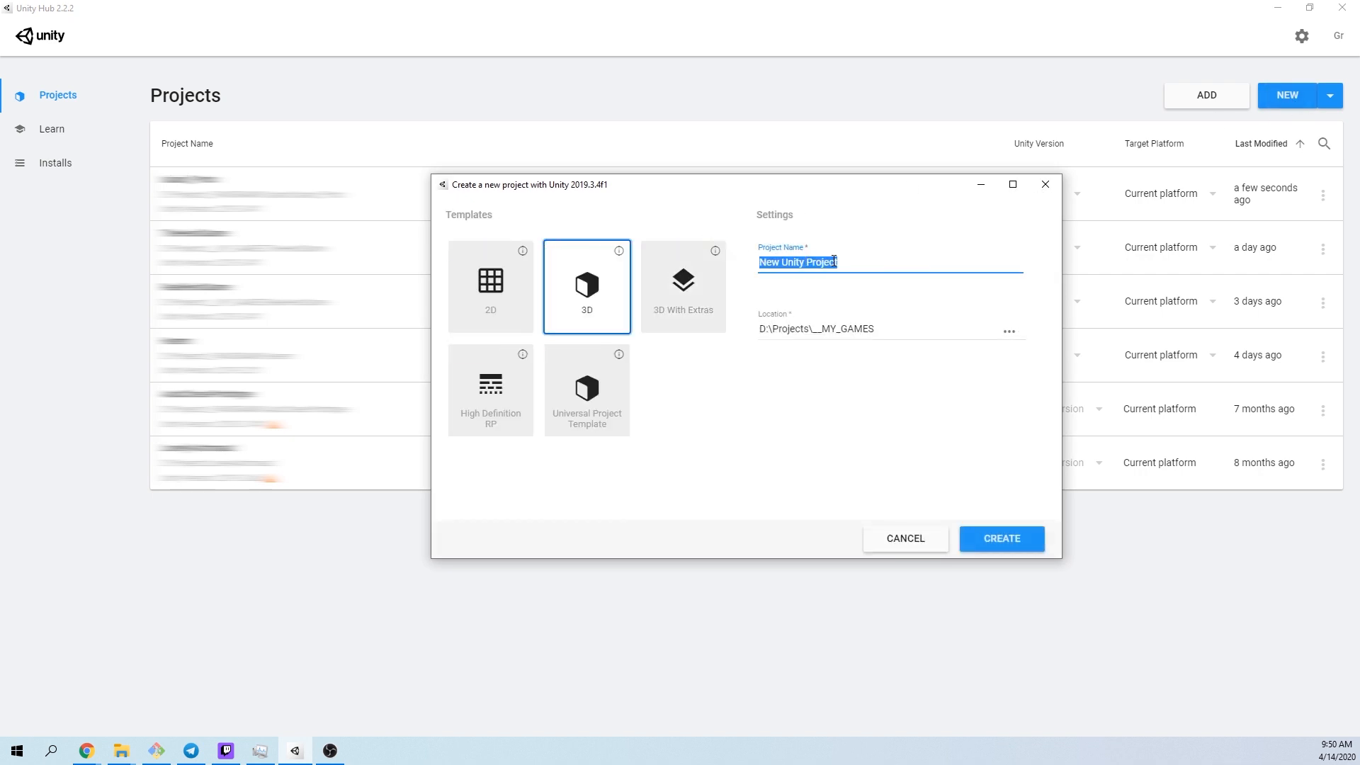
text(TheHeis)
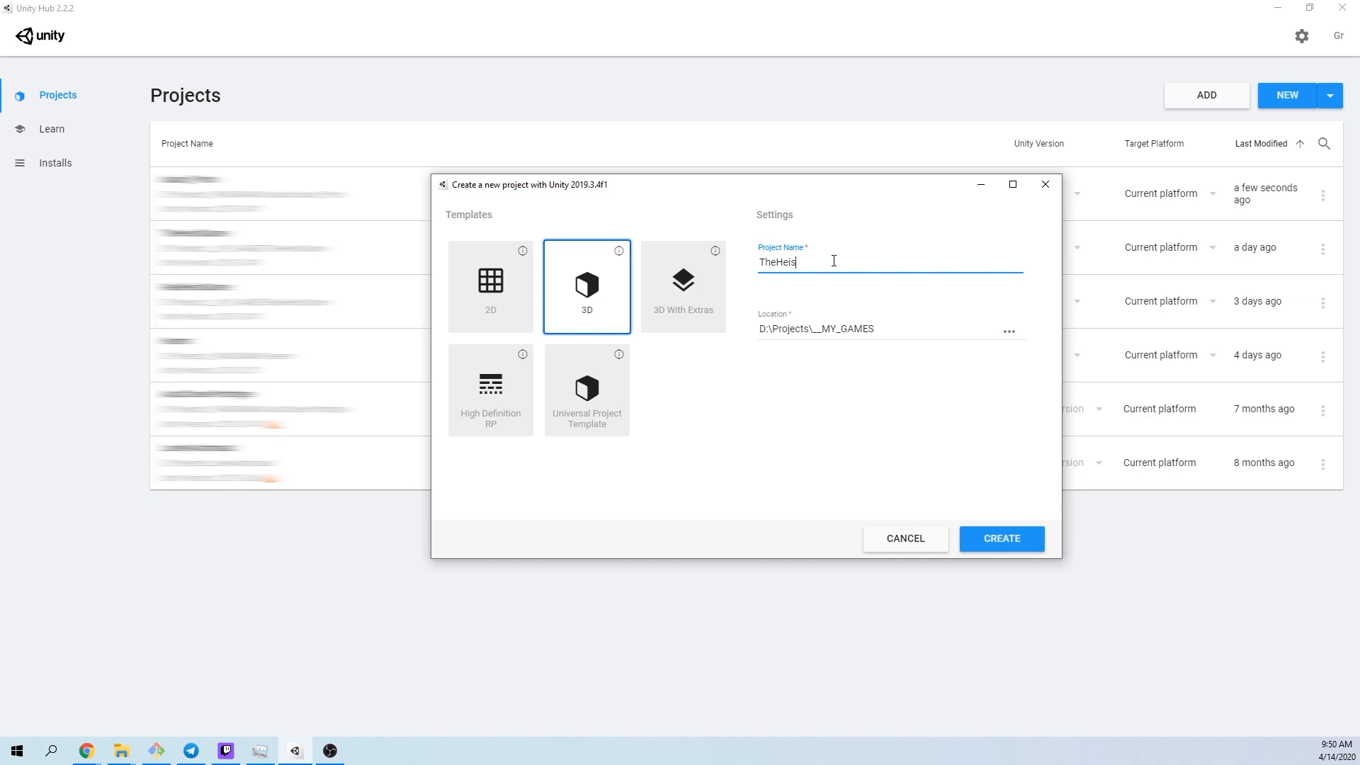
text(tHame)
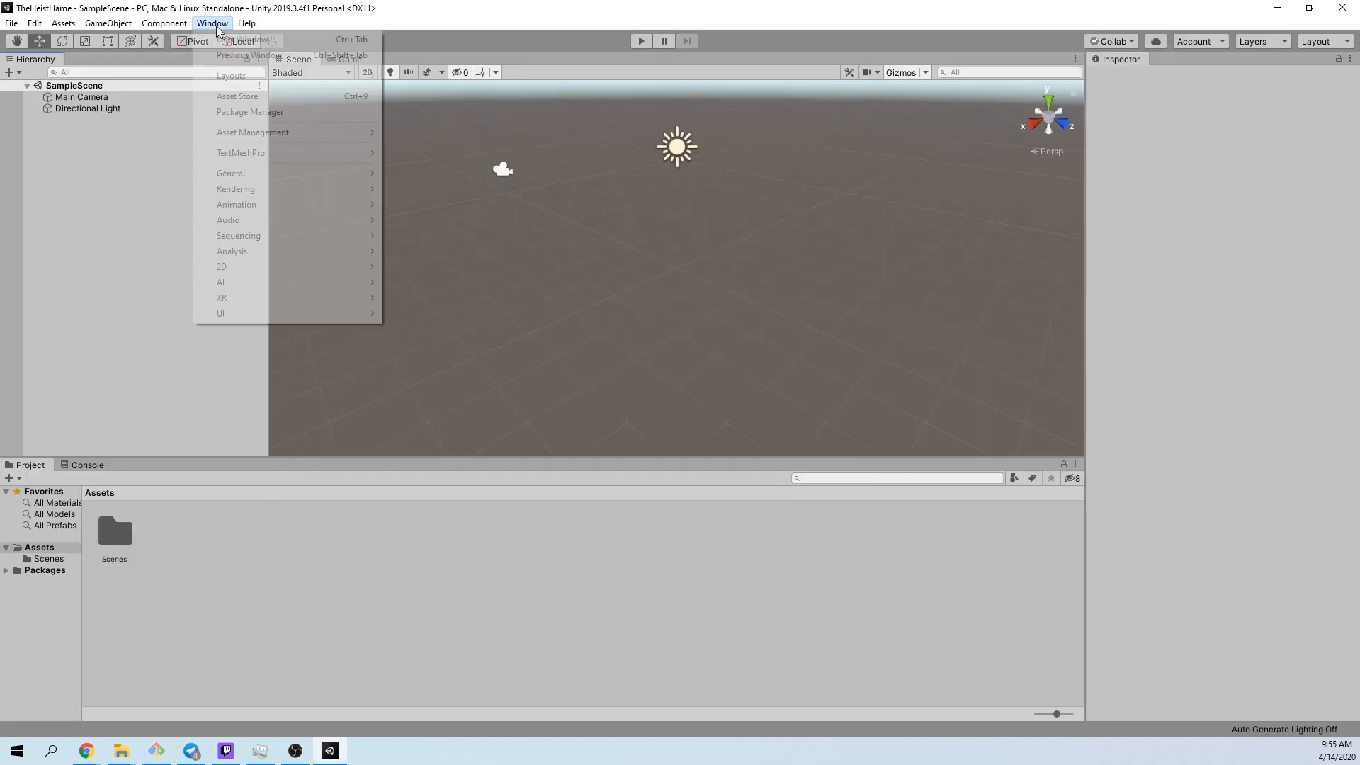
Step: Import the purchased POLYGON Heist Pack from the in-editor Asset Store
click(237, 96)
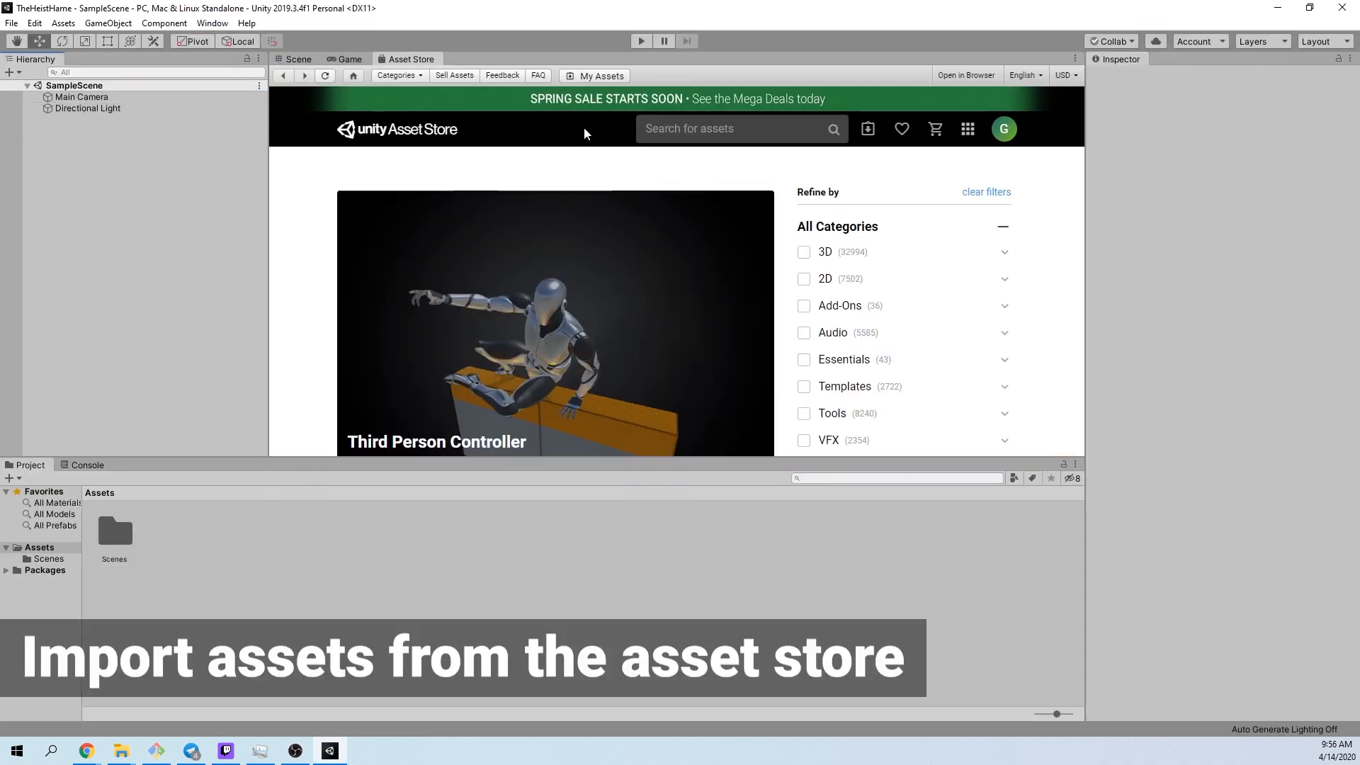
click(598, 76)
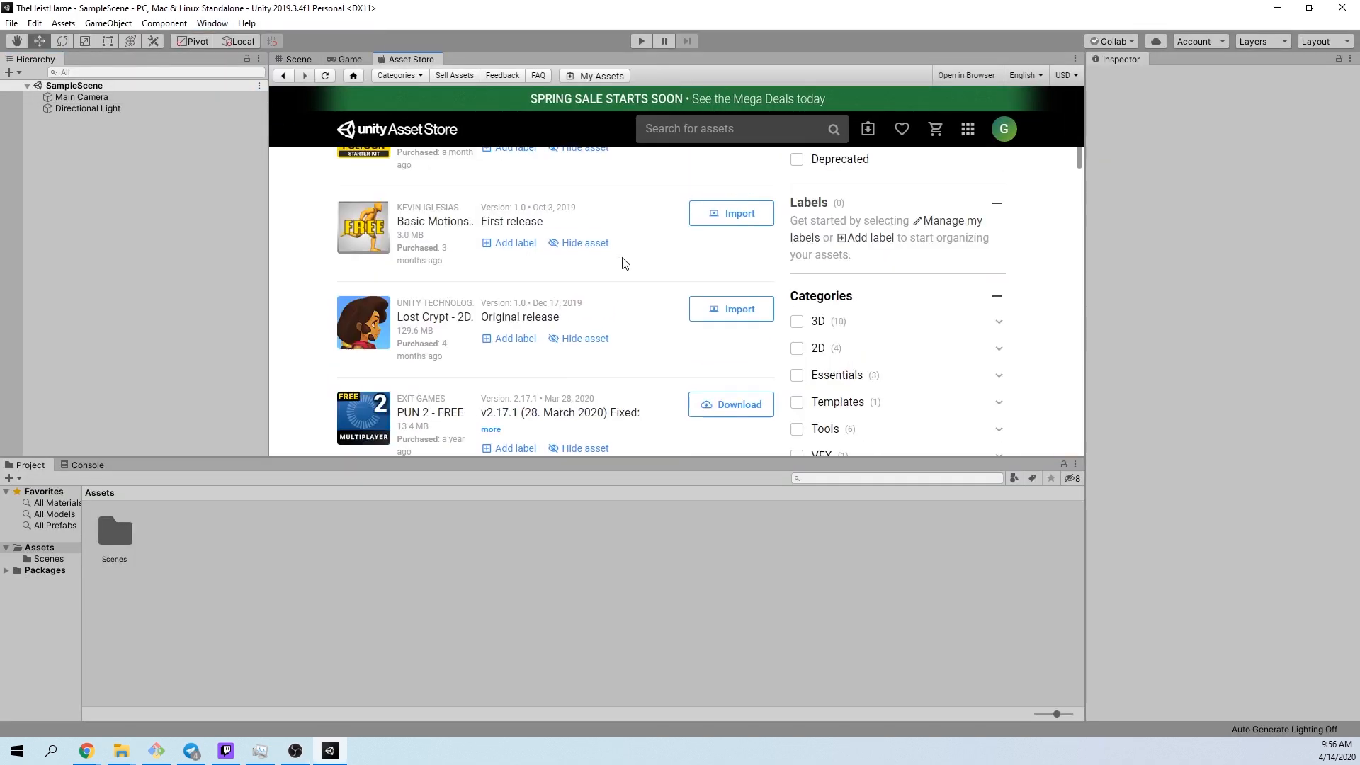
click(730, 289)
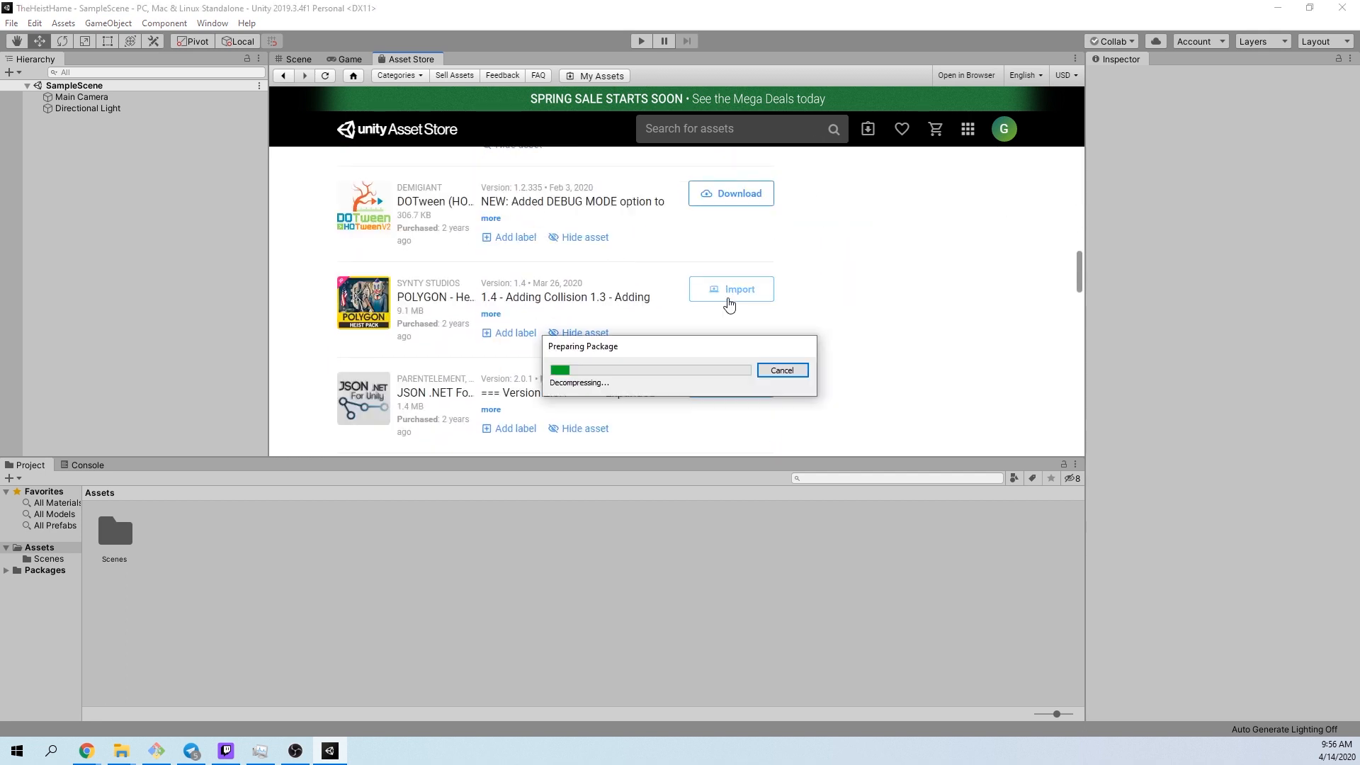
click(779, 370)
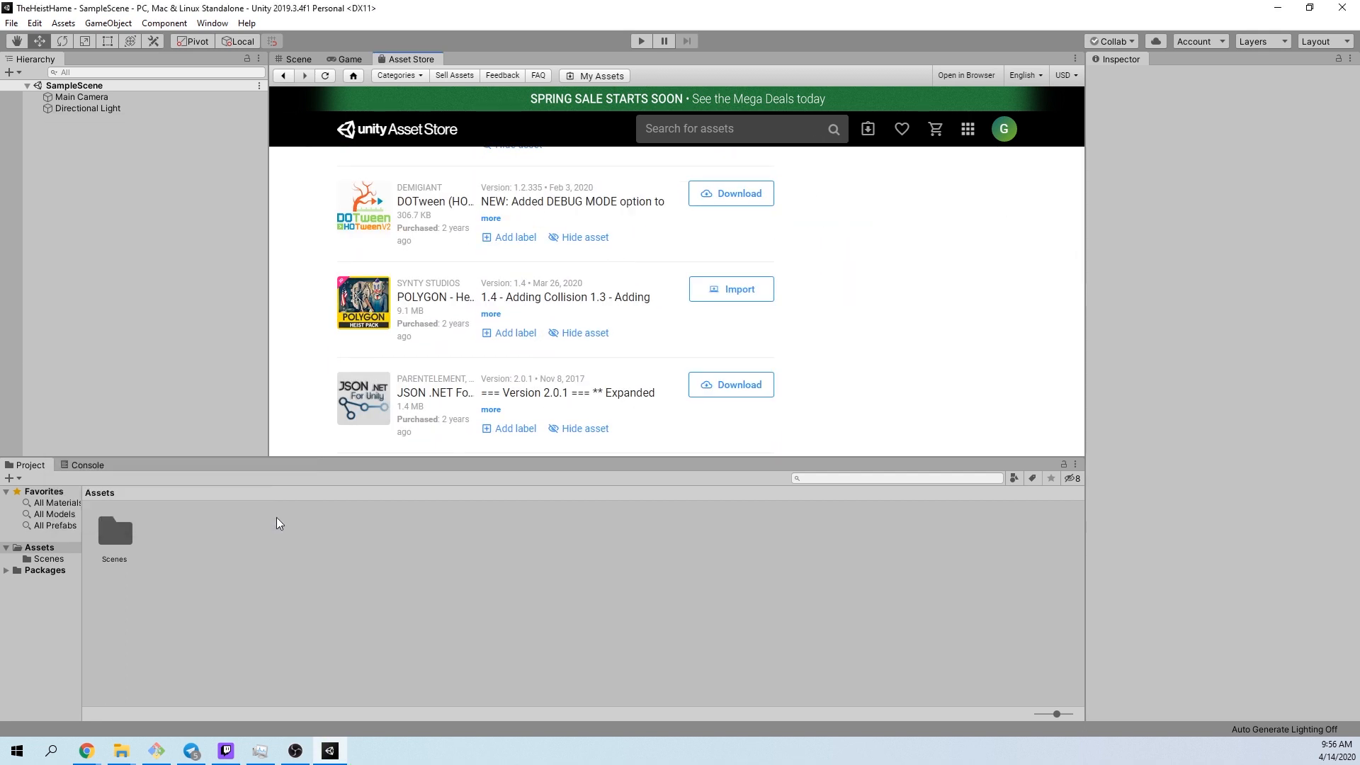
click(297, 59)
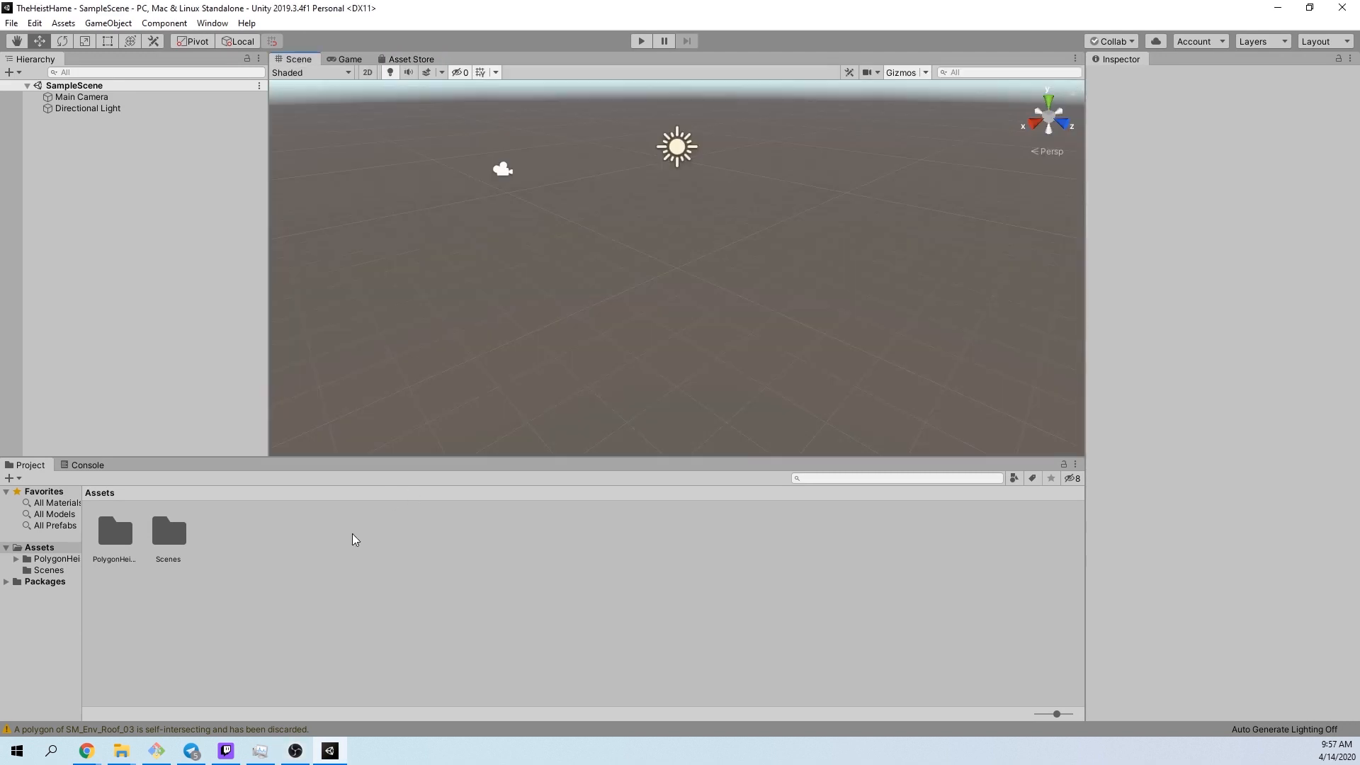
Step: Put Idle and Running in an Animations folder and apply a Humanoid rig to Idle
right_click(353, 538)
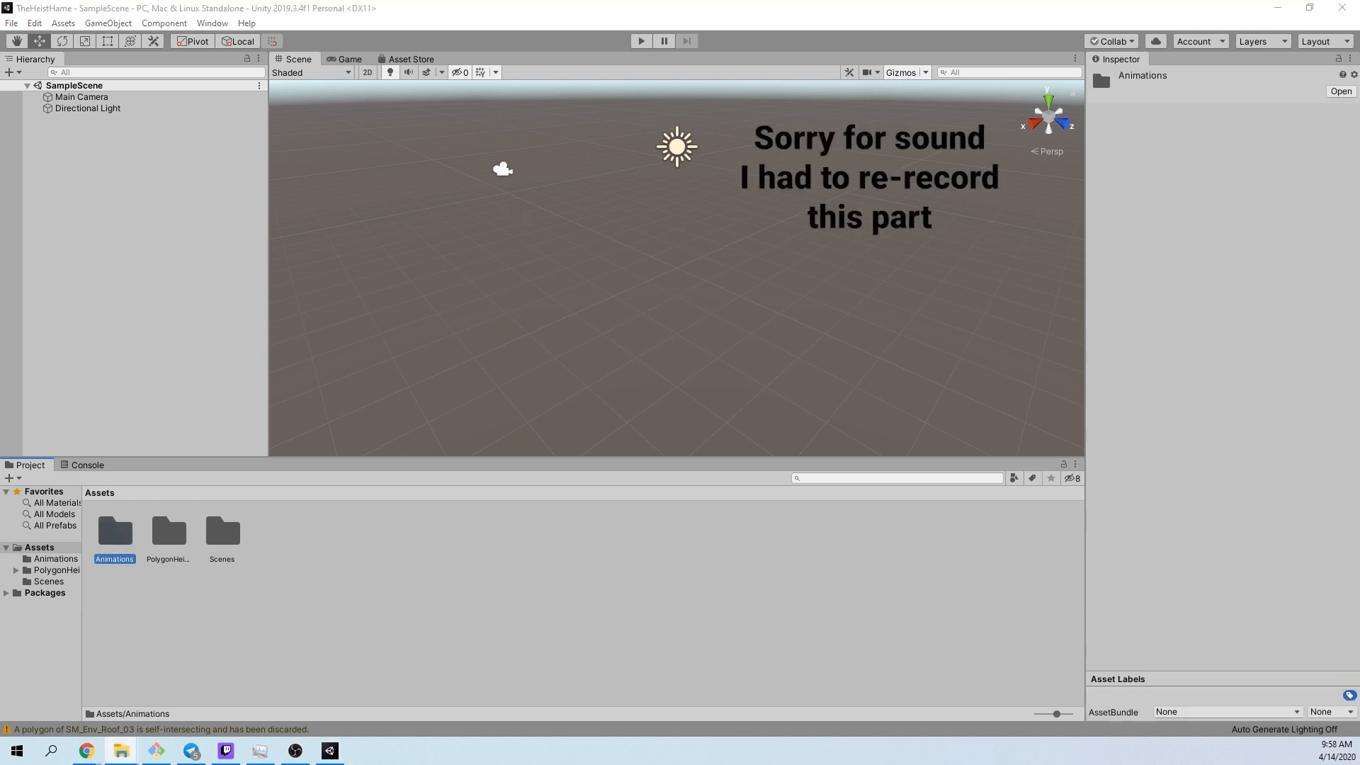
double_click(113, 531)
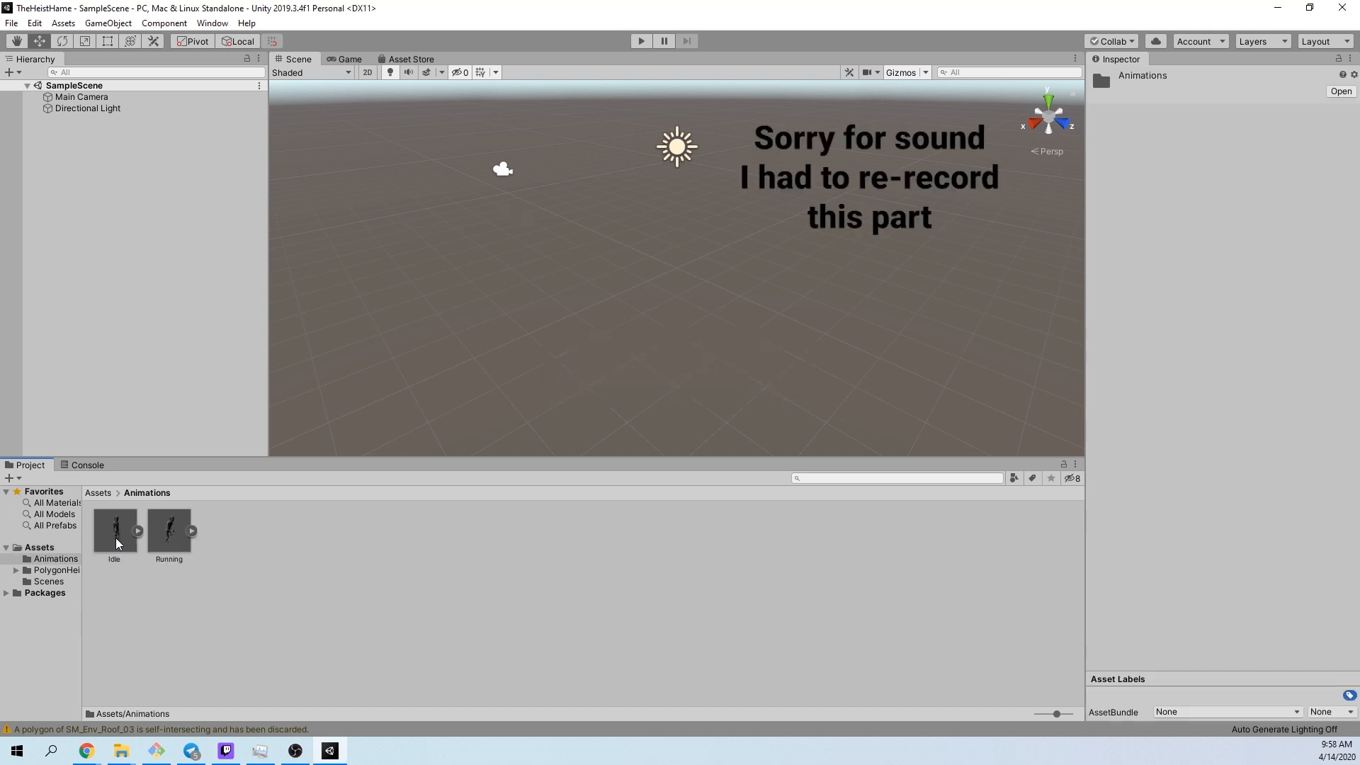
click(113, 530)
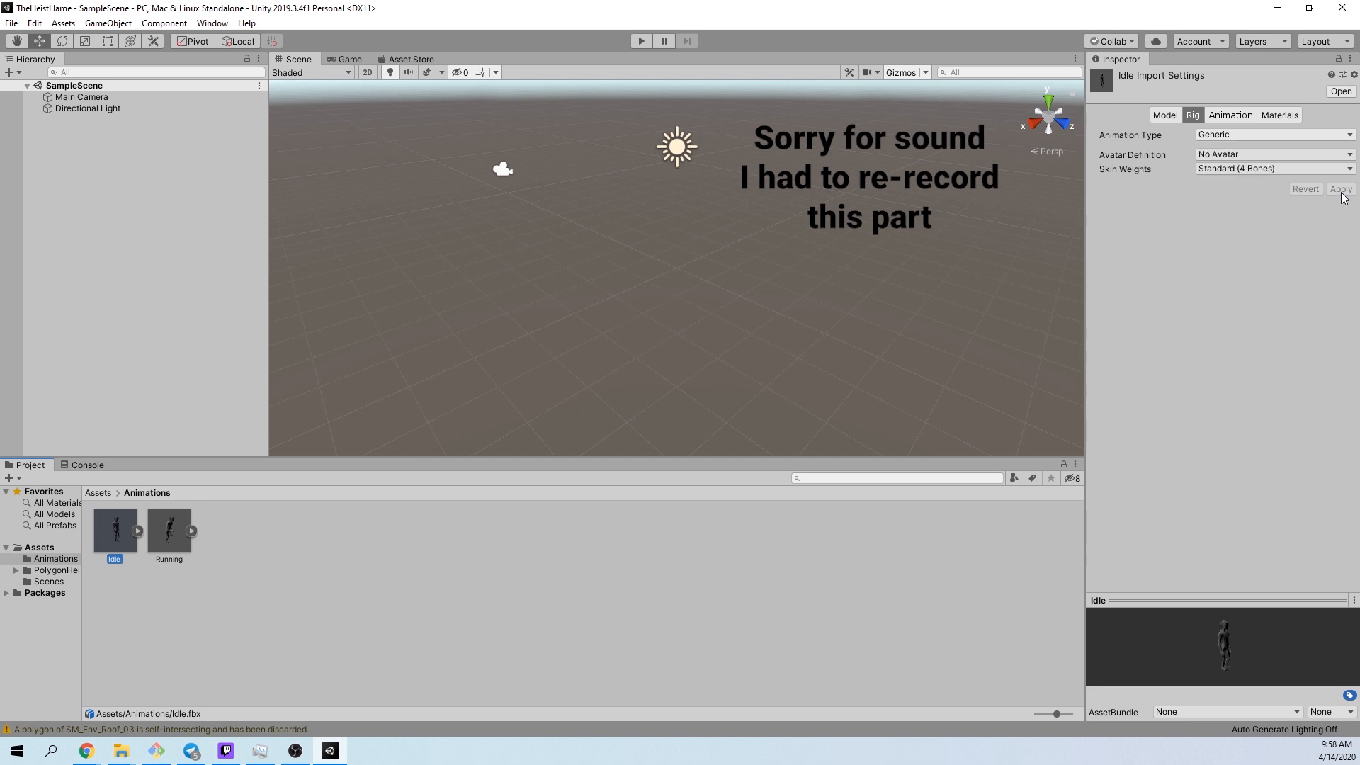
click(1272, 134)
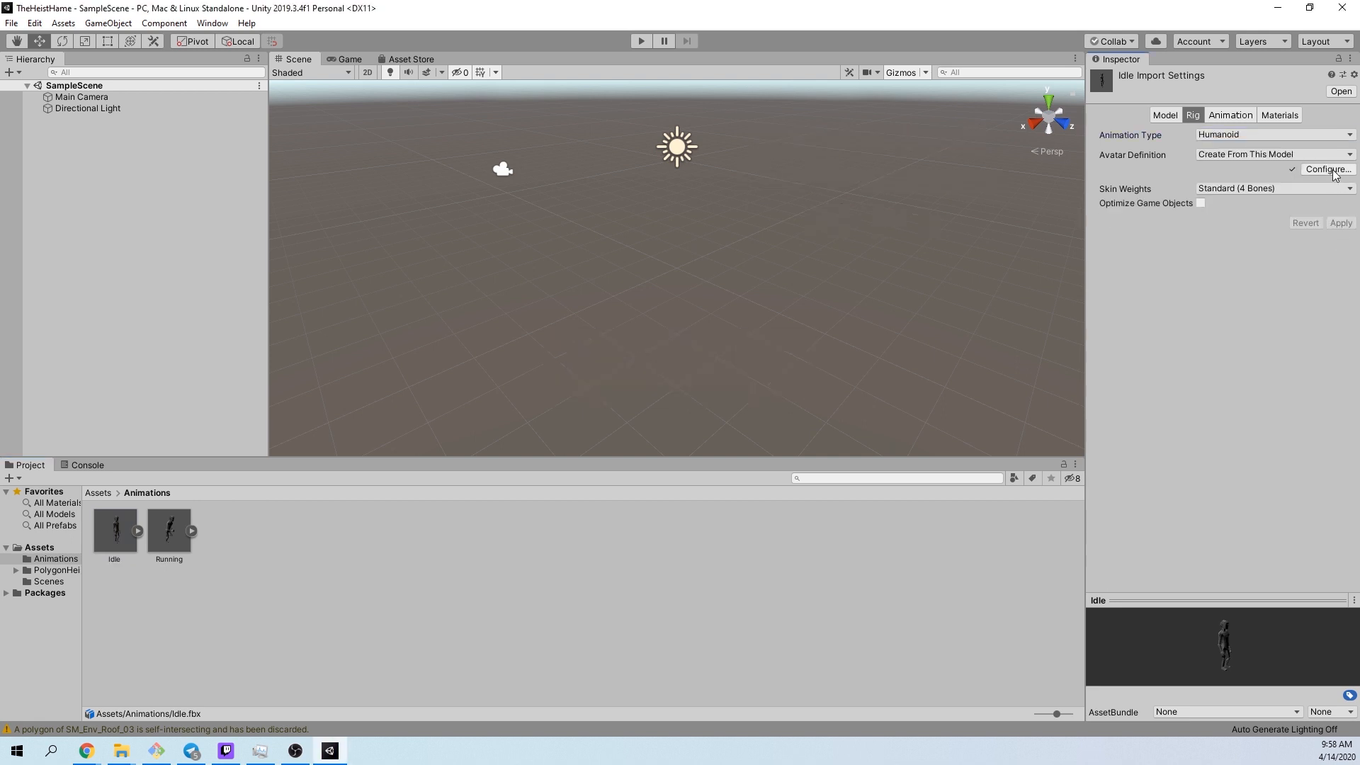
click(1228, 114)
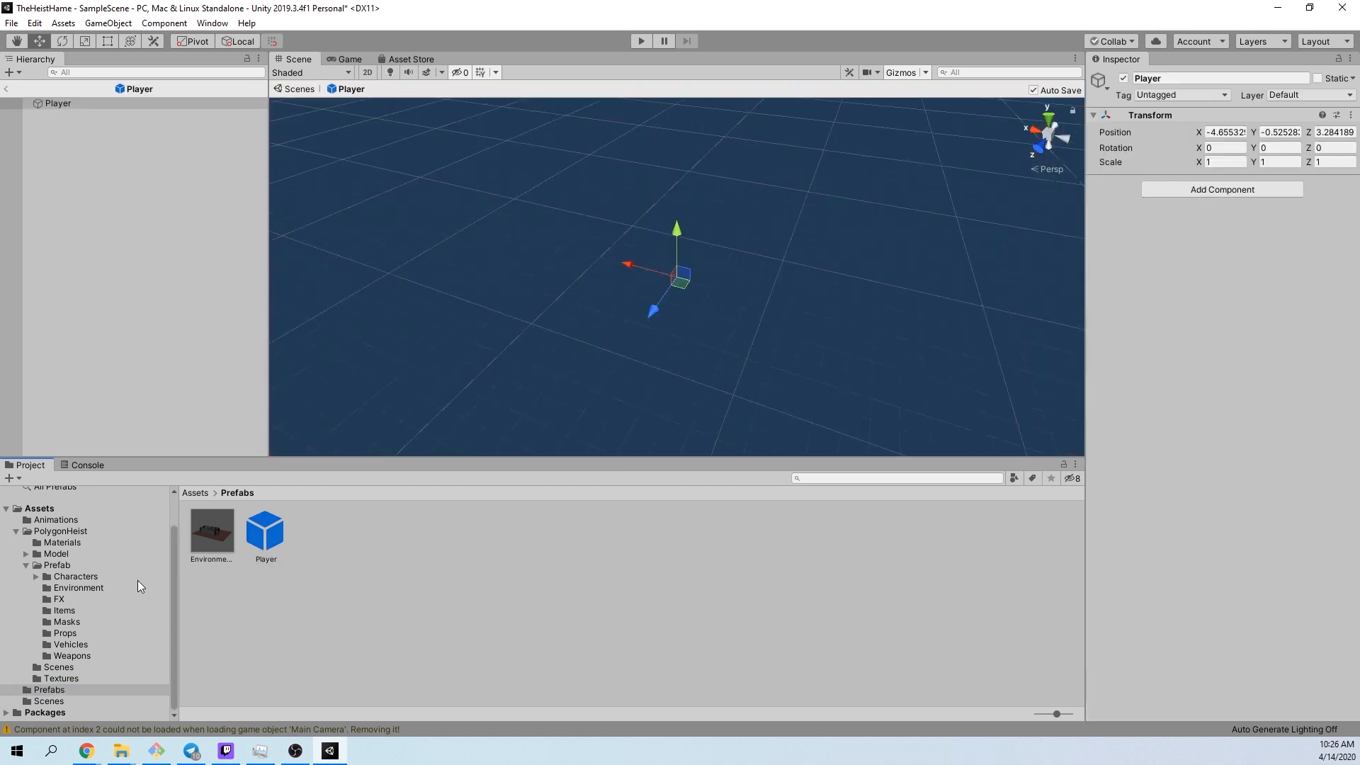
Step: Add Character_Male_FBI from Characters/FixedScaleCharacters into the Player prefab
click(76, 576)
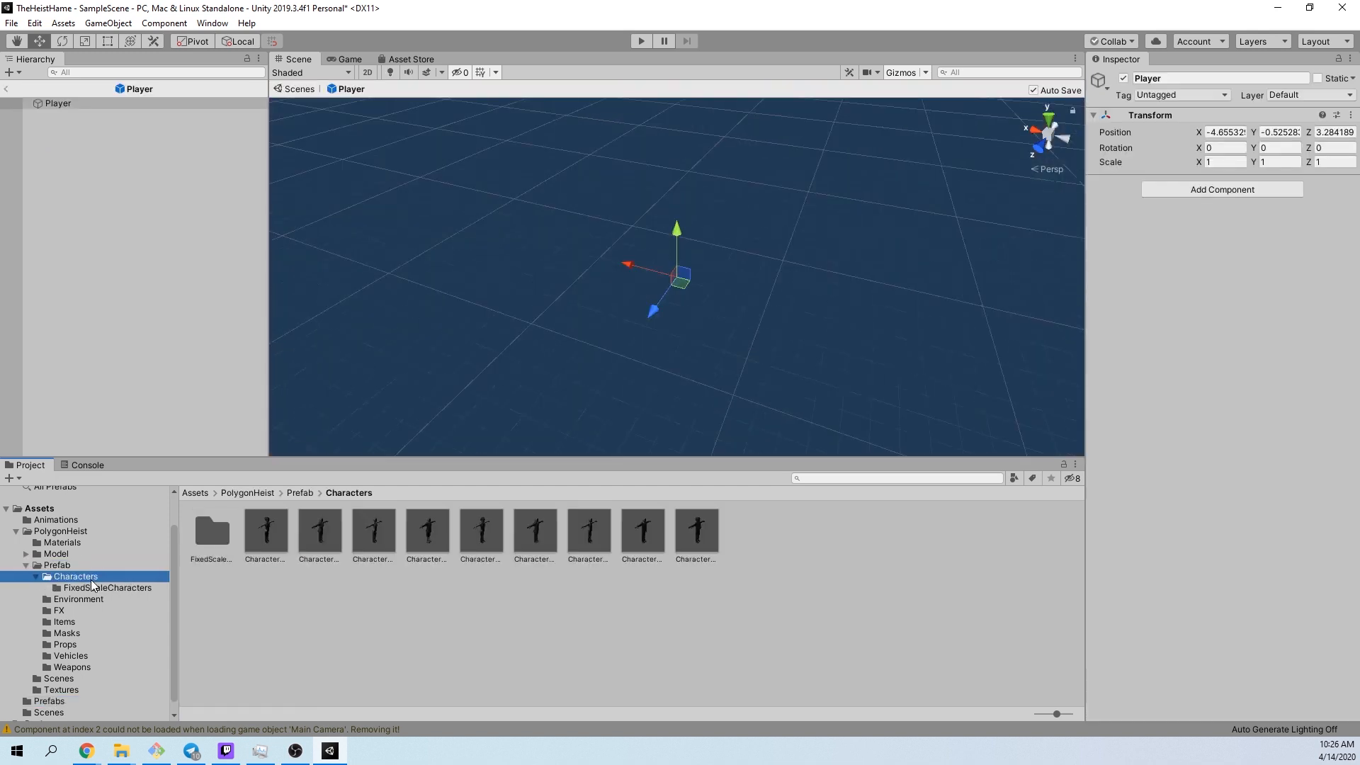
click(640, 529)
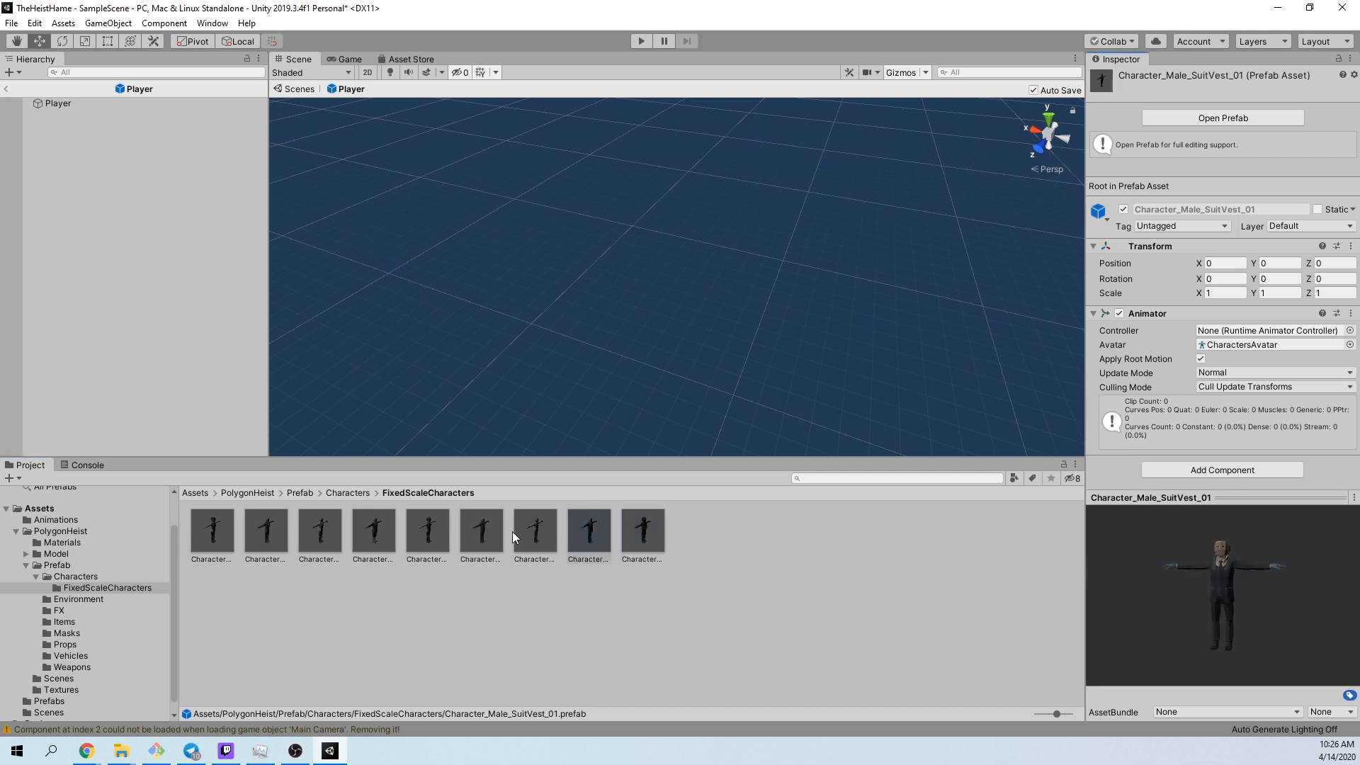
click(426, 531)
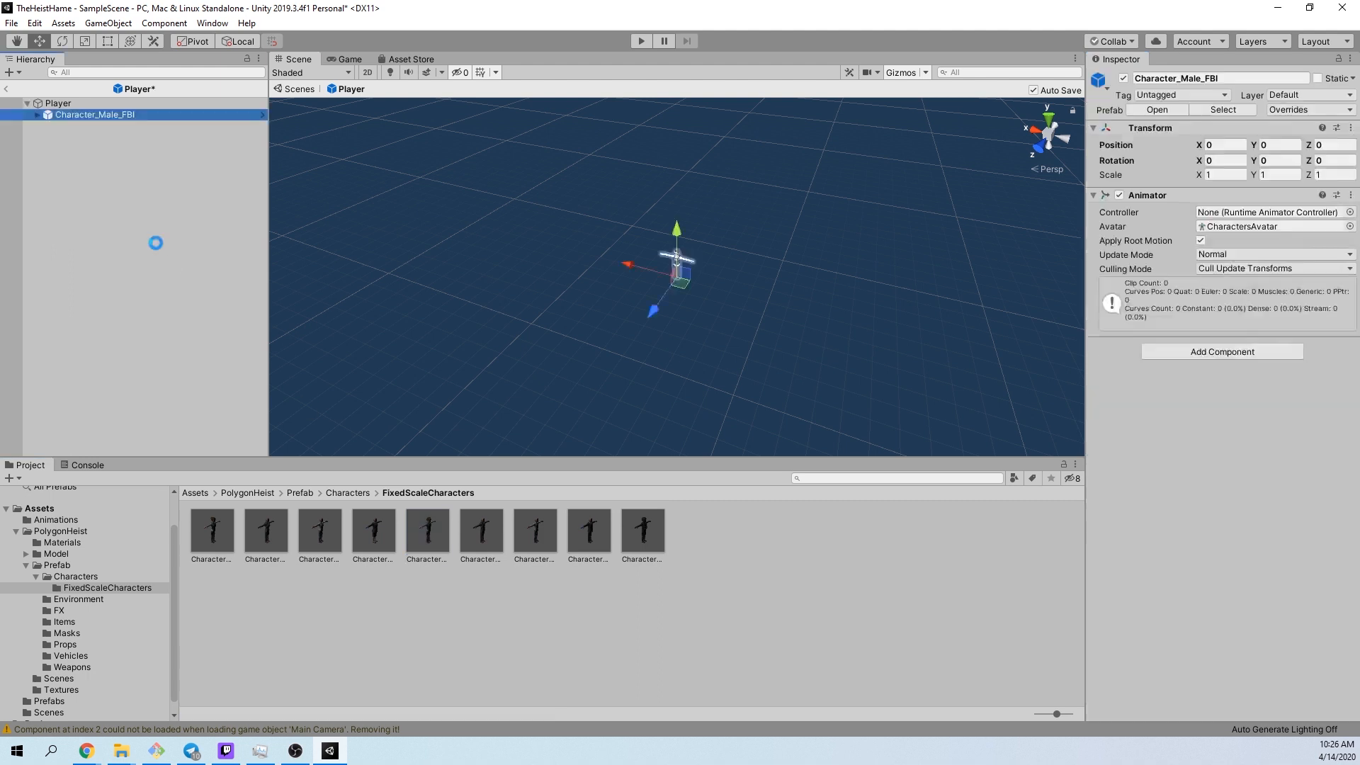
Step: Create an empty CameraContainer child under Player at height 0.9
click(58, 102)
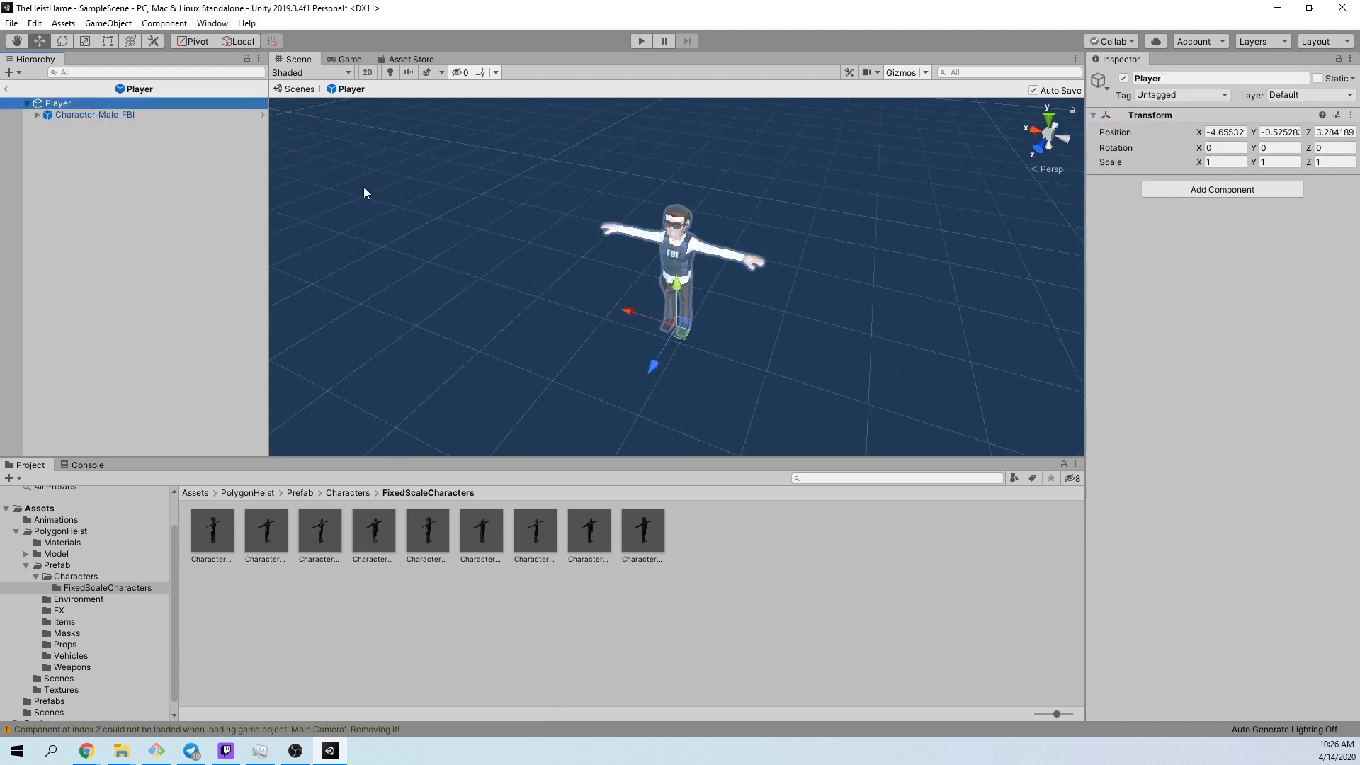
click(1221, 189)
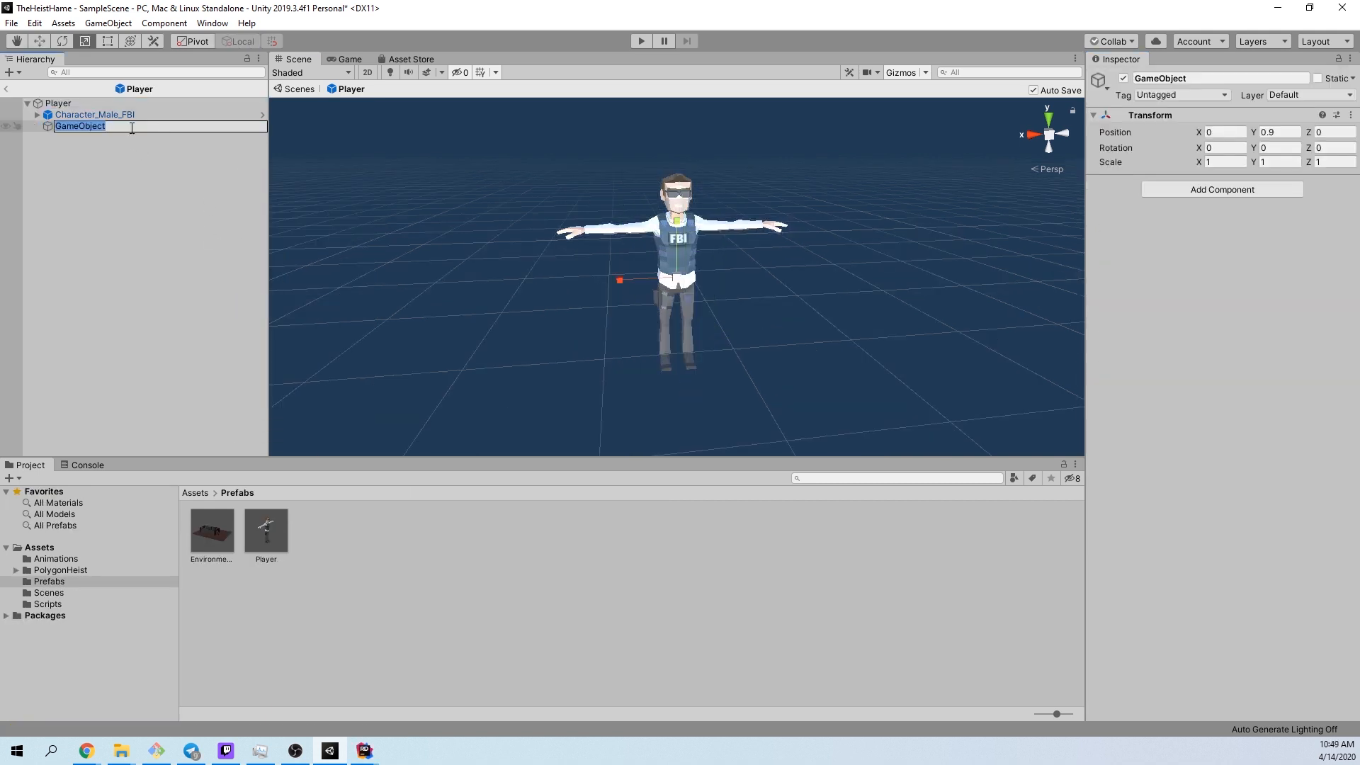
text(CameraContainer)
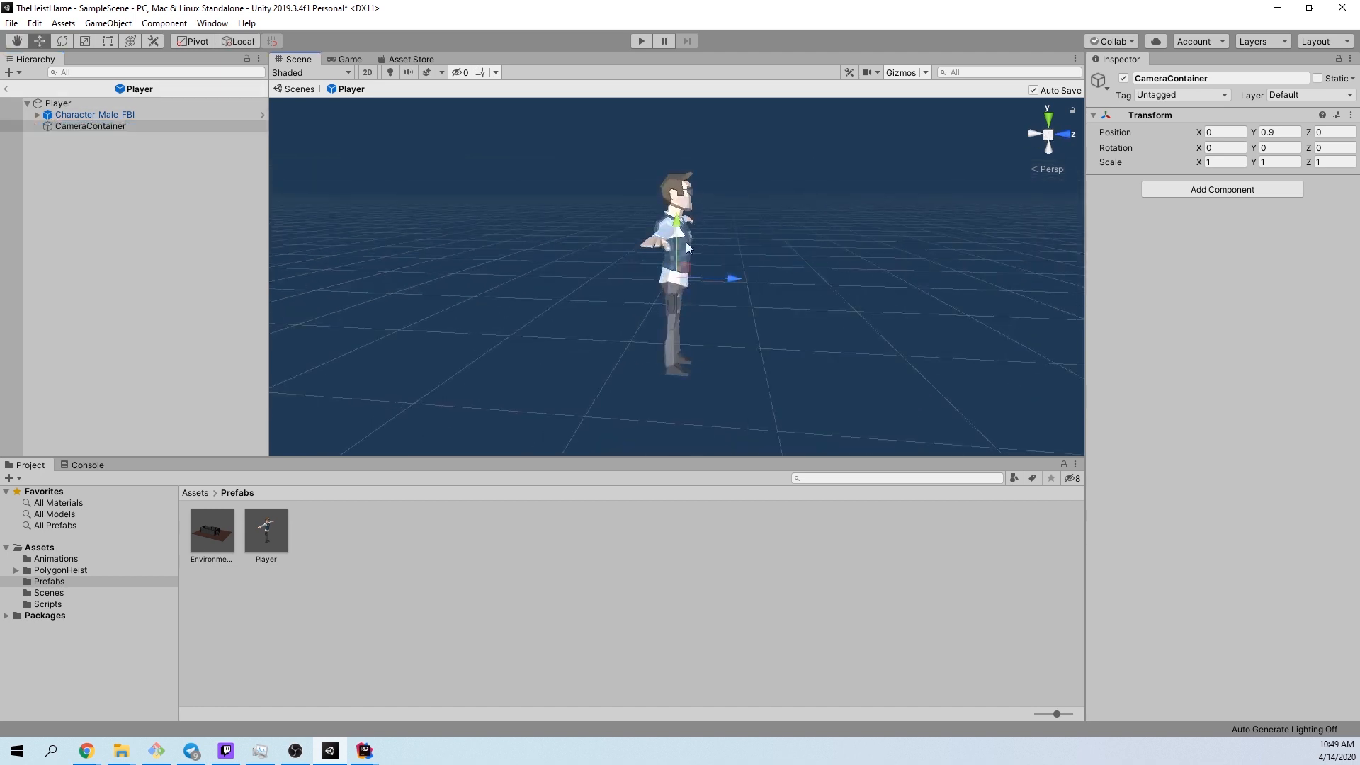
click(89, 127)
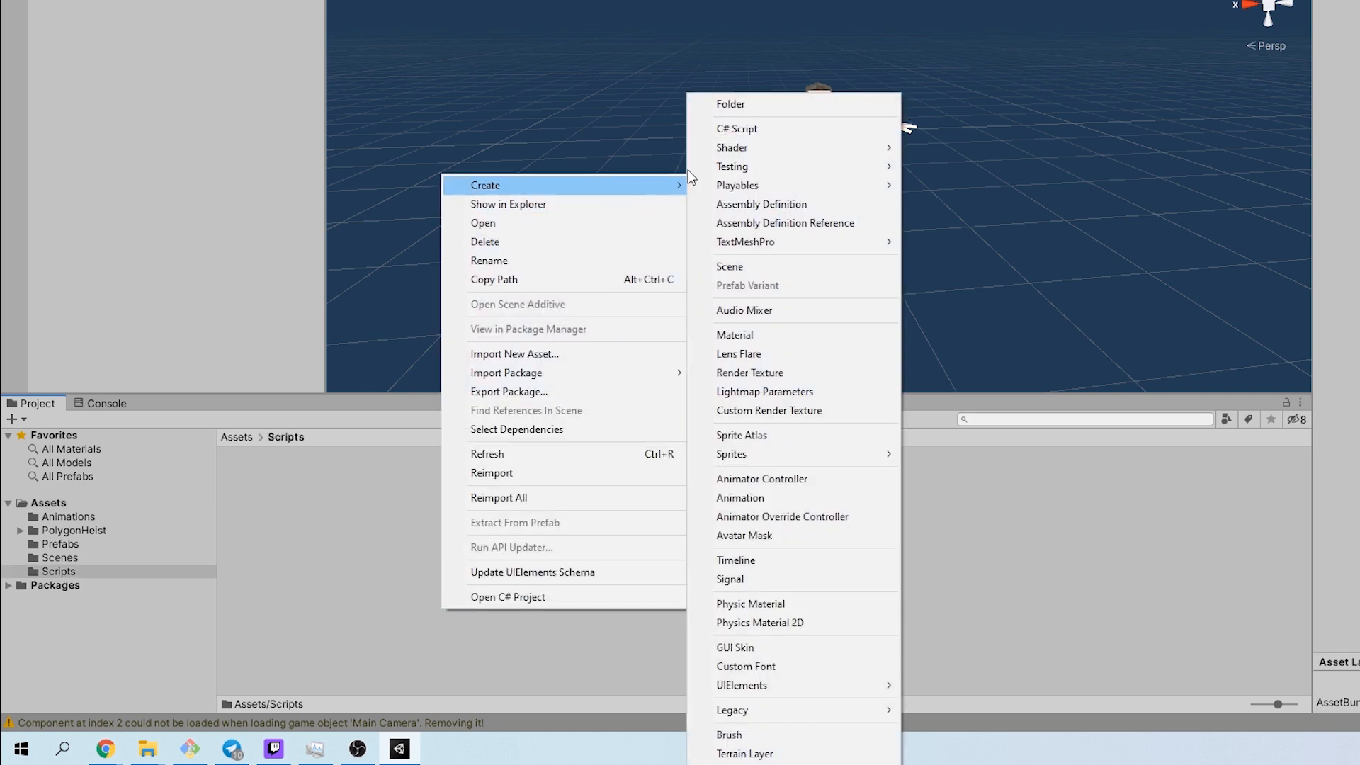
Step: Create a PlayerController C# script in Scripts and open it in Rider
click(737, 128)
text(PlayerController)
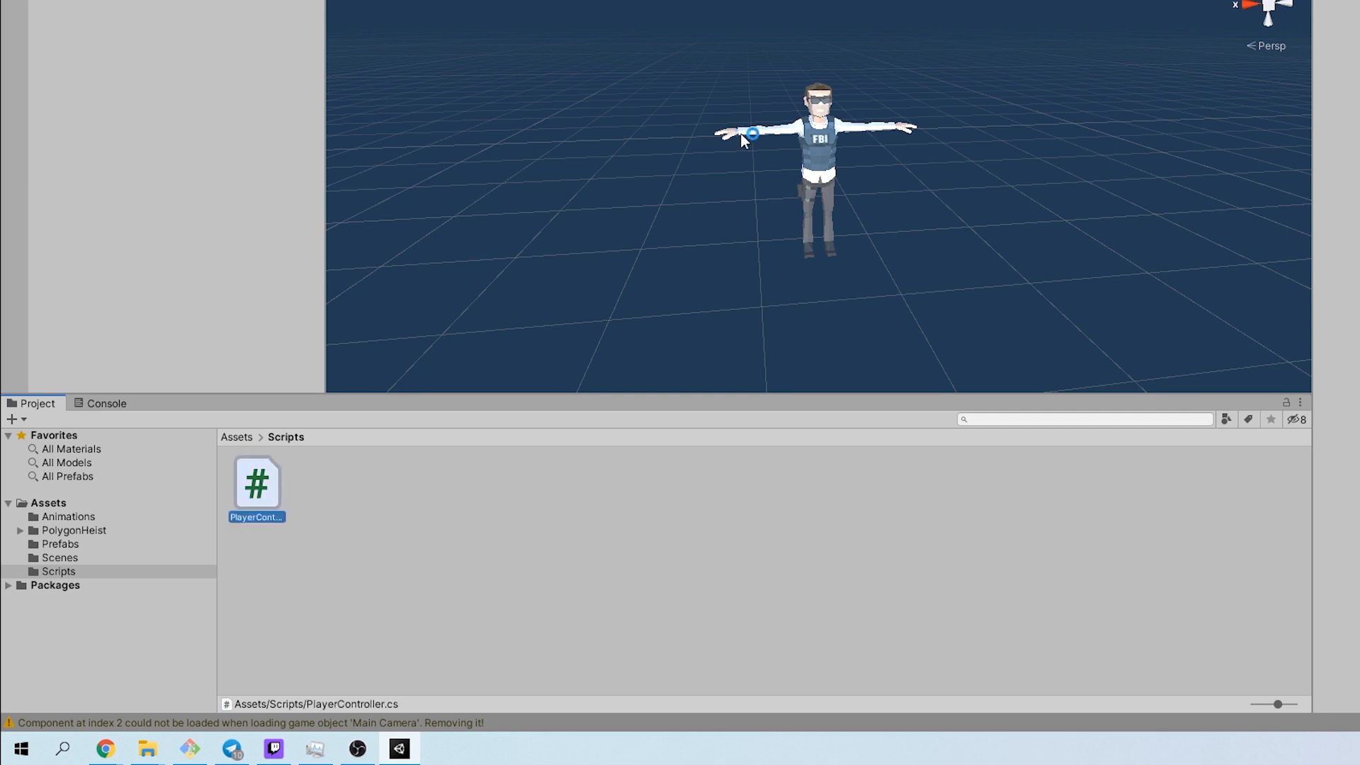
double_click(255, 483)
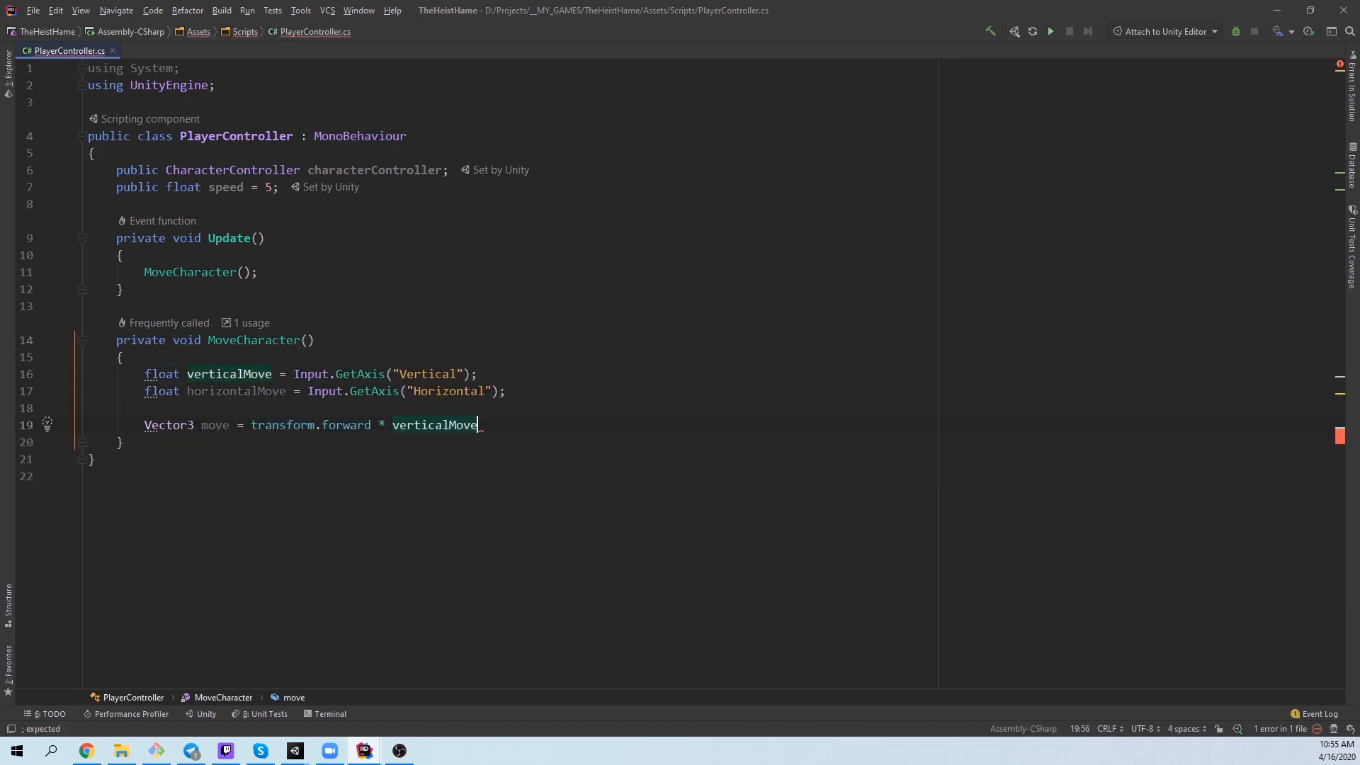
Step: Add transform.right * horizontalMove to the move vector and call characterController.Move at speed
text(+ transform.right * horizontalMove;)
text(characterController.Move(speed * Time.deltaTime * move);)
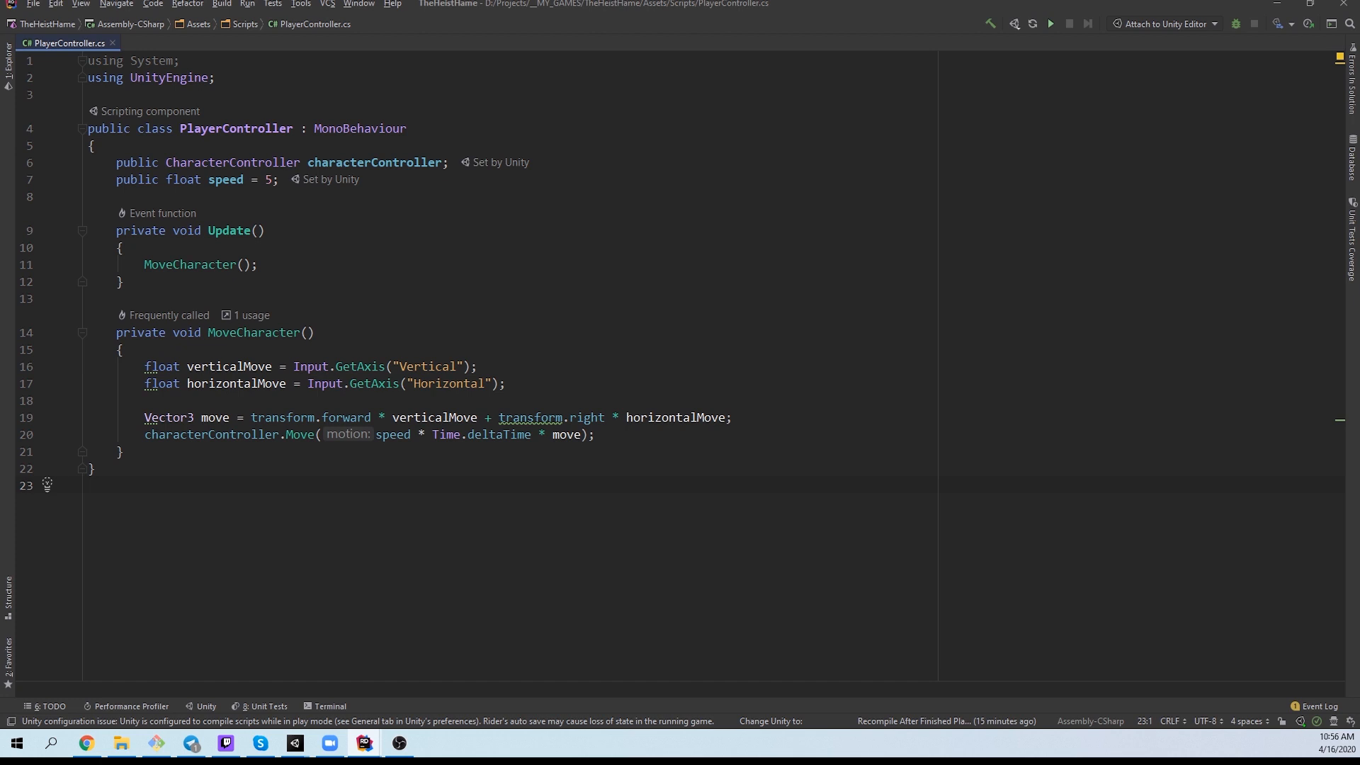
click(293, 750)
text(pla)
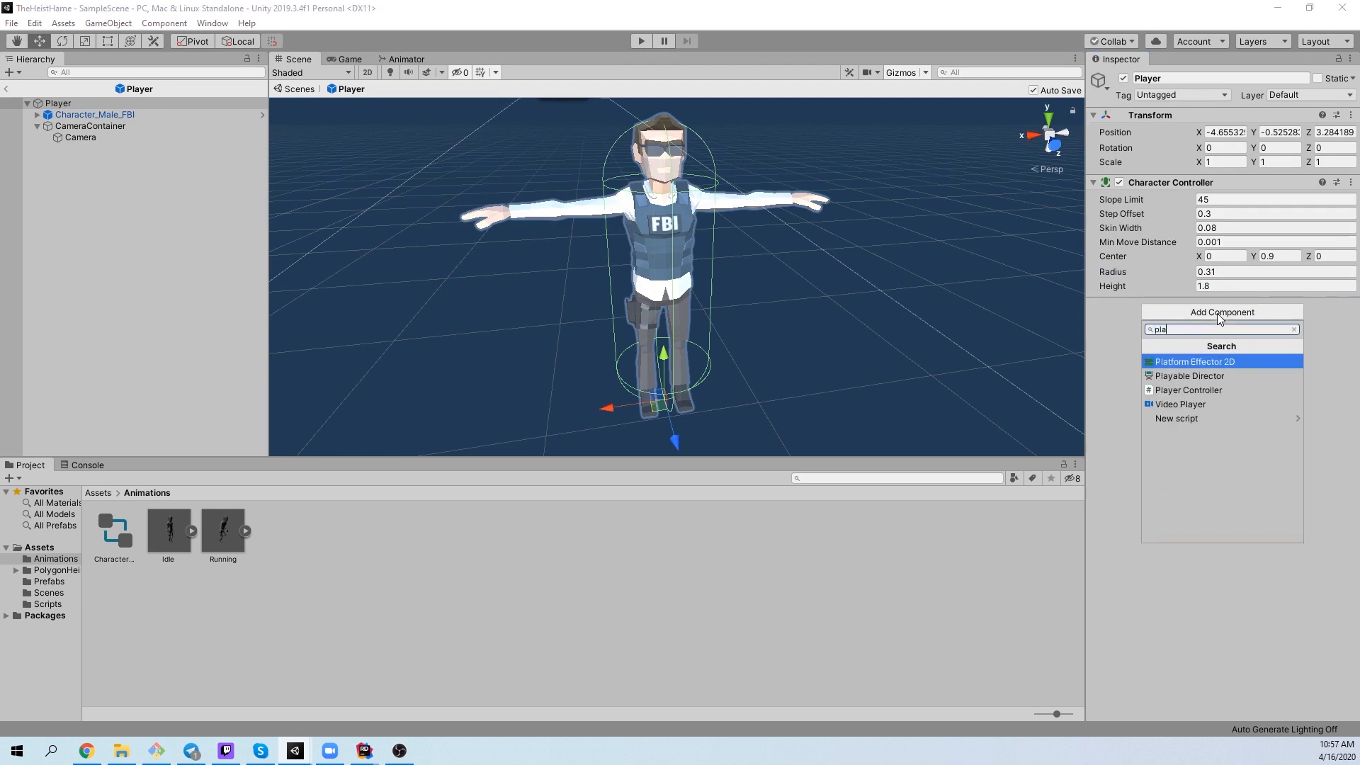
Step: Attach Player Controller (speed 5) with its Character Controller linked, then enter play mode
click(1186, 390)
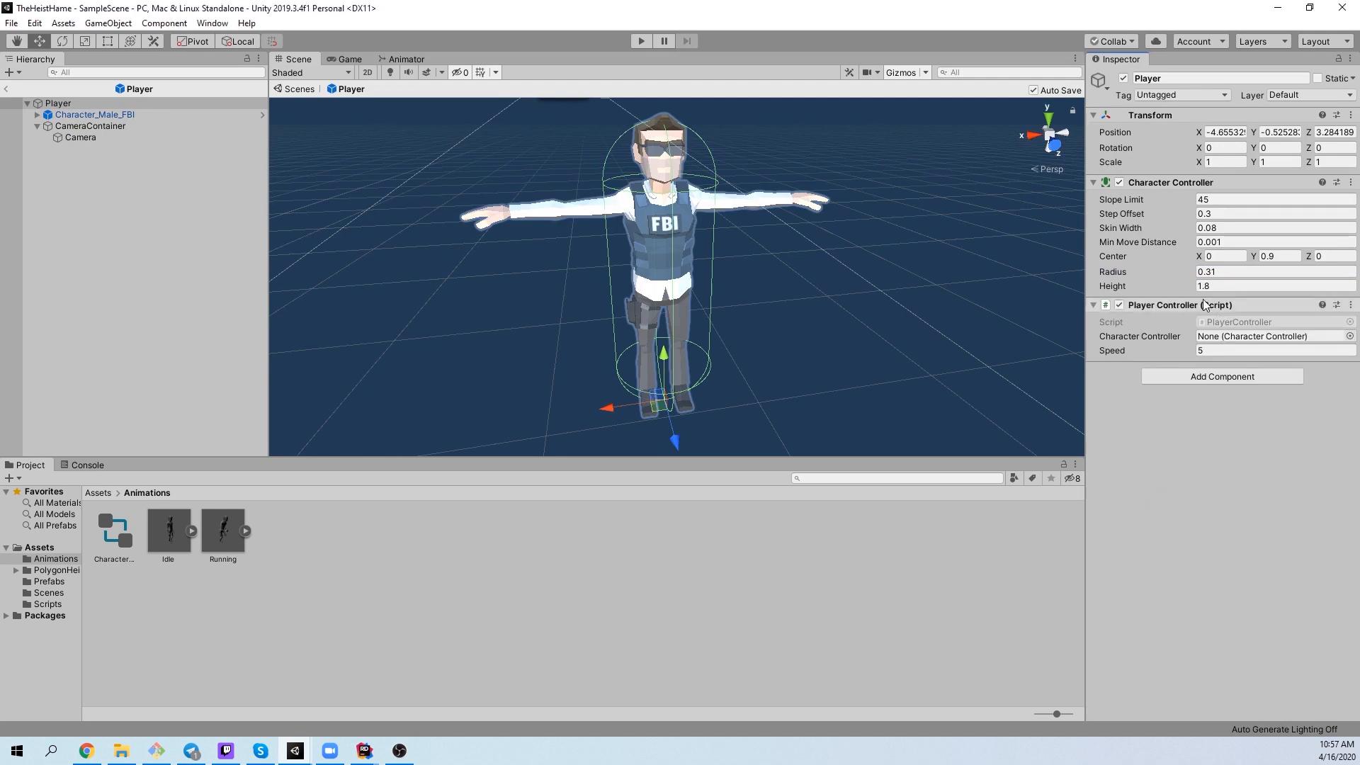
click(1270, 335)
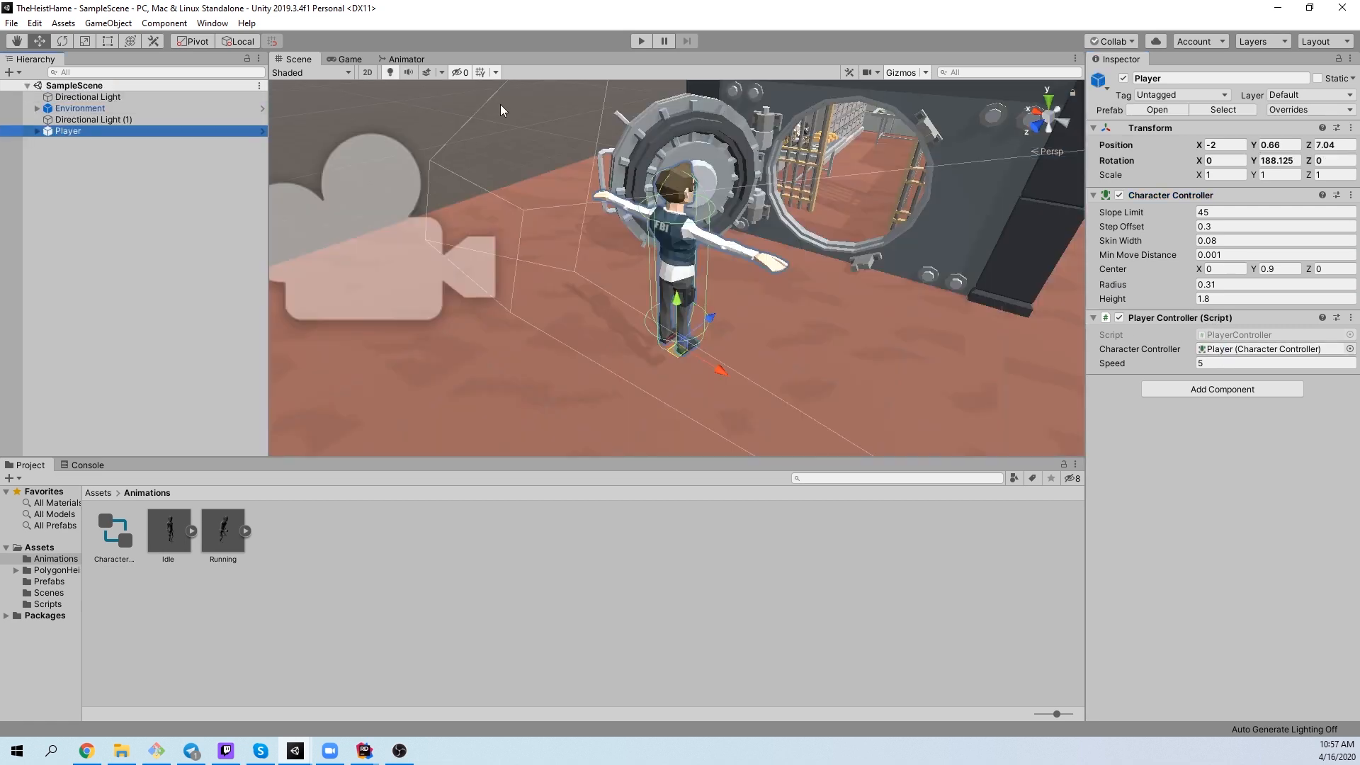
click(640, 41)
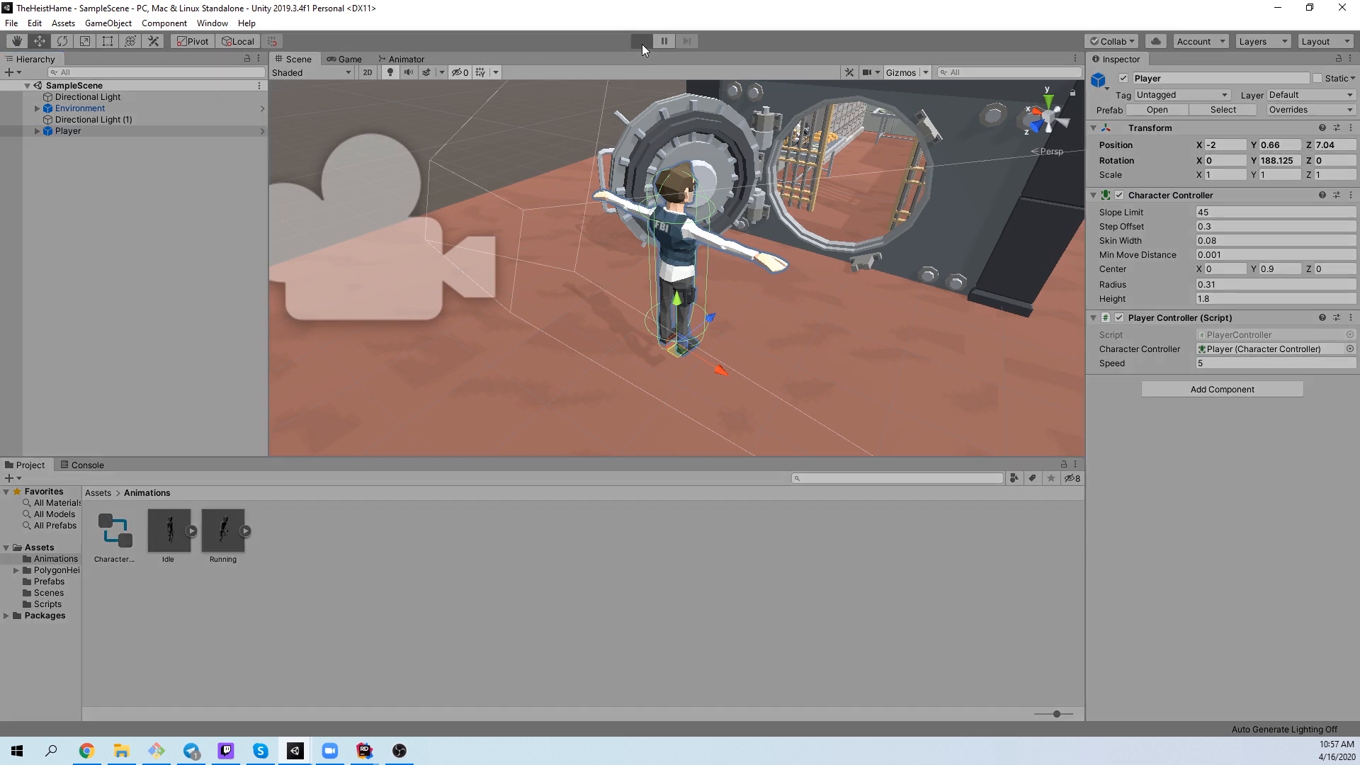
click(641, 41)
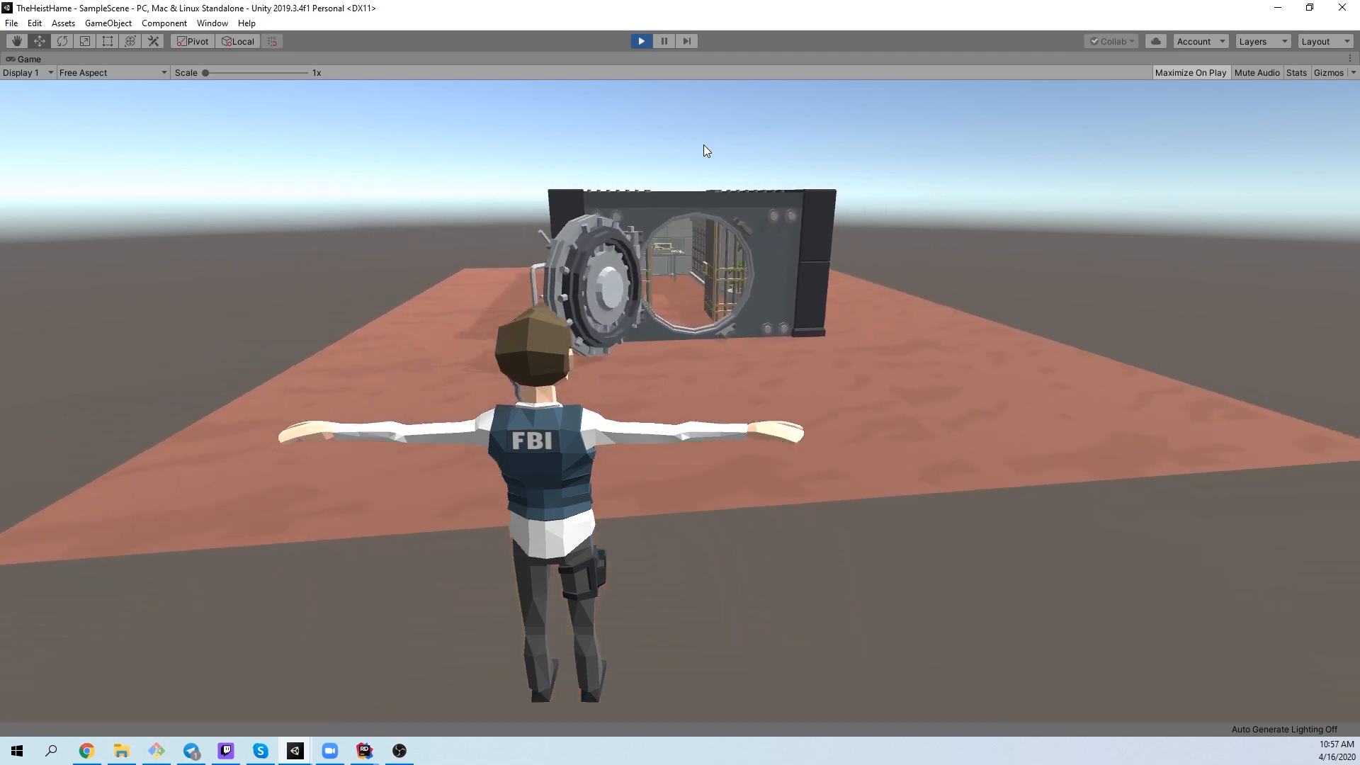
Step: Run another play-mode test of the FBI character, then stop it
click(364, 750)
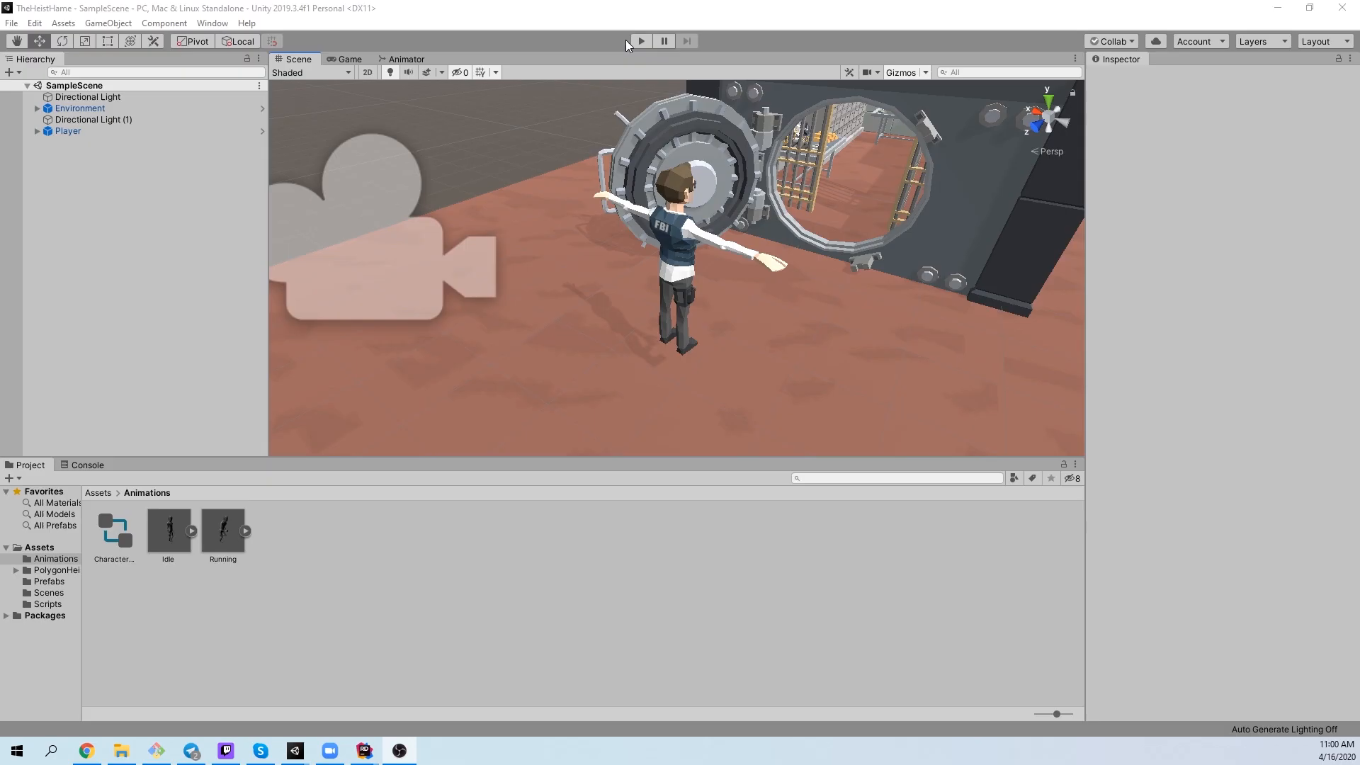
click(640, 41)
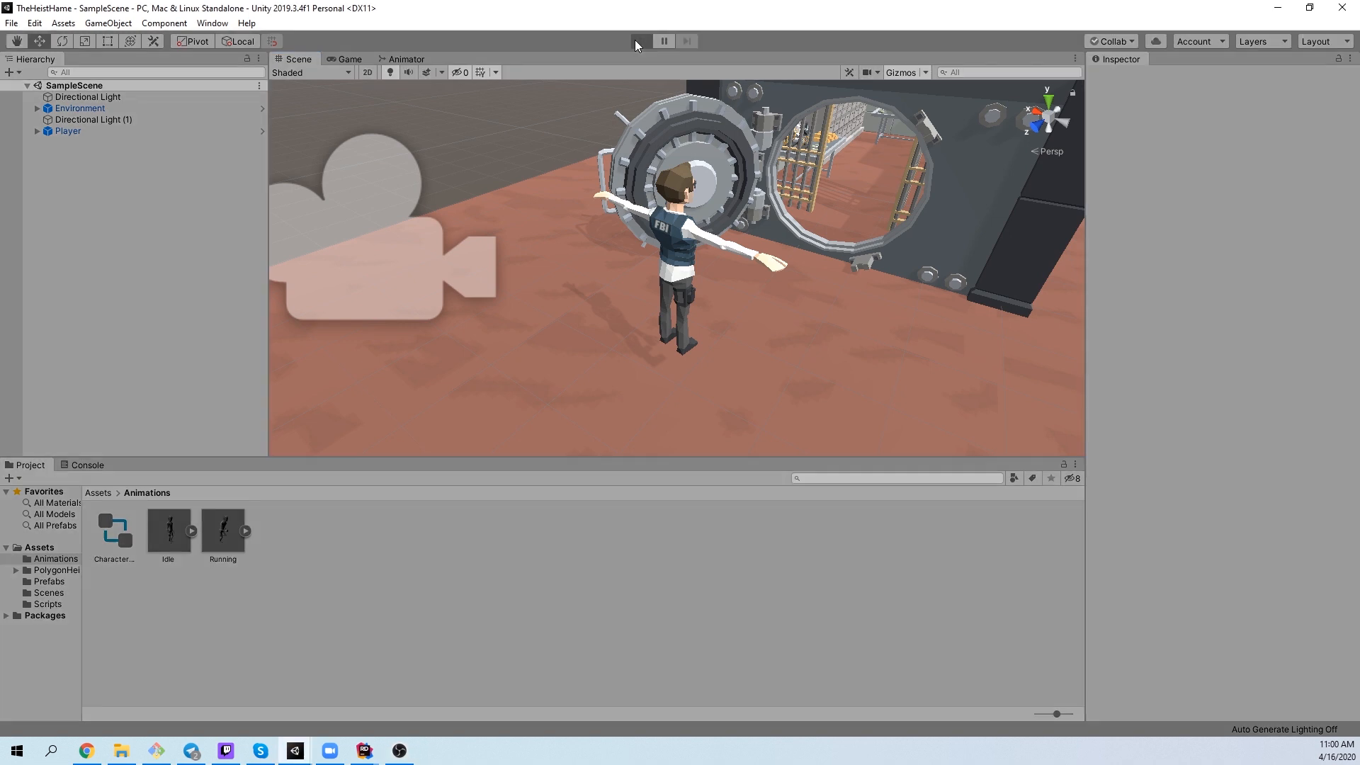
click(640, 41)
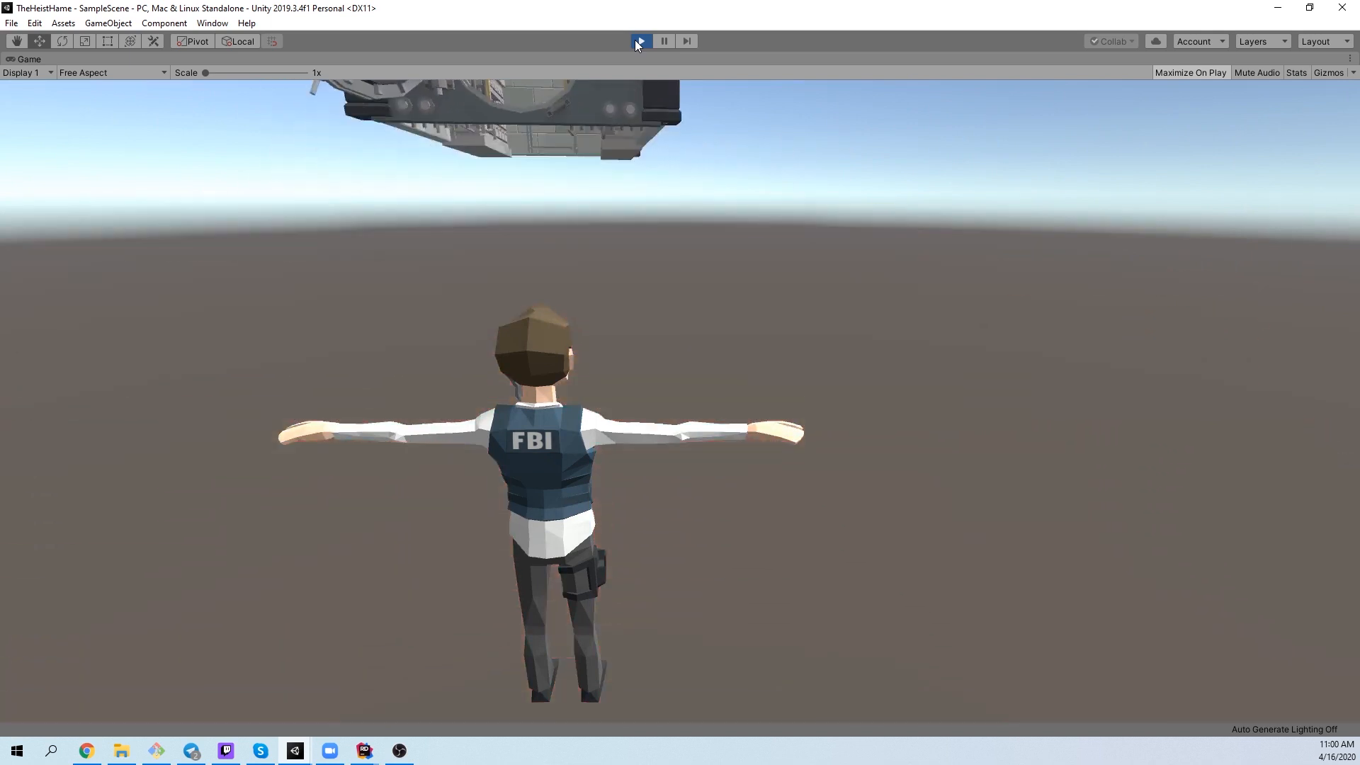
click(640, 41)
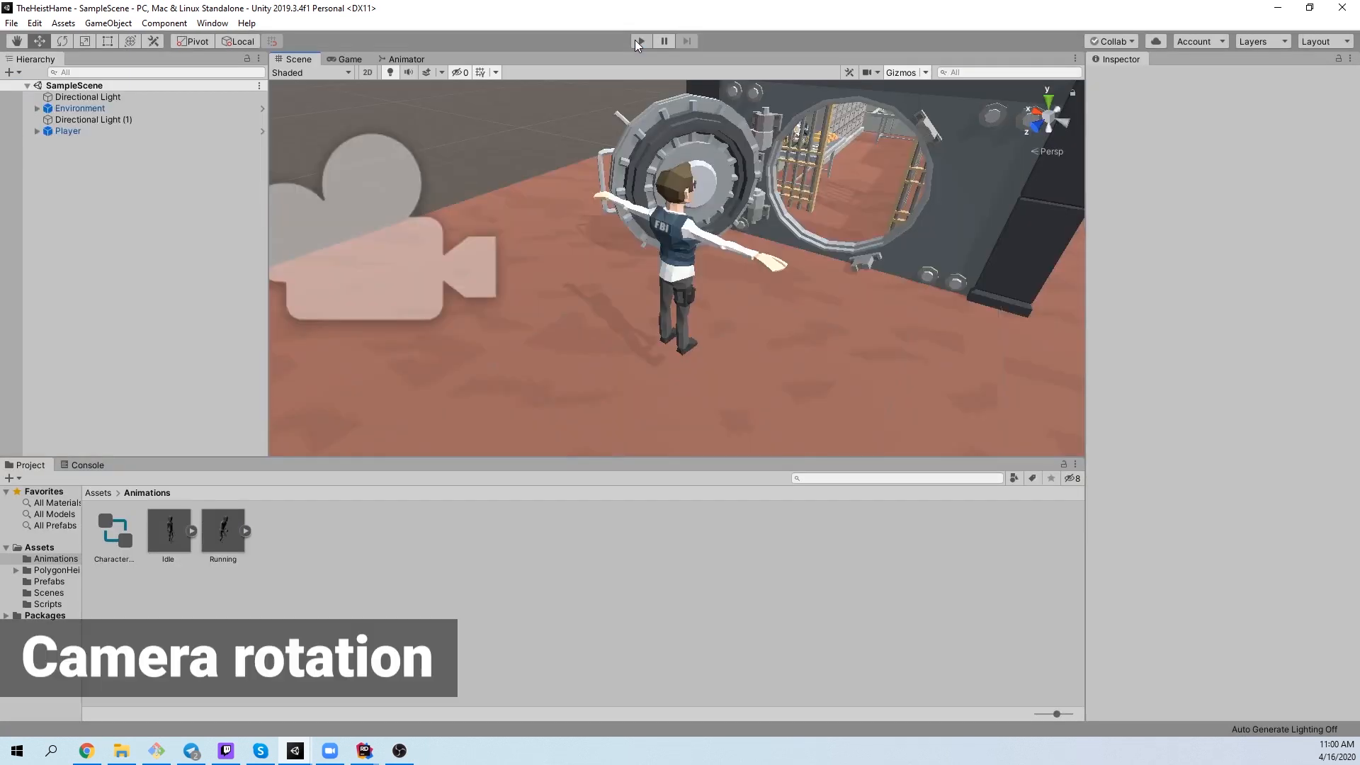
click(363, 750)
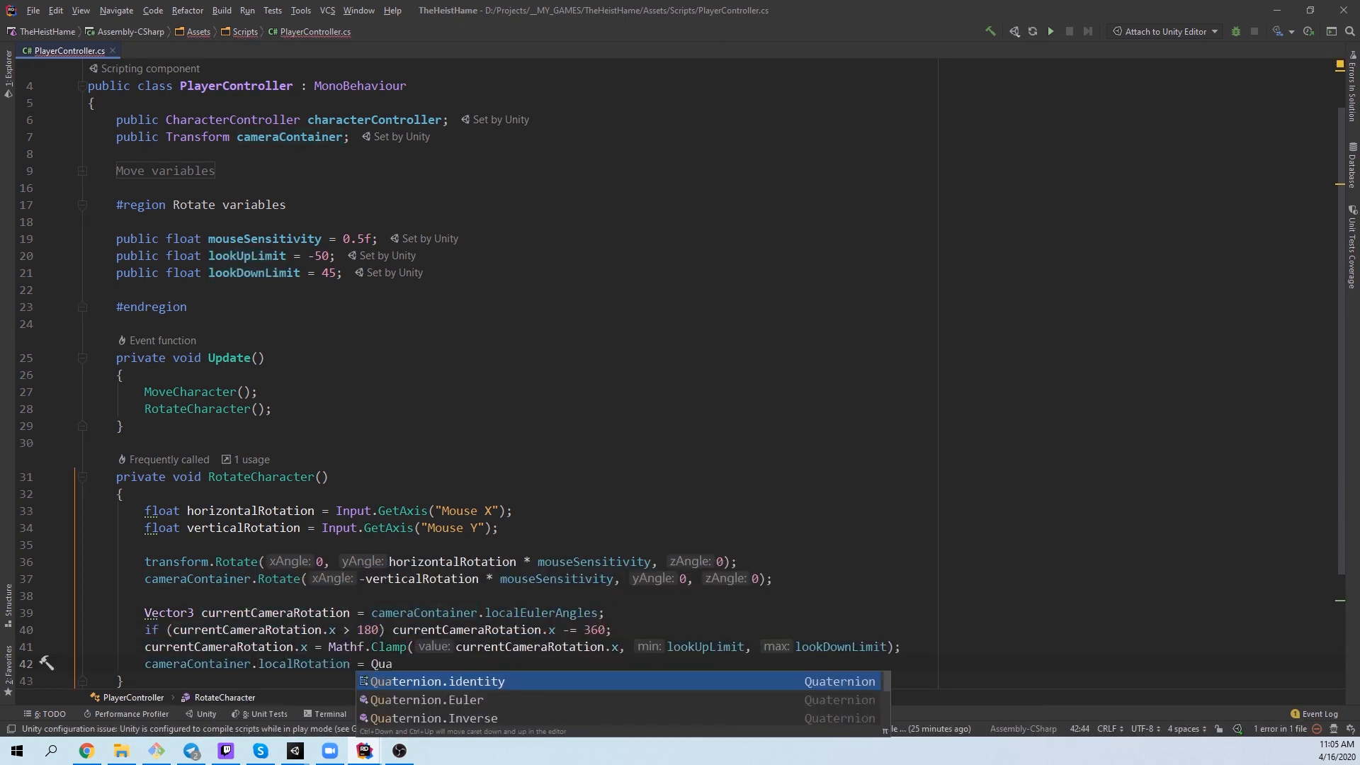
Step: End RotateCharacter with cameraContainer.localRotation = Quaternion.Euler(currentCameraRotation)
click(424, 699)
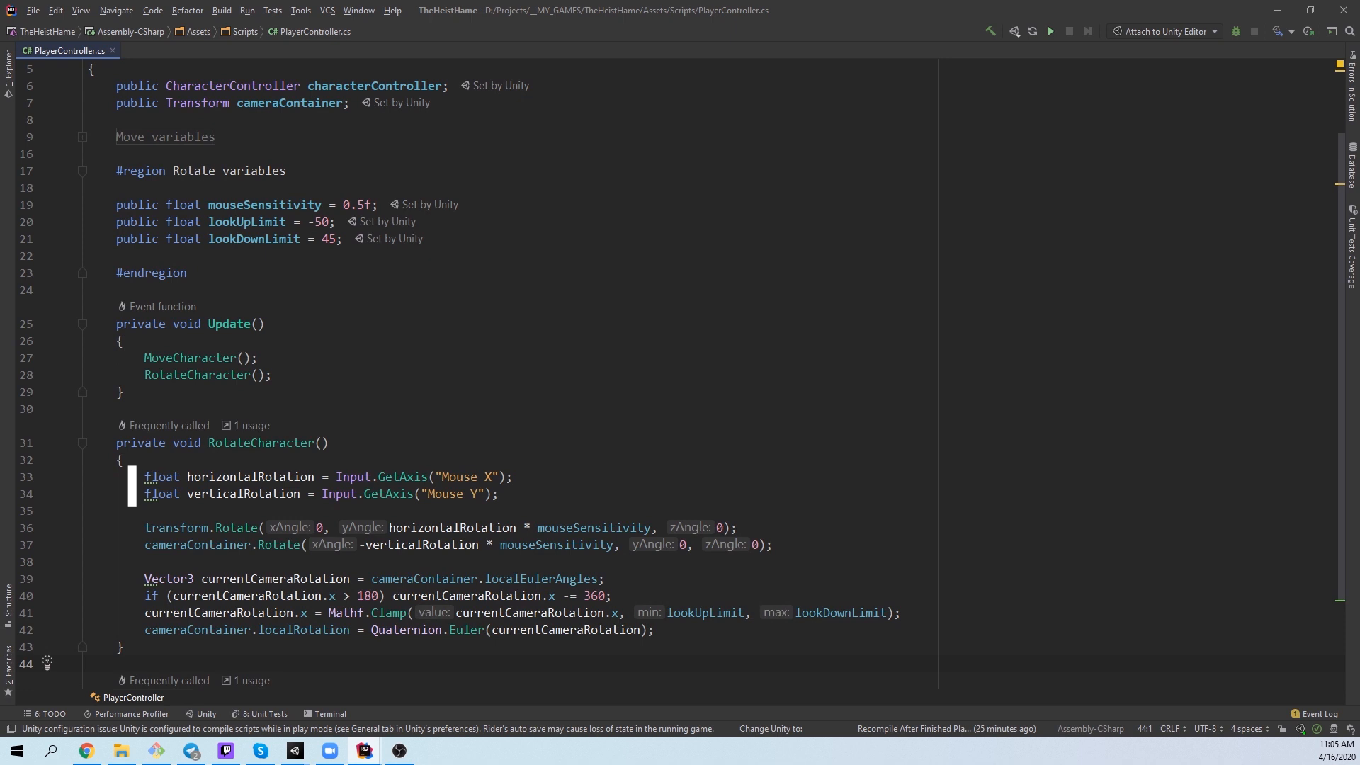
click(144, 527)
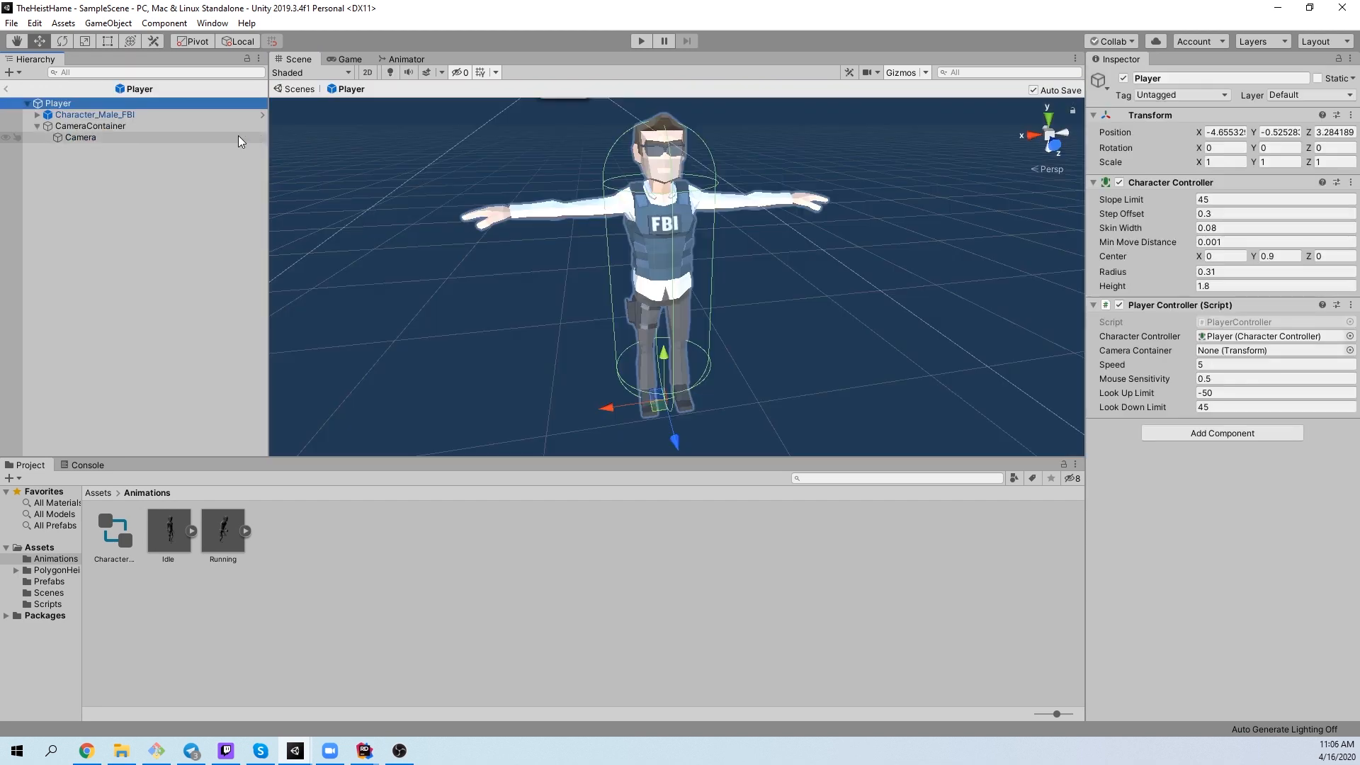
mouse_move(129, 267)
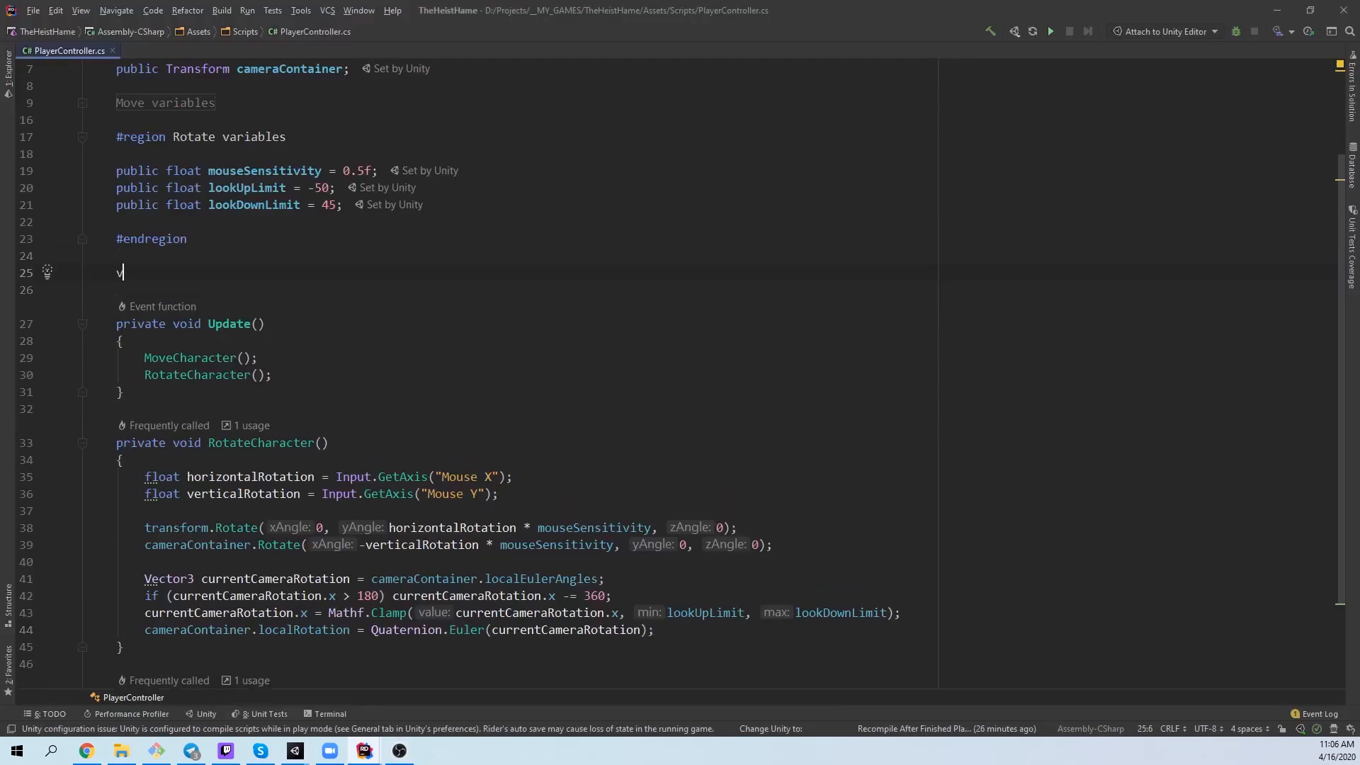
Step: Start a new line in PlayerController with 'Cursor.lockState ='
text(Cursor.lockState =)
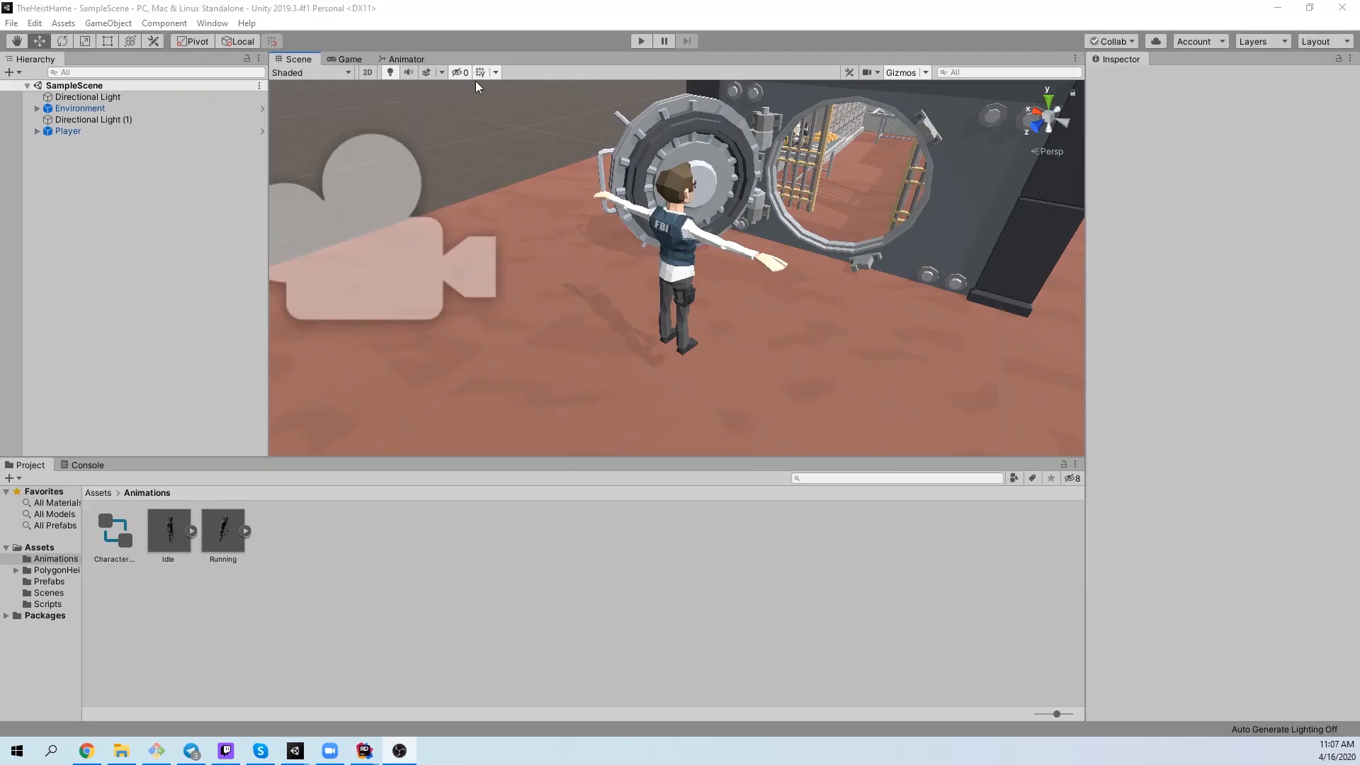
click(640, 41)
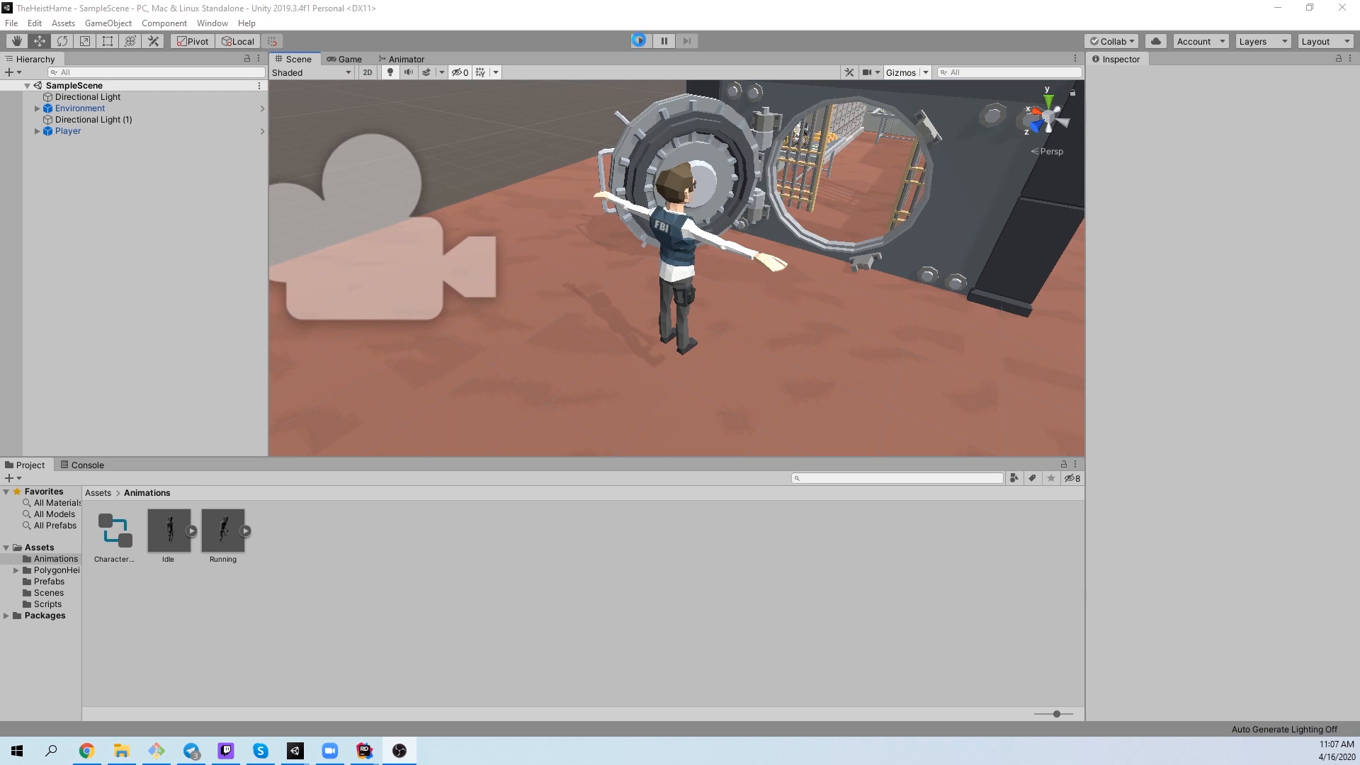
click(640, 41)
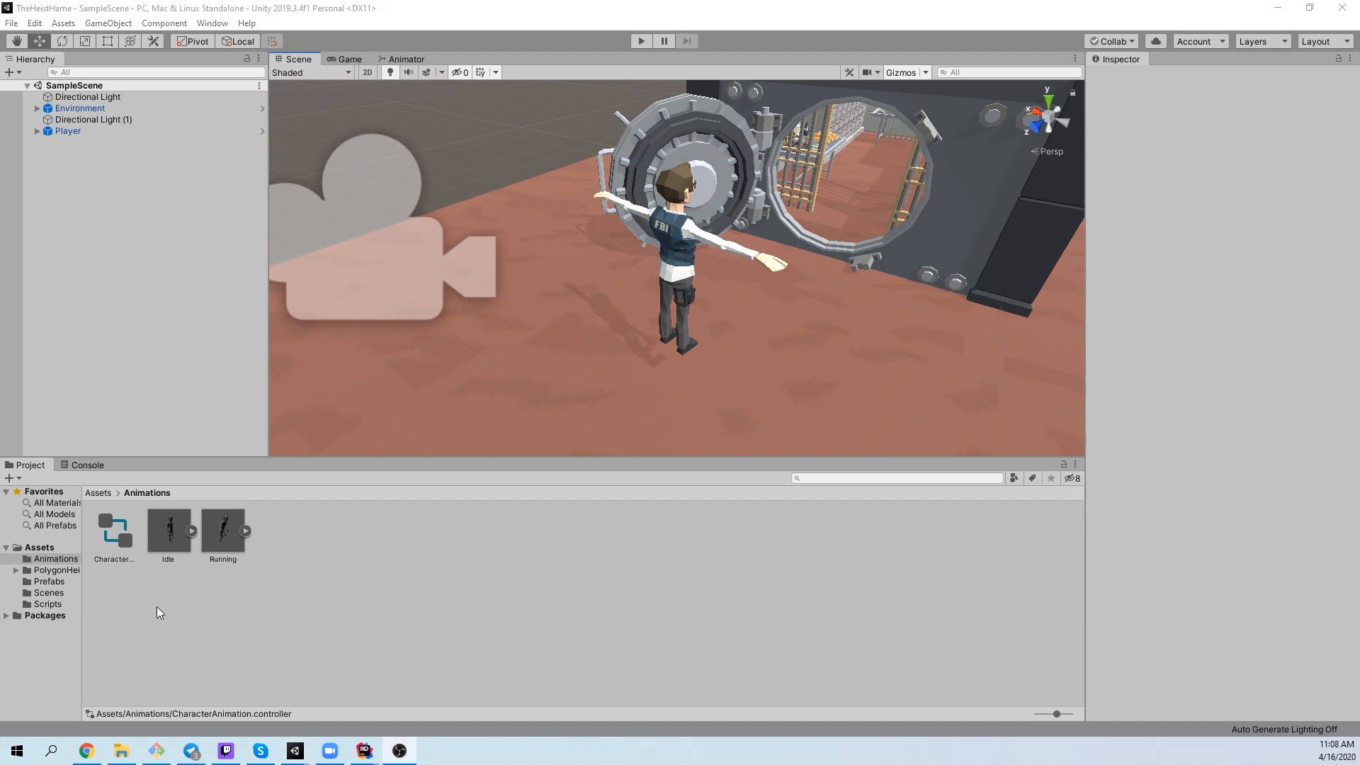
Step: Open the CharacterAnimation controller and add a Bool parameter named isRunning
double_click(114, 530)
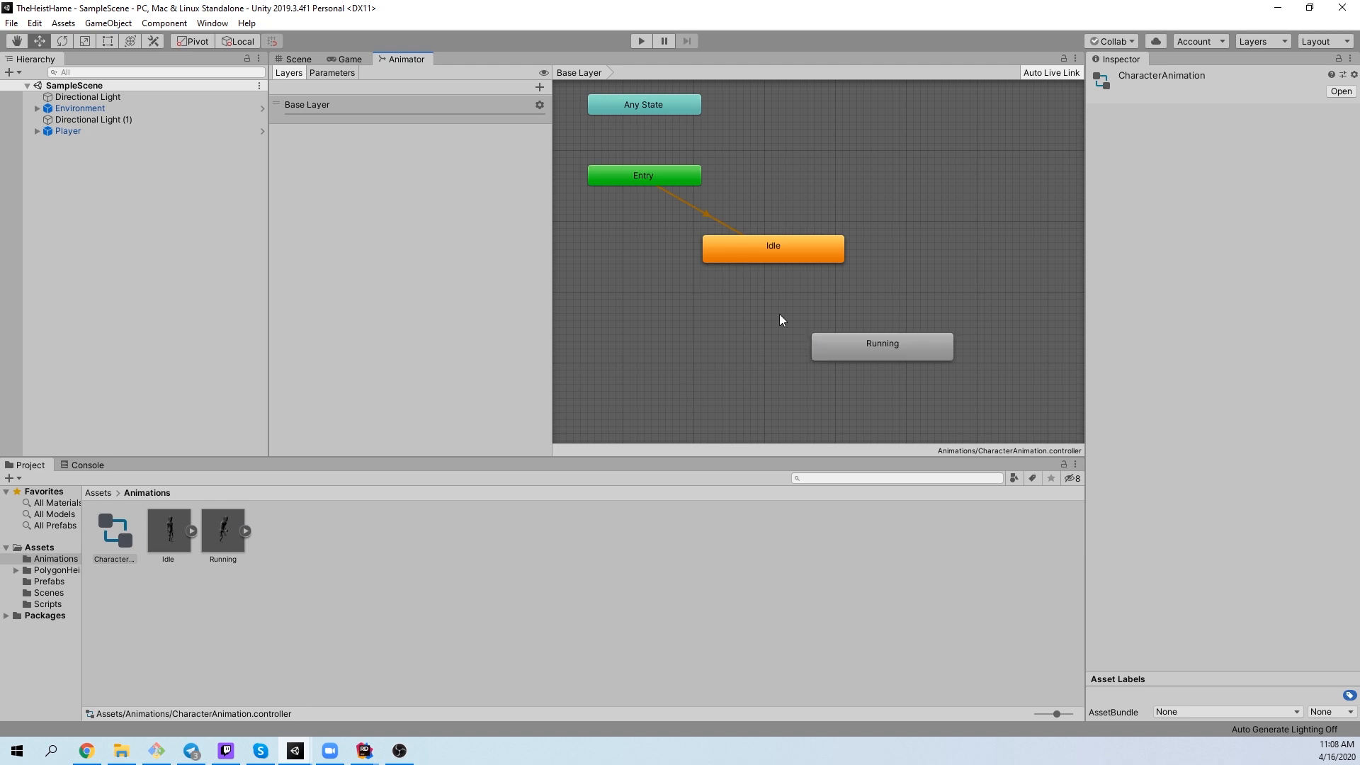
click(537, 86)
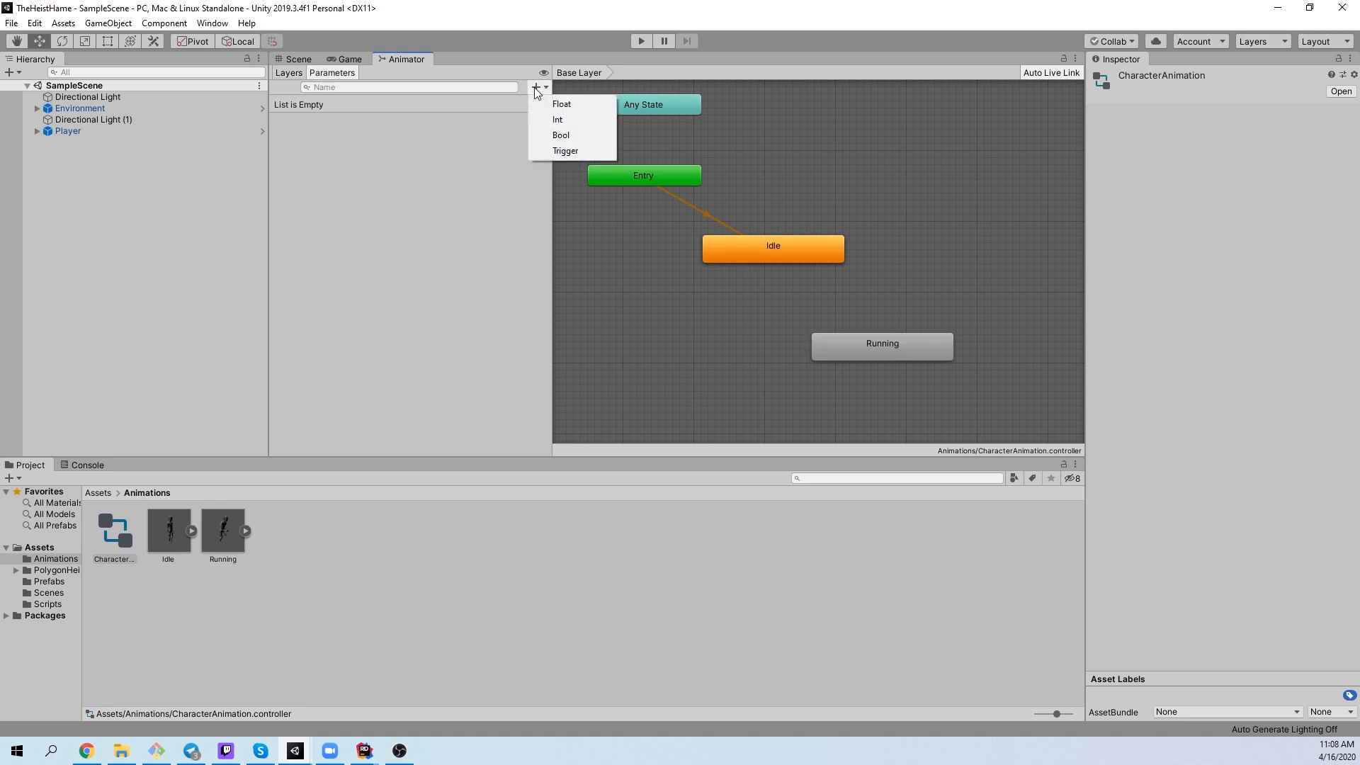
click(561, 134)
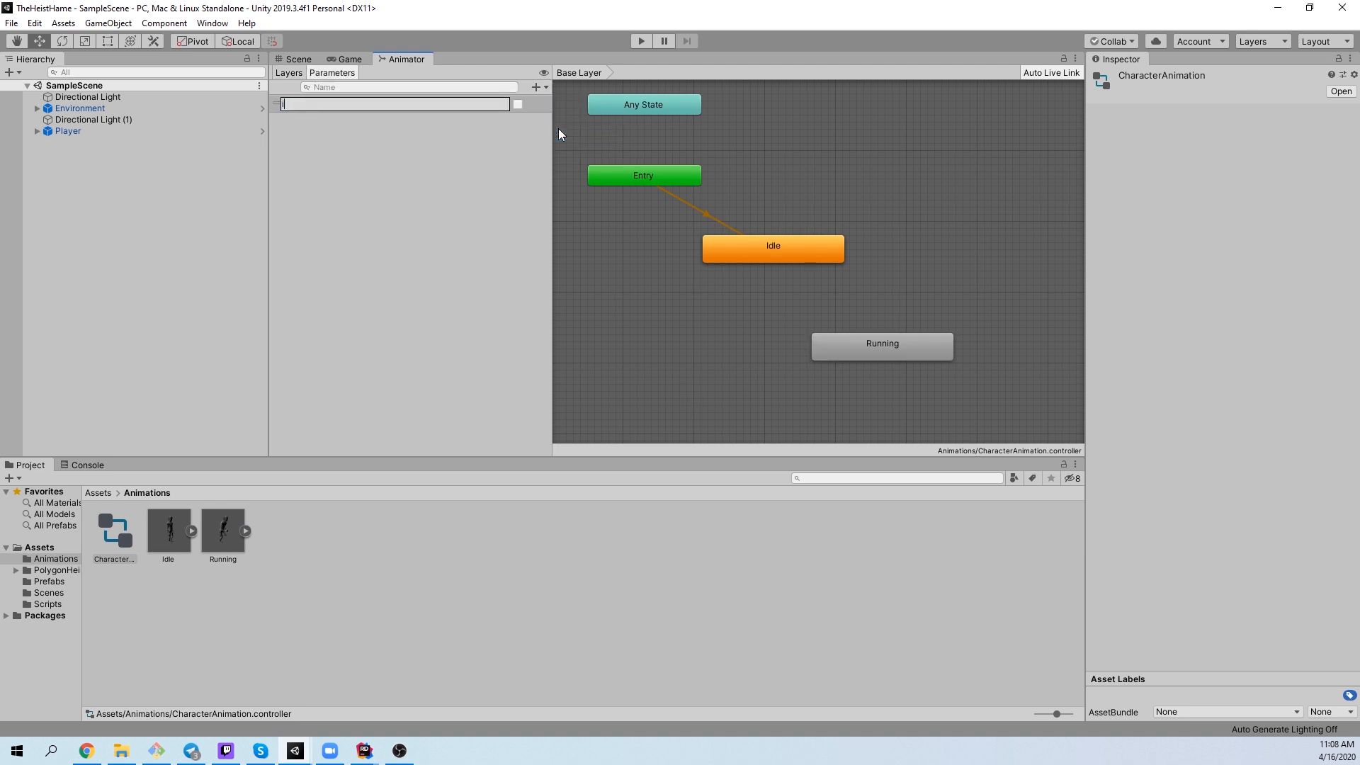
text(isRunning)
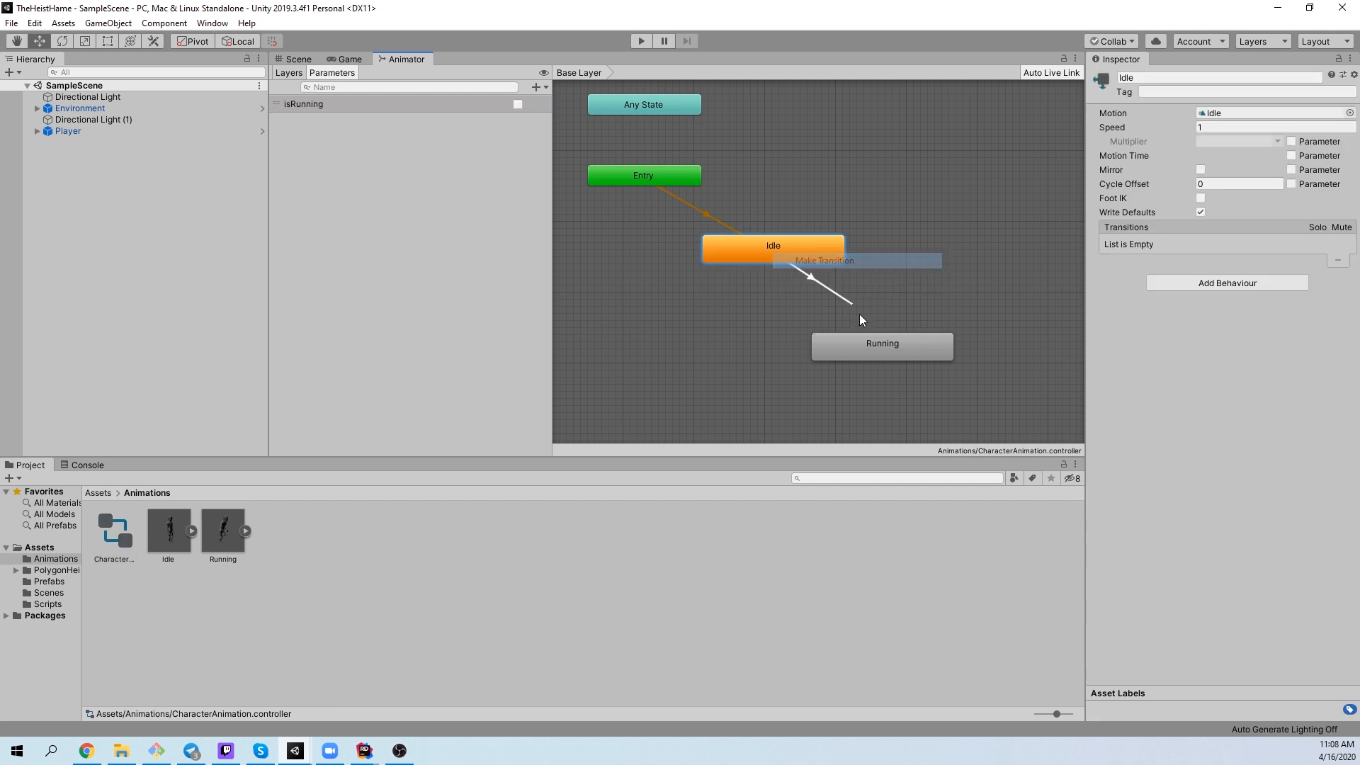
Step: Link Idle and Running with transitions requiring isRunning true to run and false to return
click(881, 346)
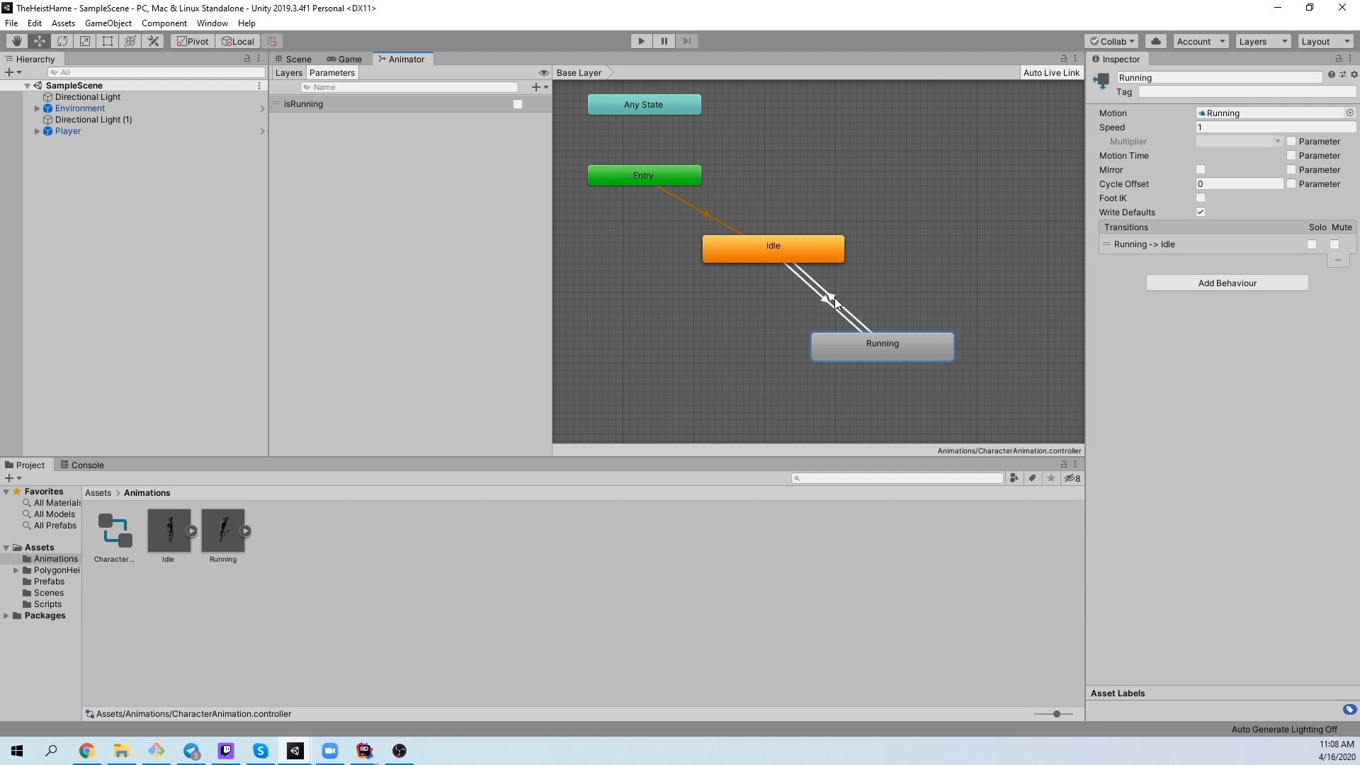
click(831, 297)
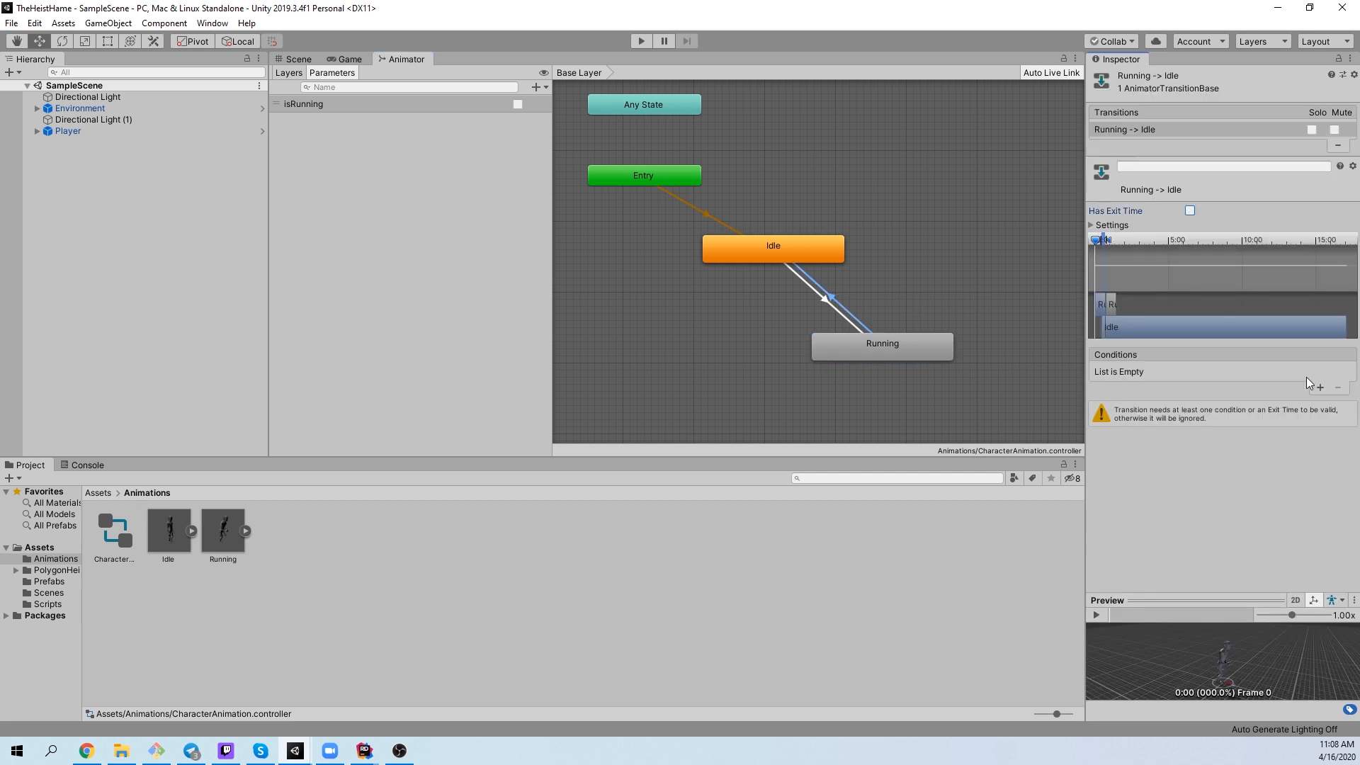
click(1317, 387)
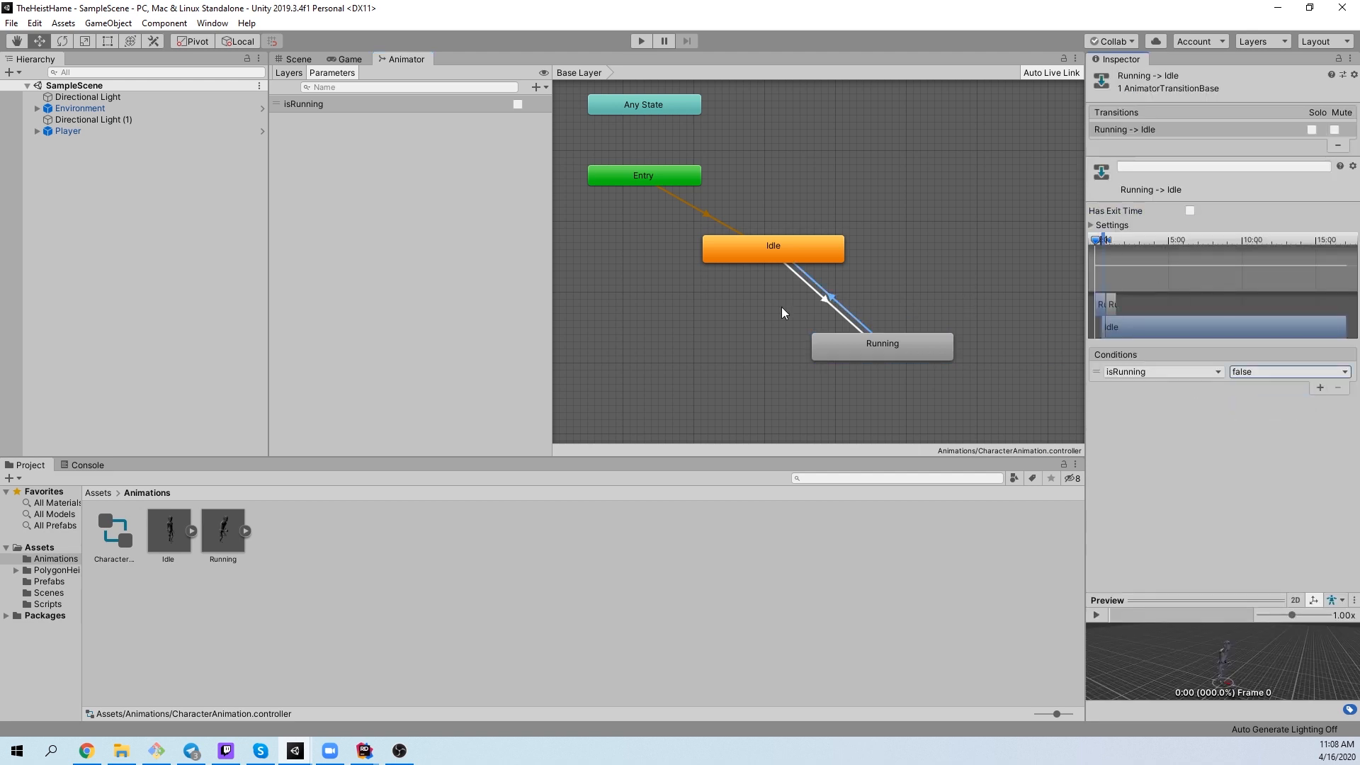
click(807, 286)
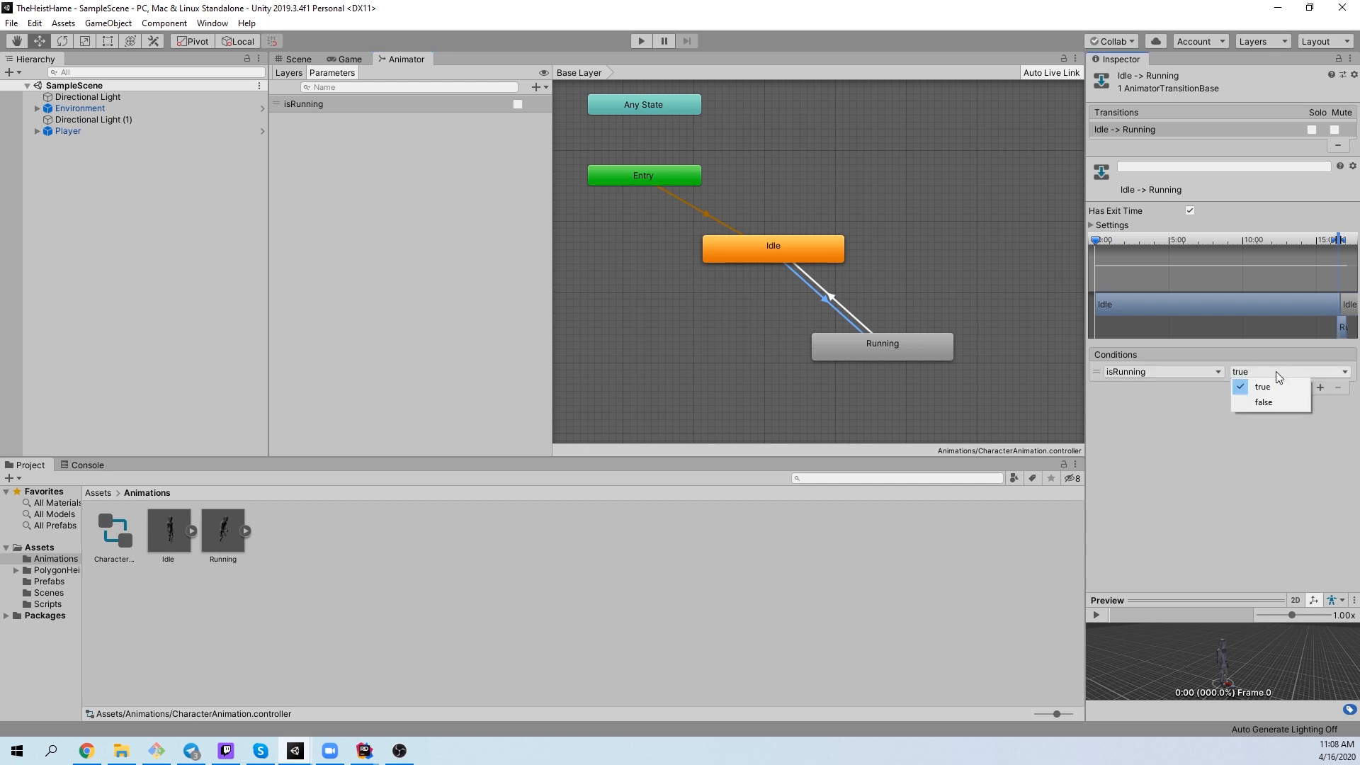
click(685, 196)
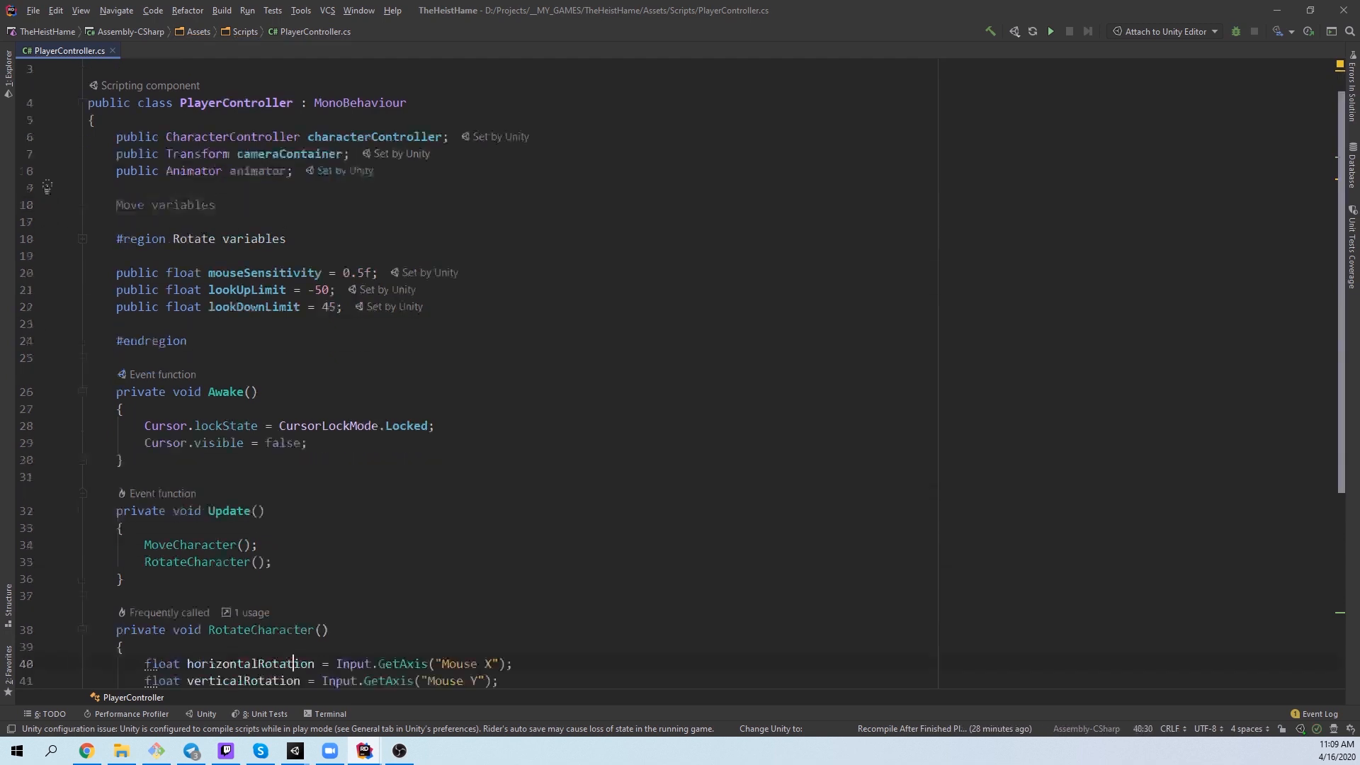
Step: Scroll down in PlayerController.cs and begin adding the public Animator animator field
scroll(down, 3)
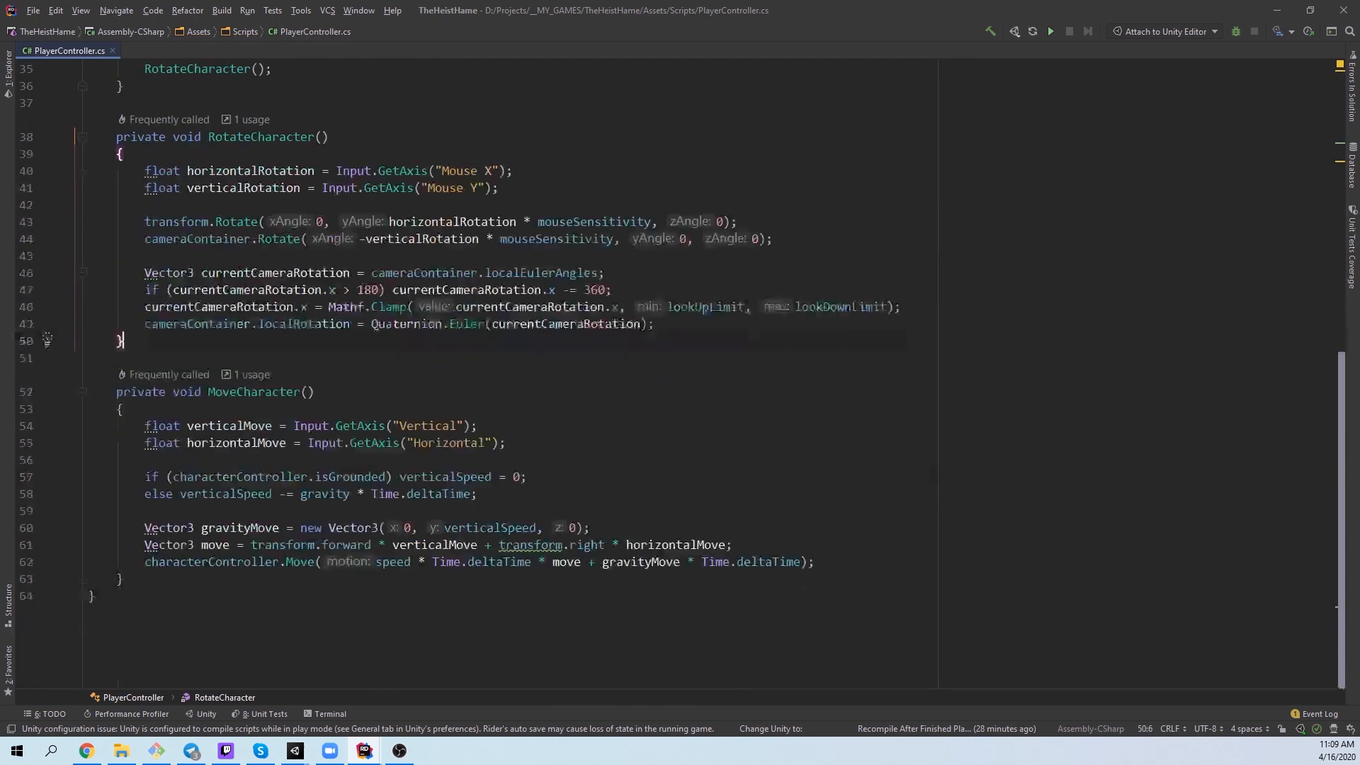
text(a)
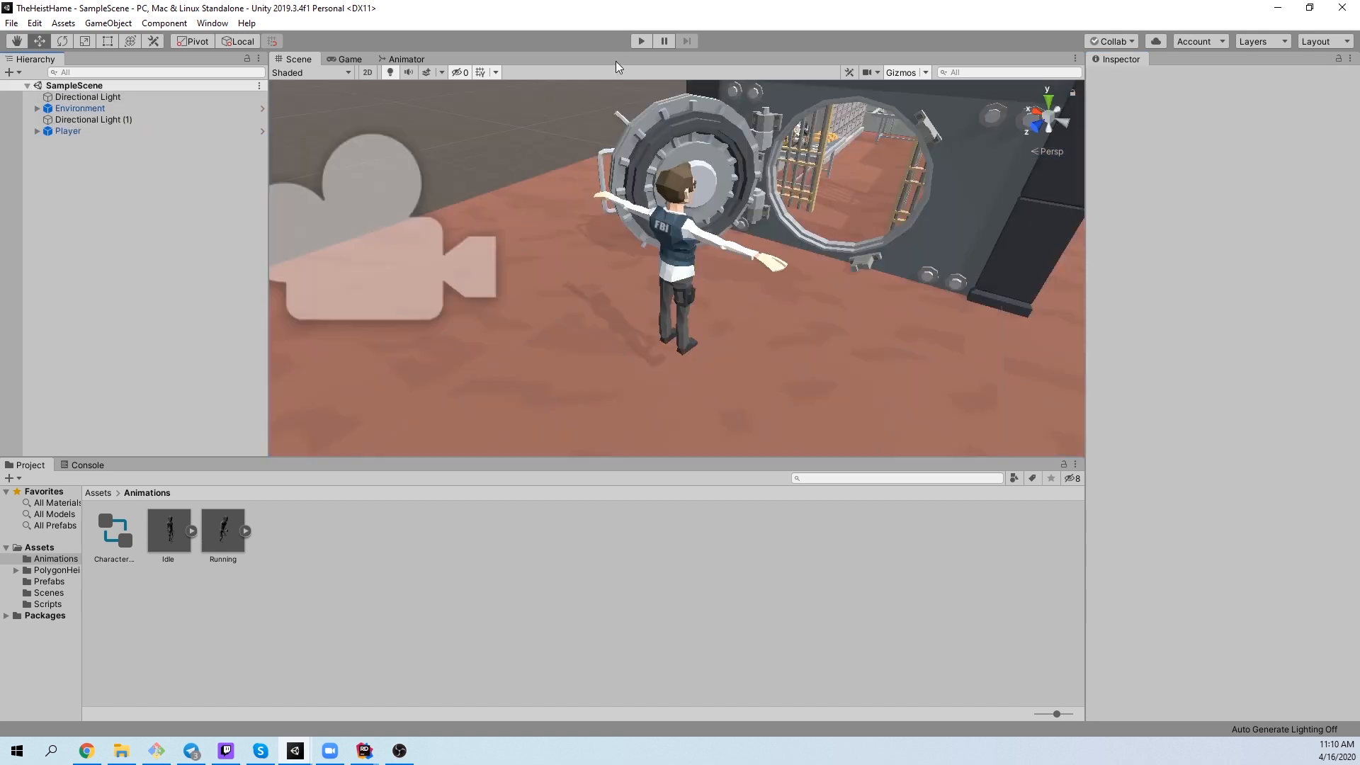
Step: Enter play mode to test the FBI character in front of the vault
click(640, 41)
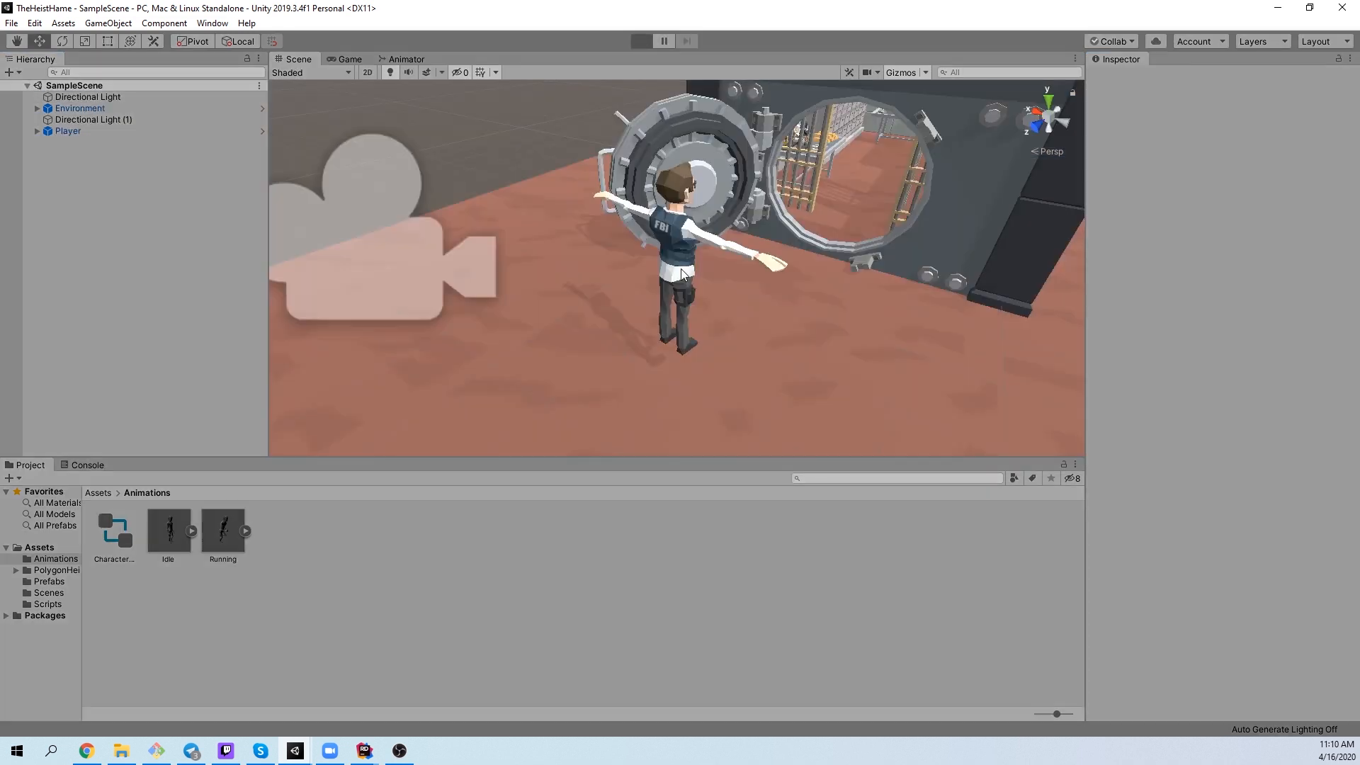
click(640, 42)
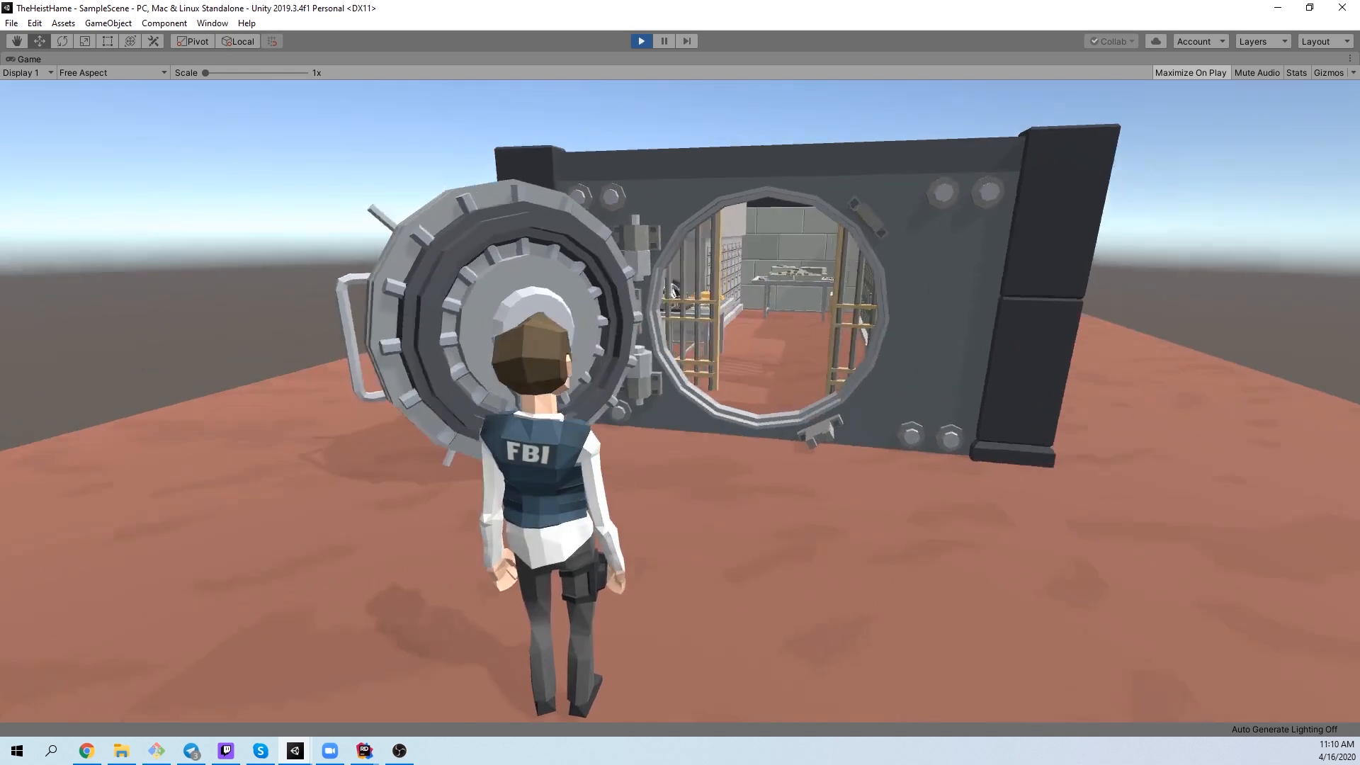